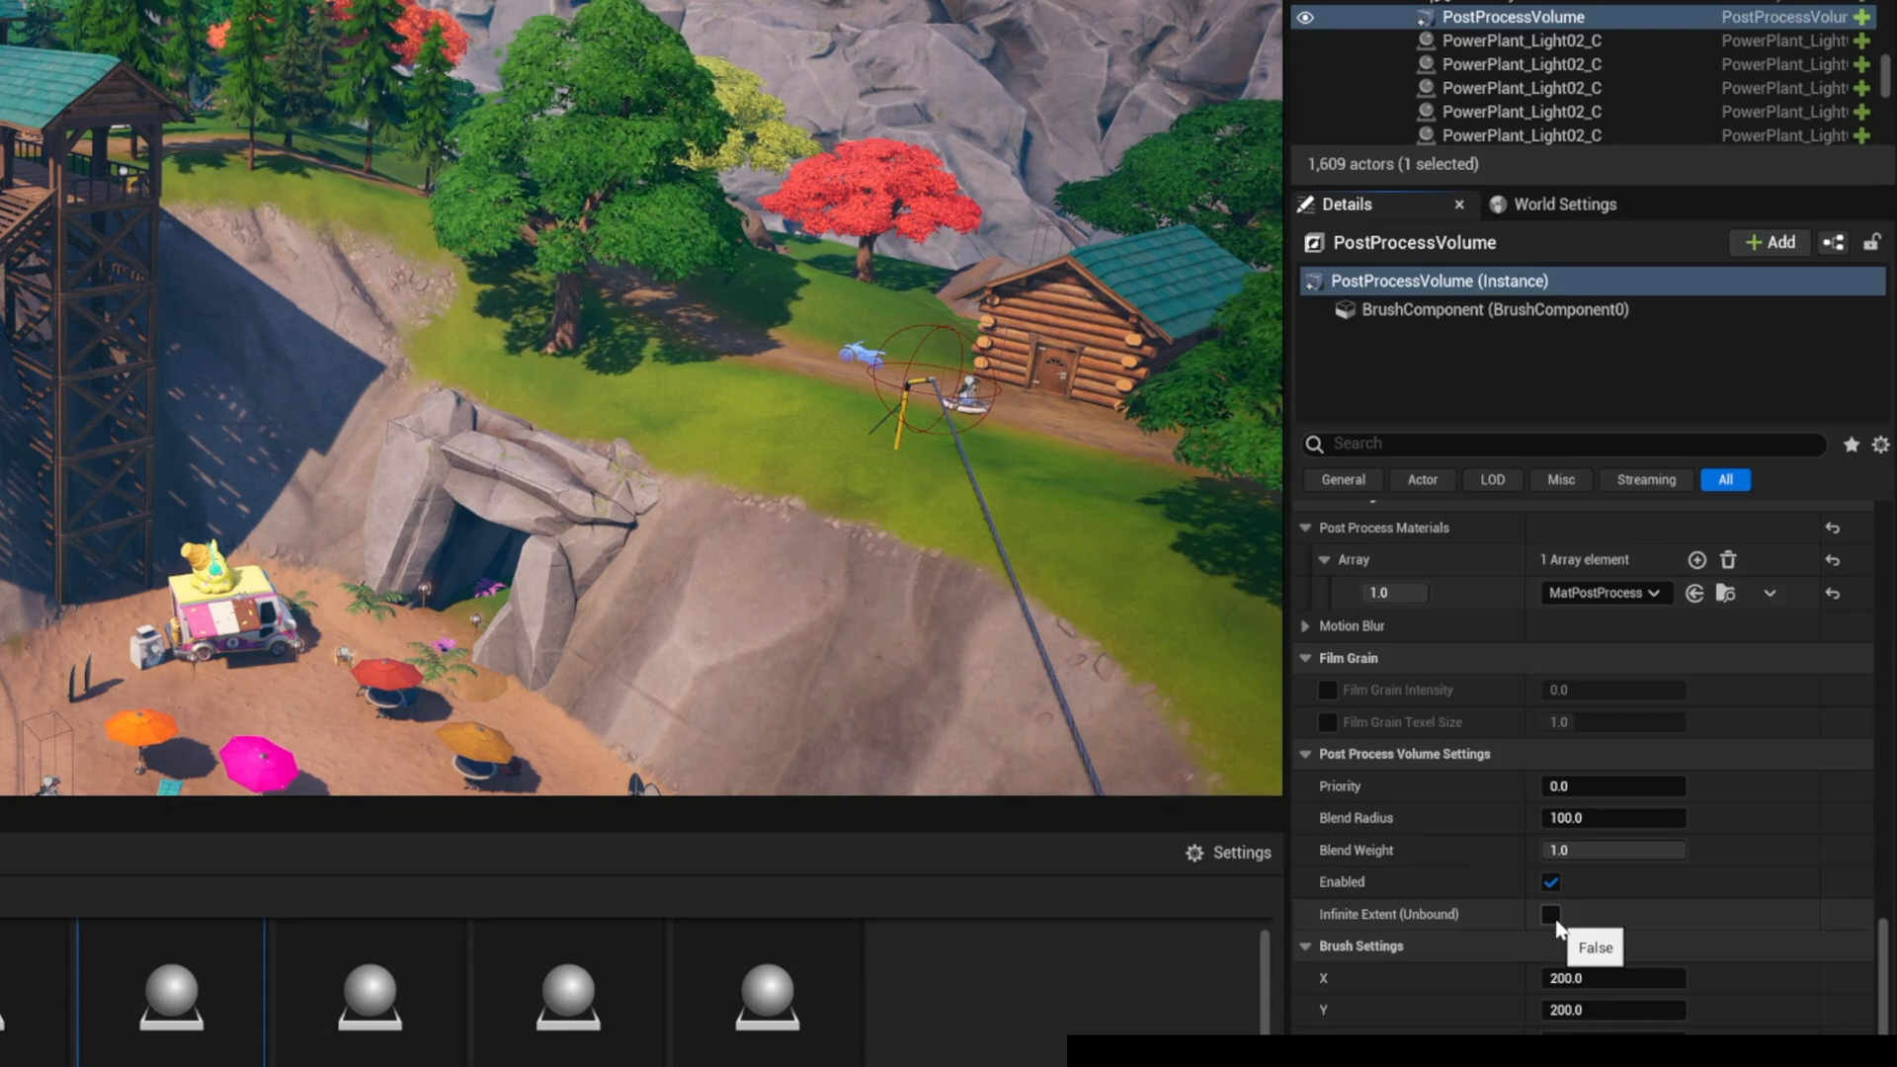
- Tick Infinite Extent (Unbound) so the post process volume covers the whole map
left_click(1549, 913)
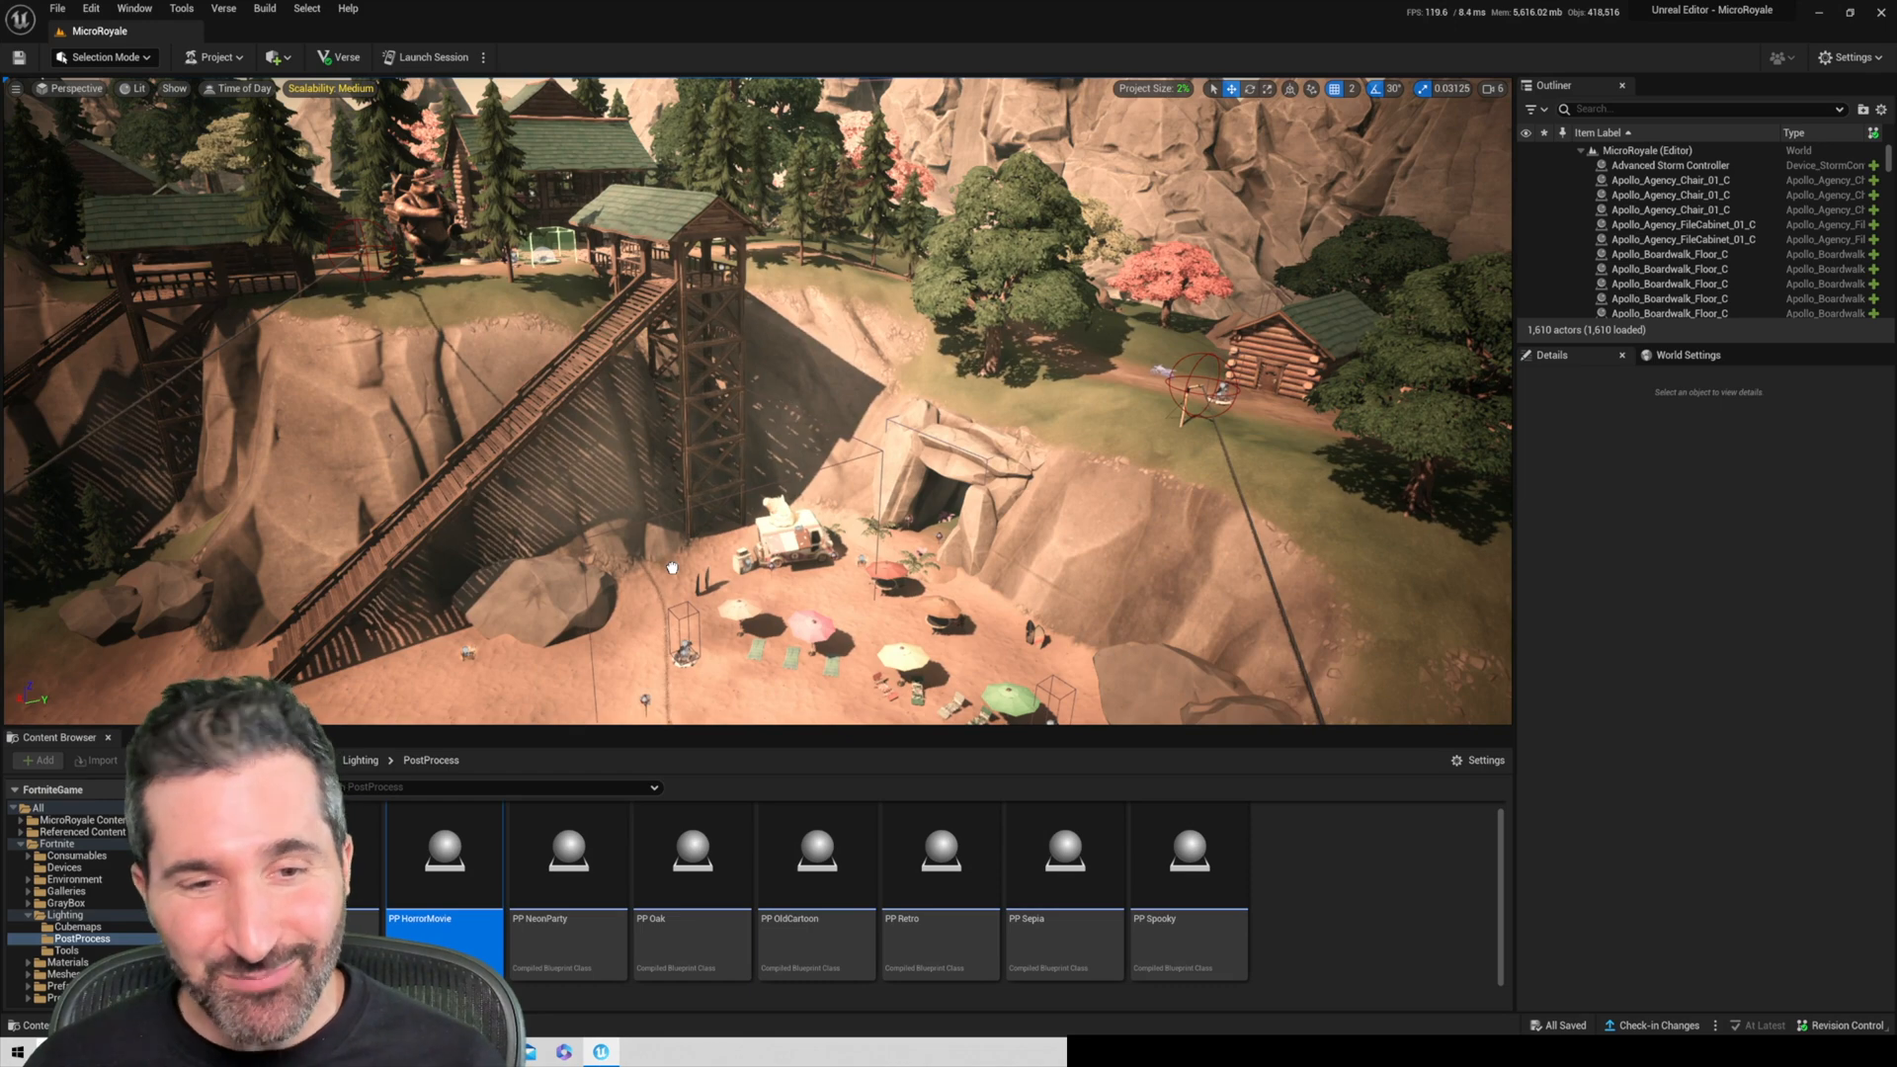
- Preview the PP OldCartoon, PP Retro and PP Sepia preset looks, then remove the preset to restore natural colours
left_click(567, 861)
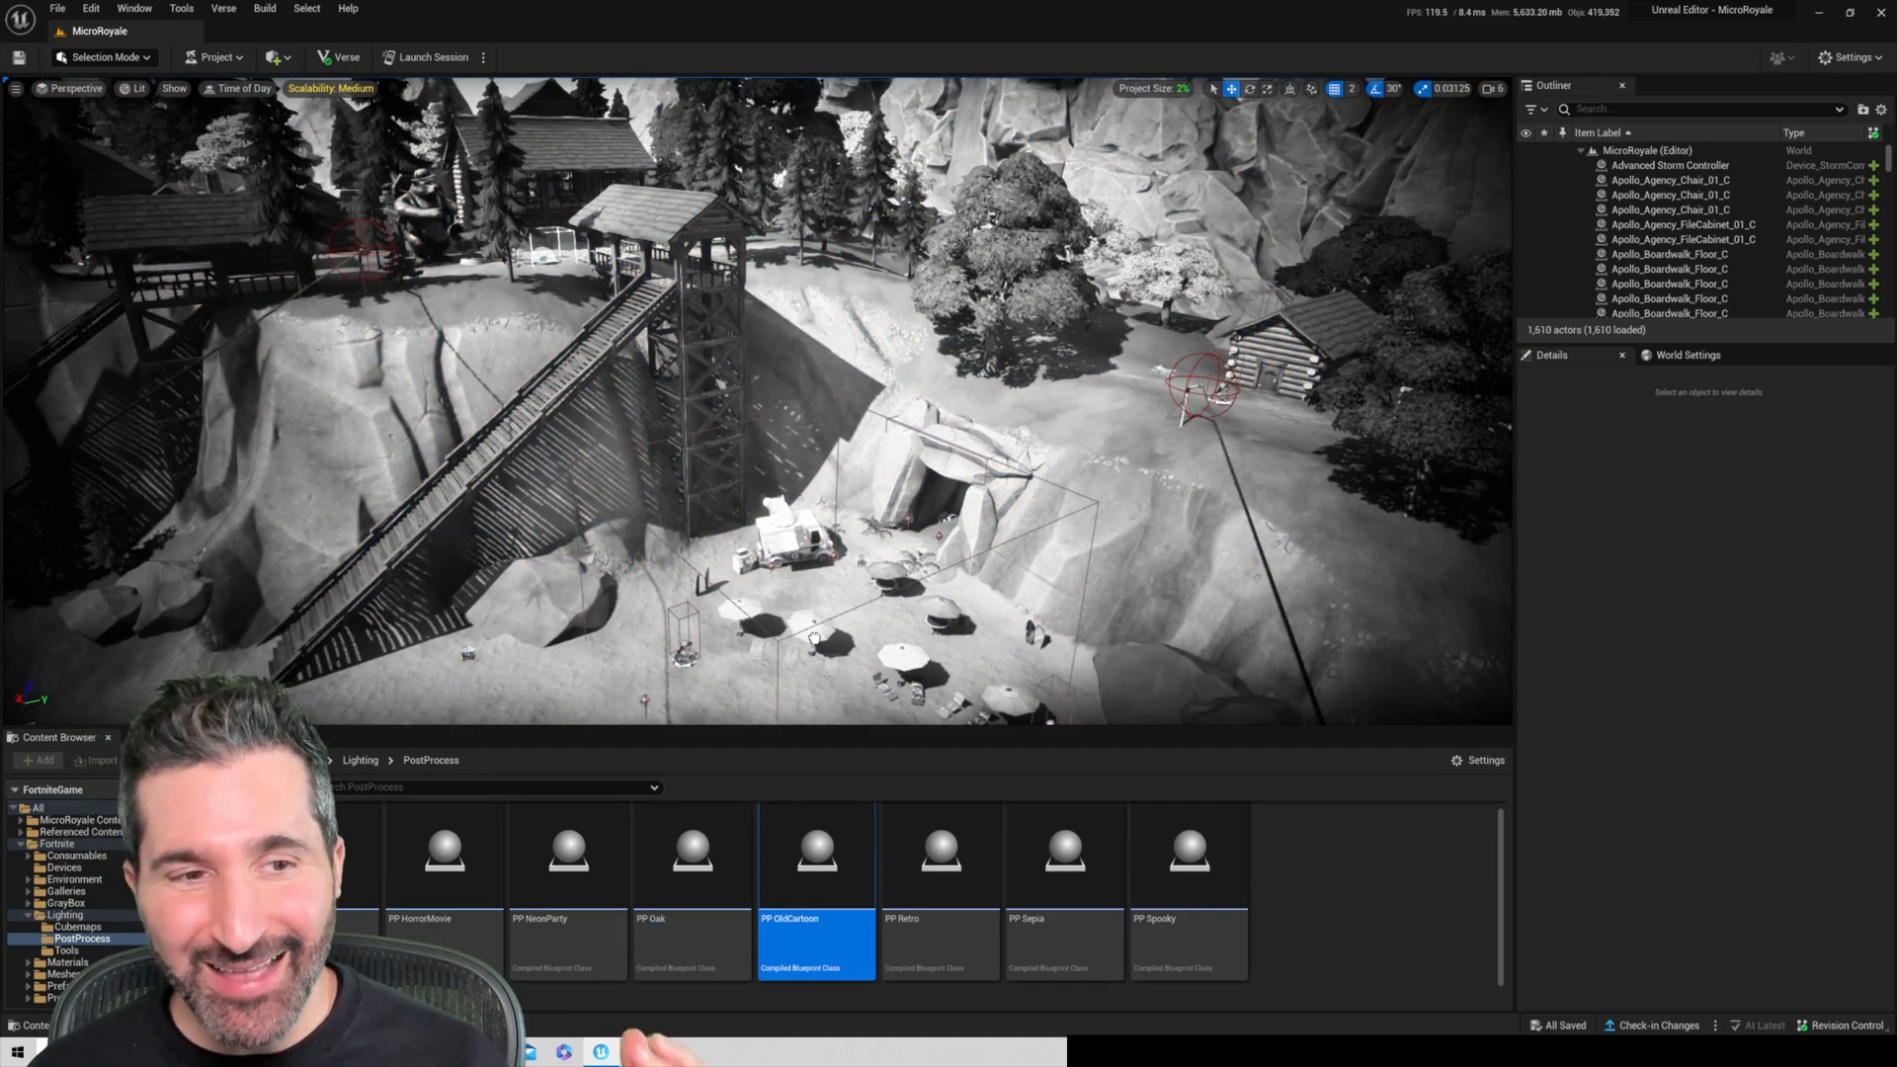
left_click(941, 853)
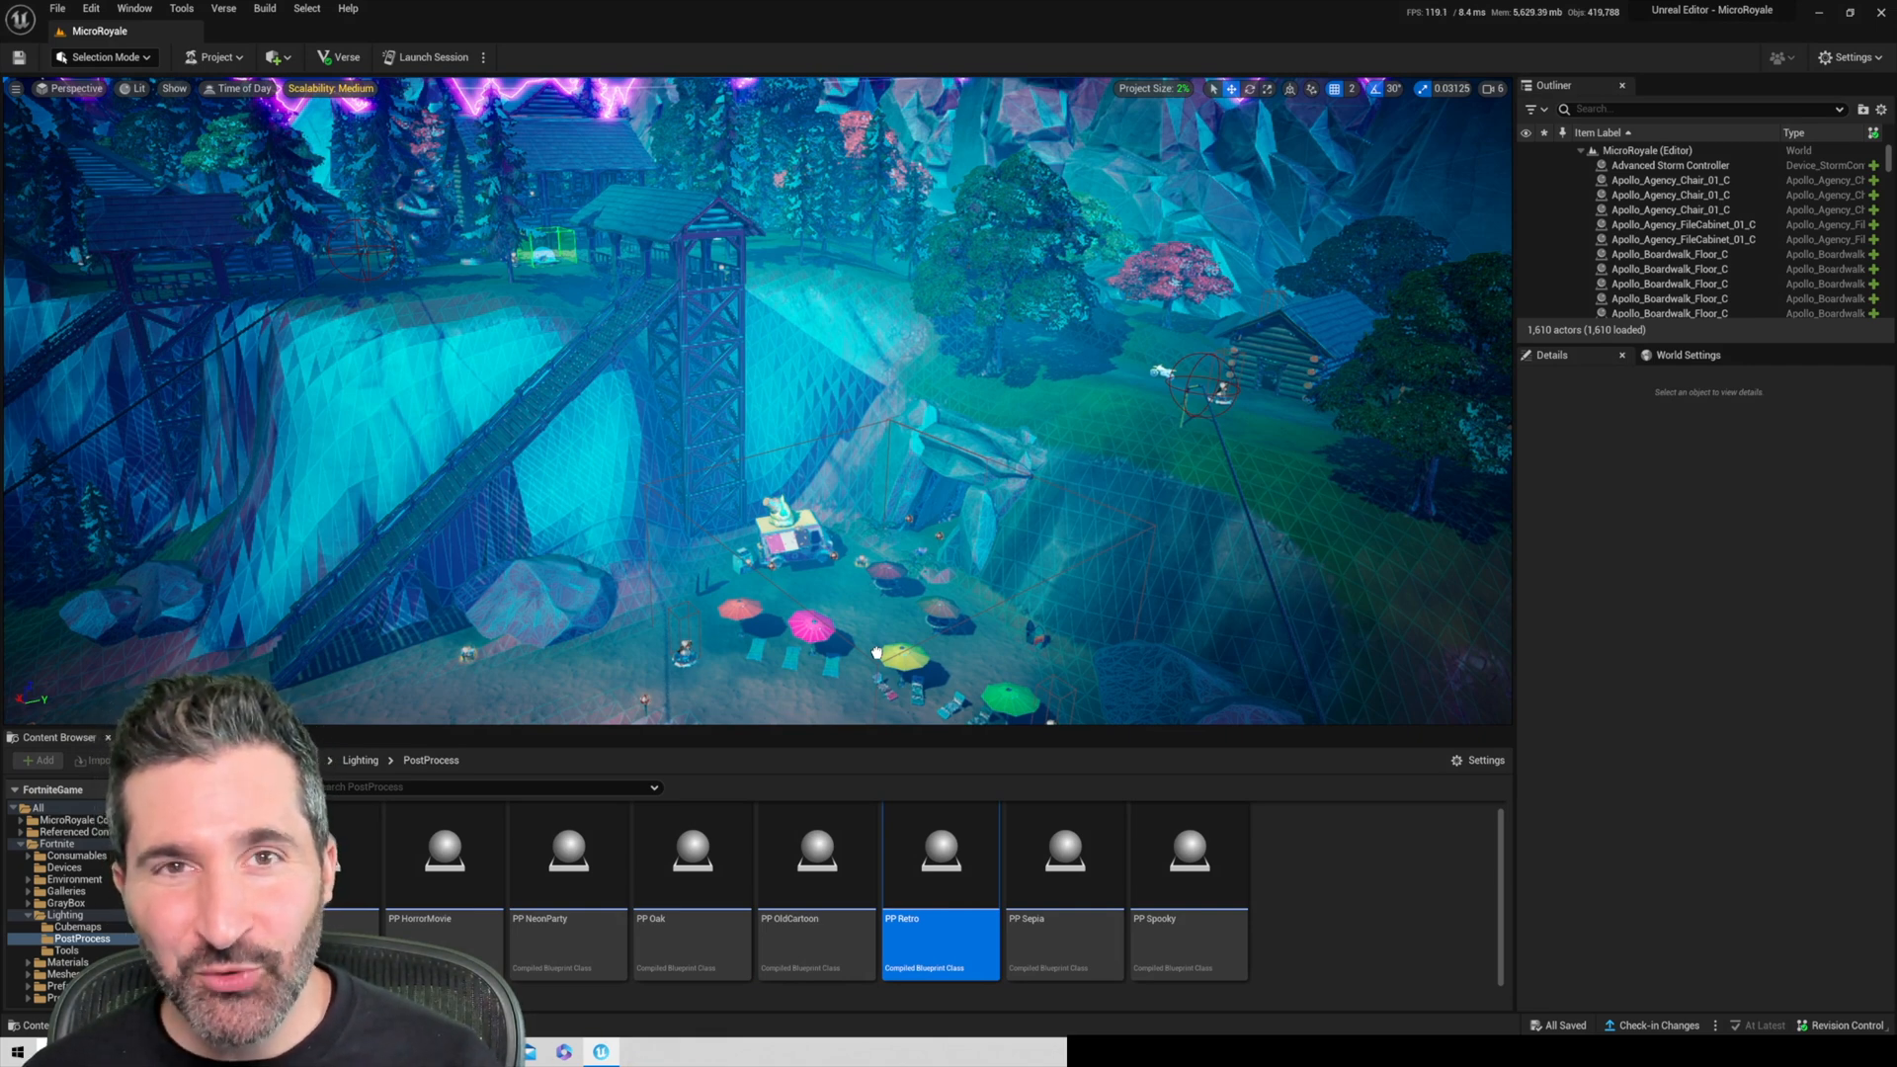
mouse_move(873, 660)
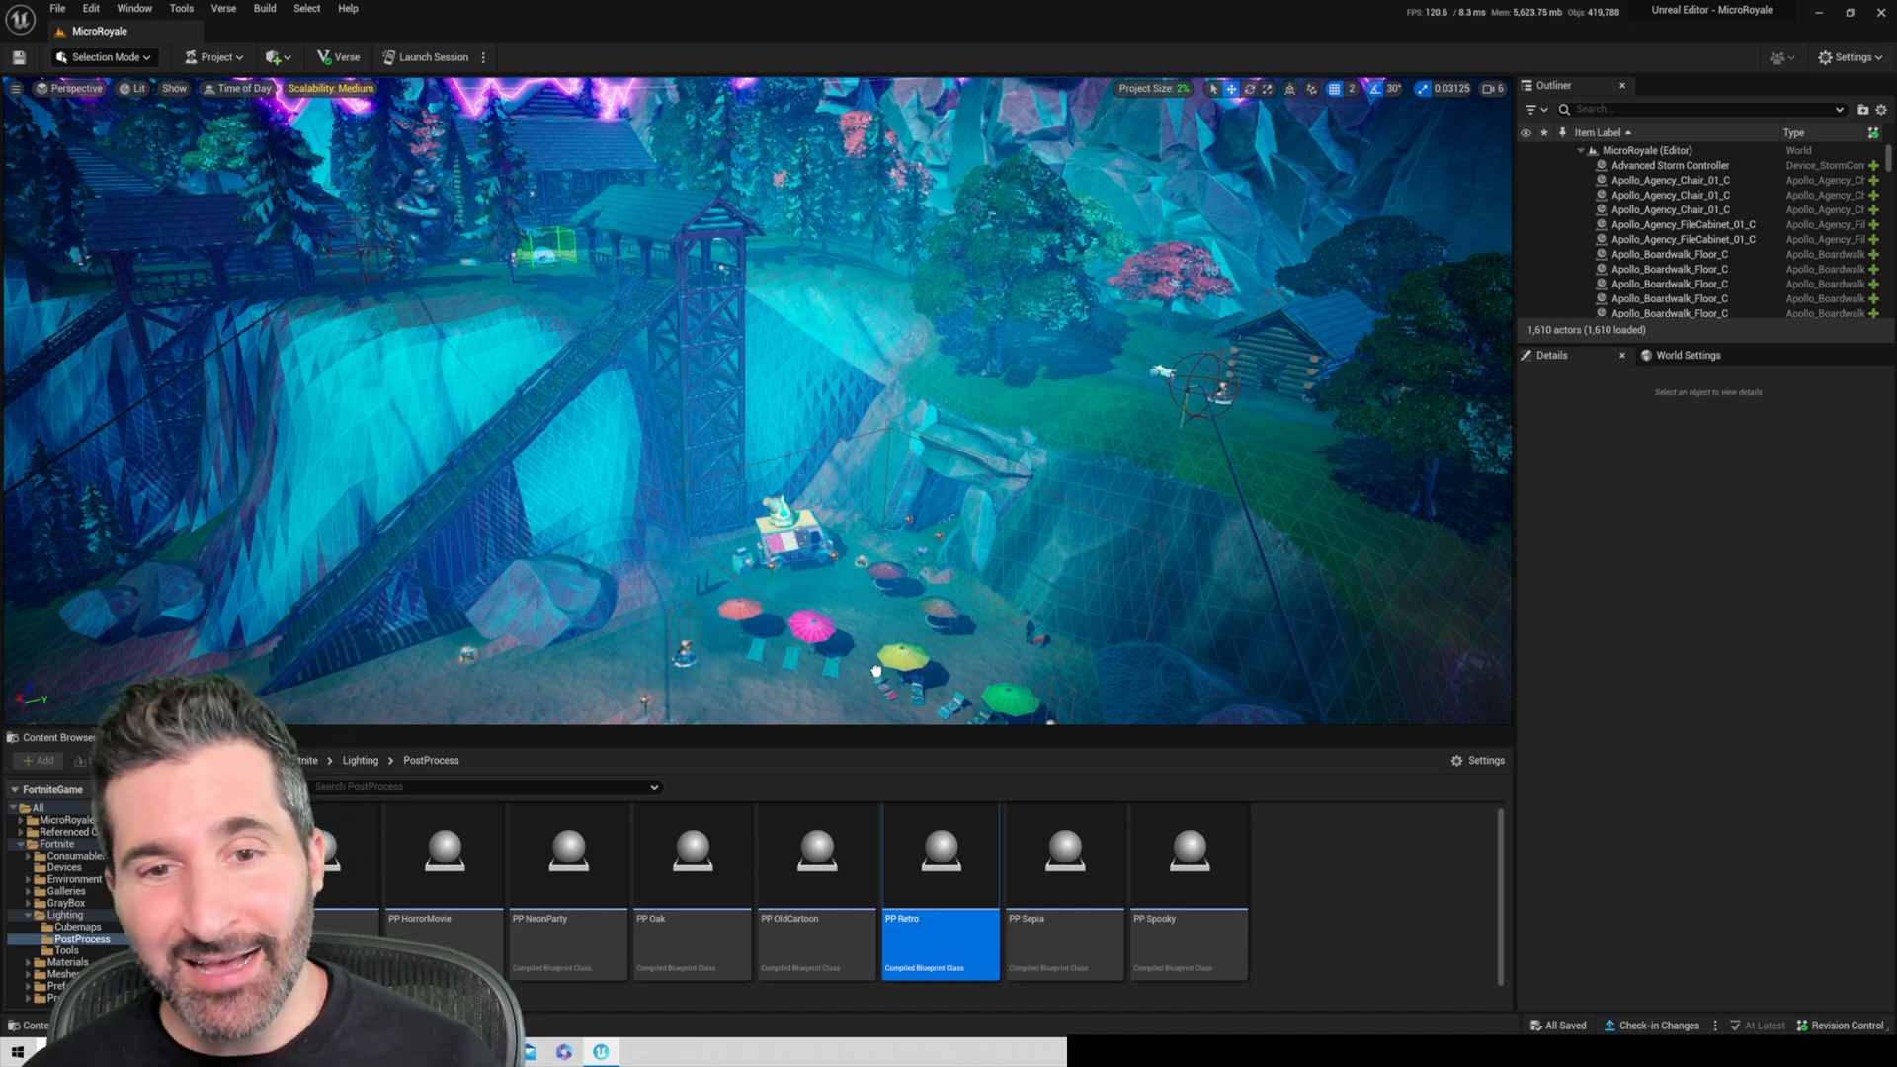
left_click(1063, 854)
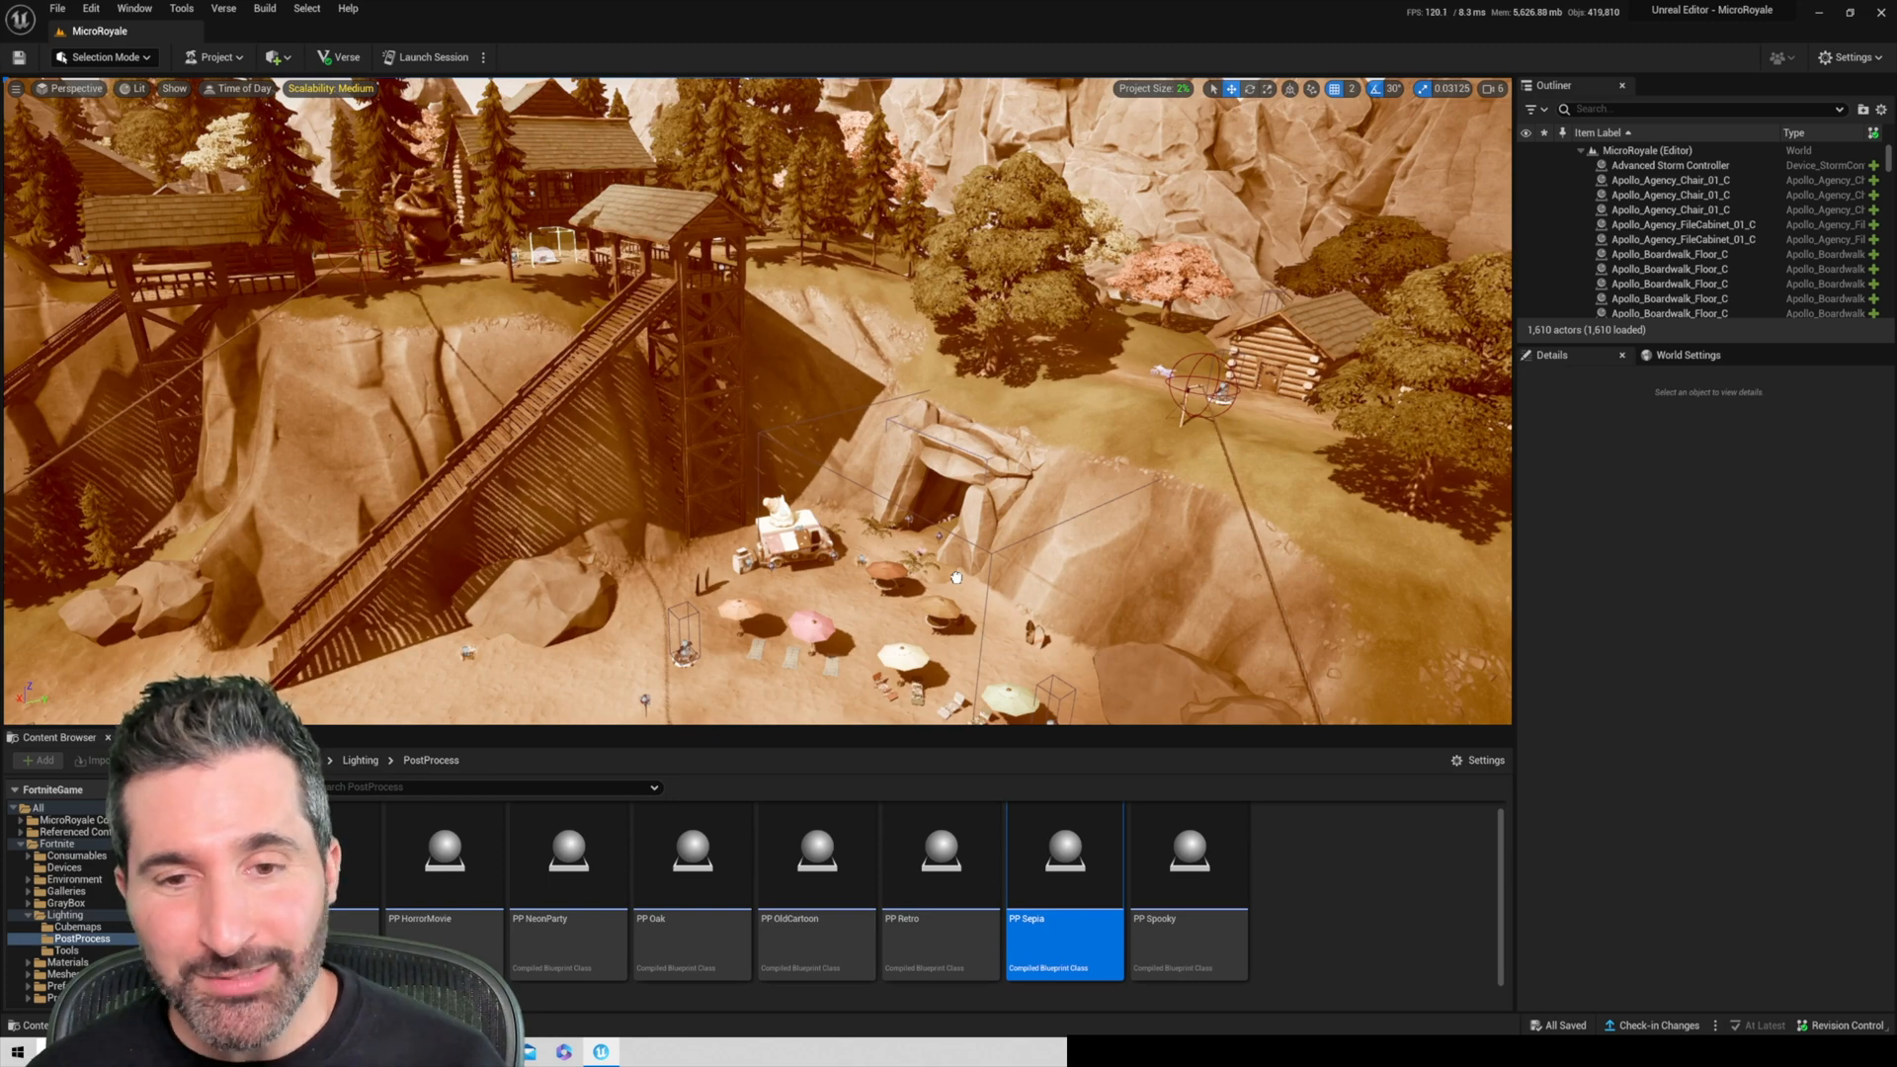
left_click(1188, 858)
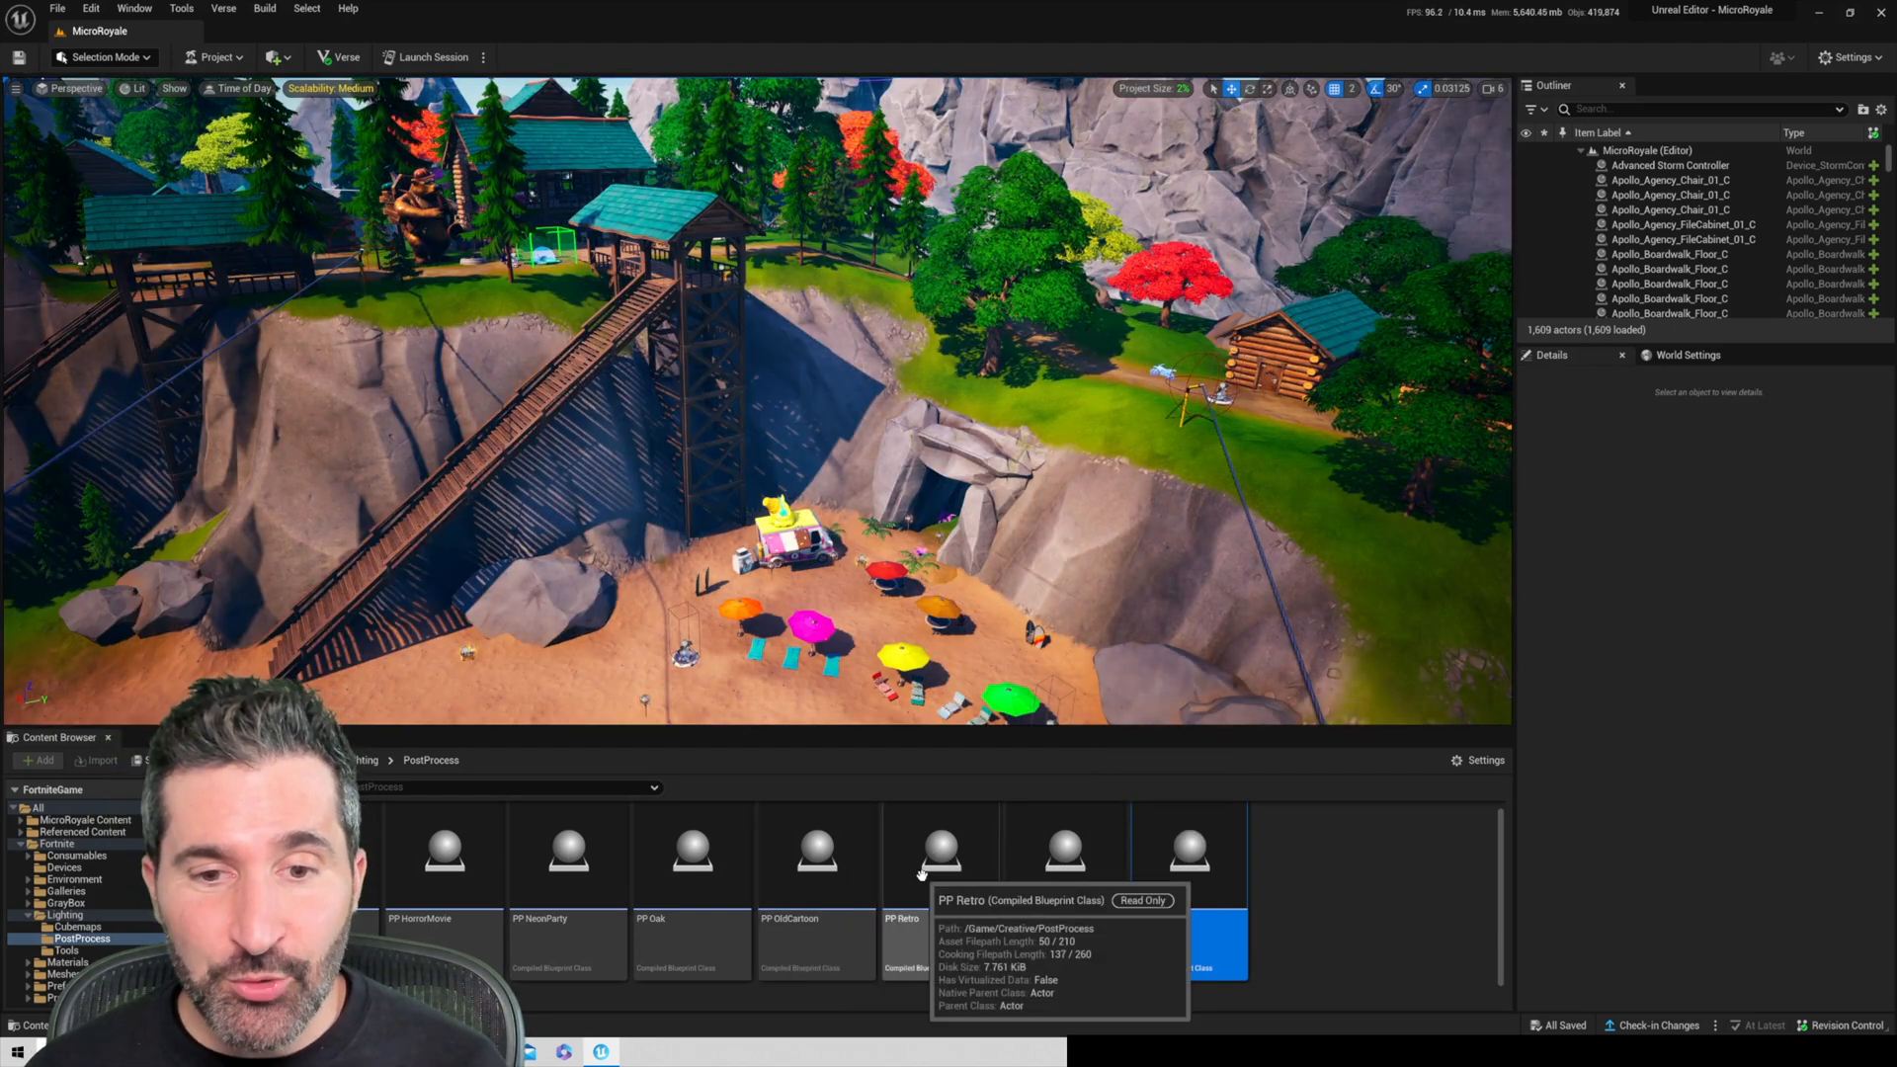
- Select the PP Retro asset and place the OldCartoon preset back into the map
left_click(940, 858)
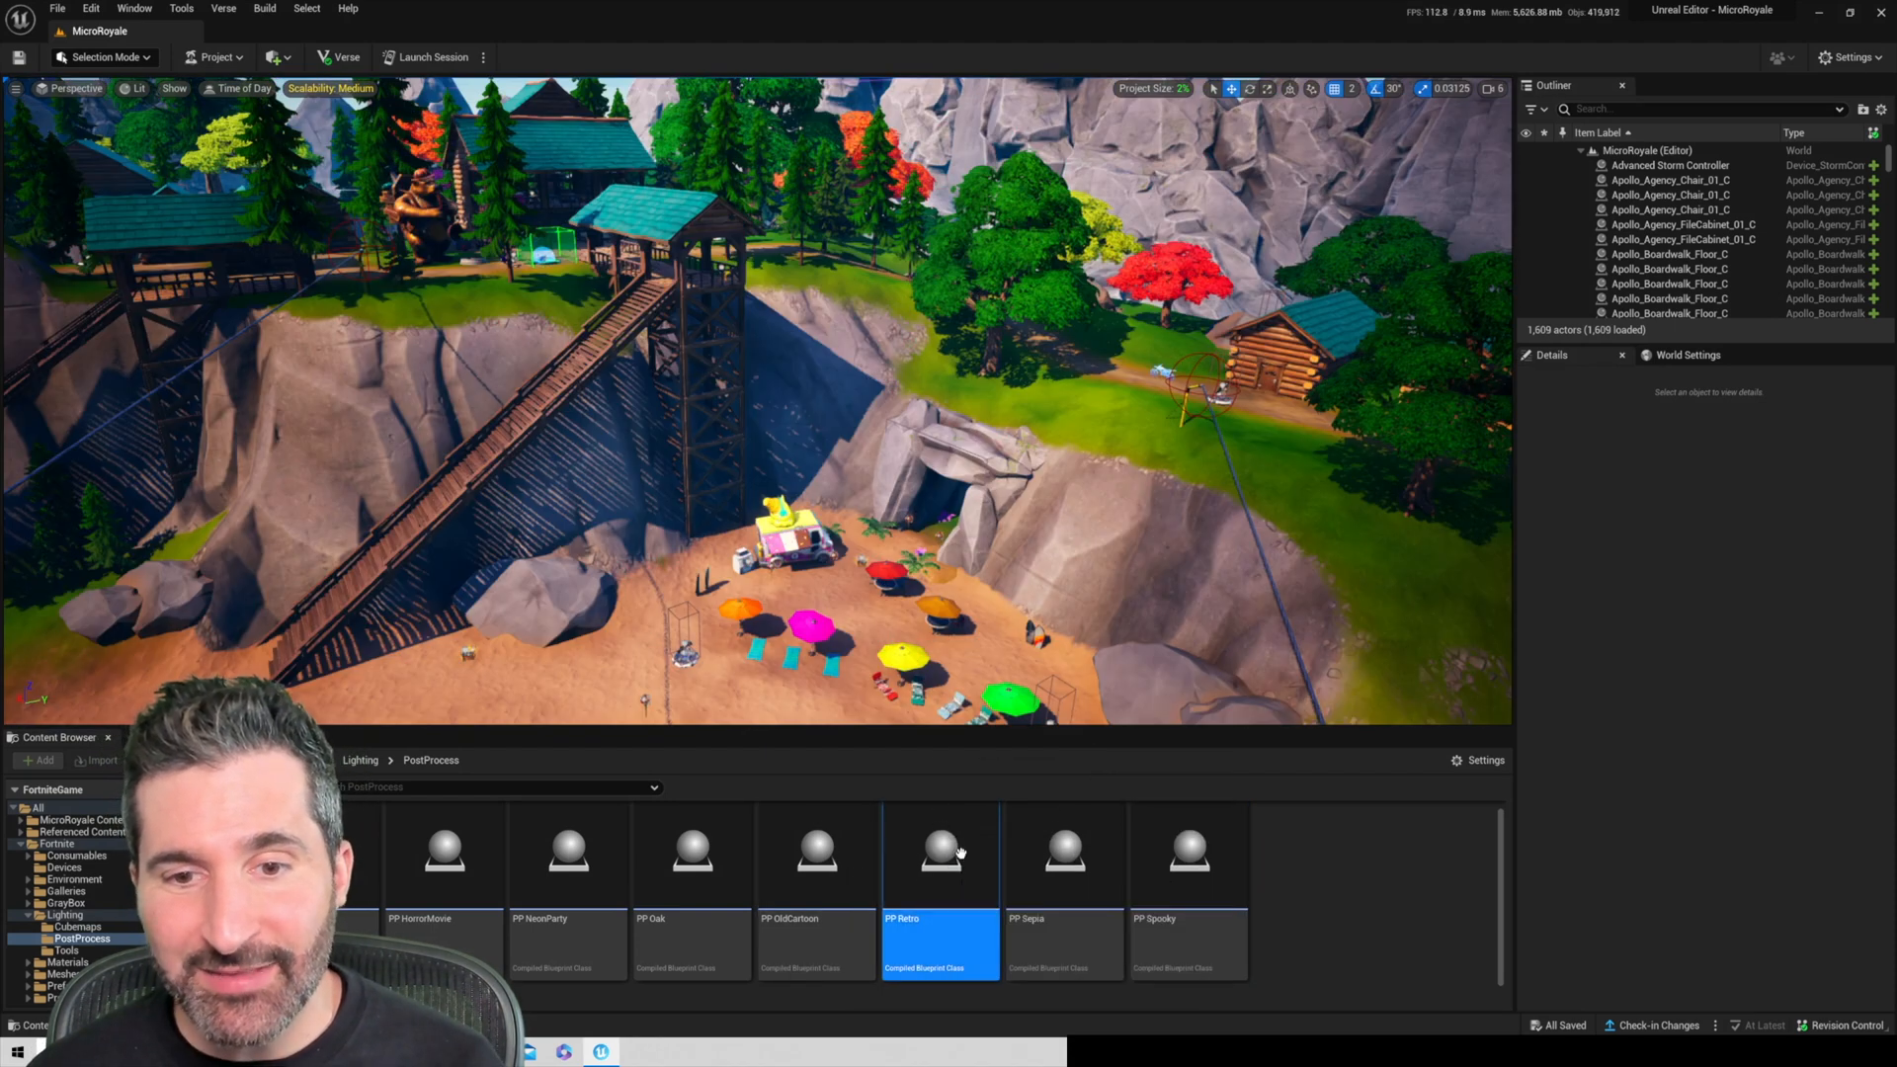
left_click(816, 861)
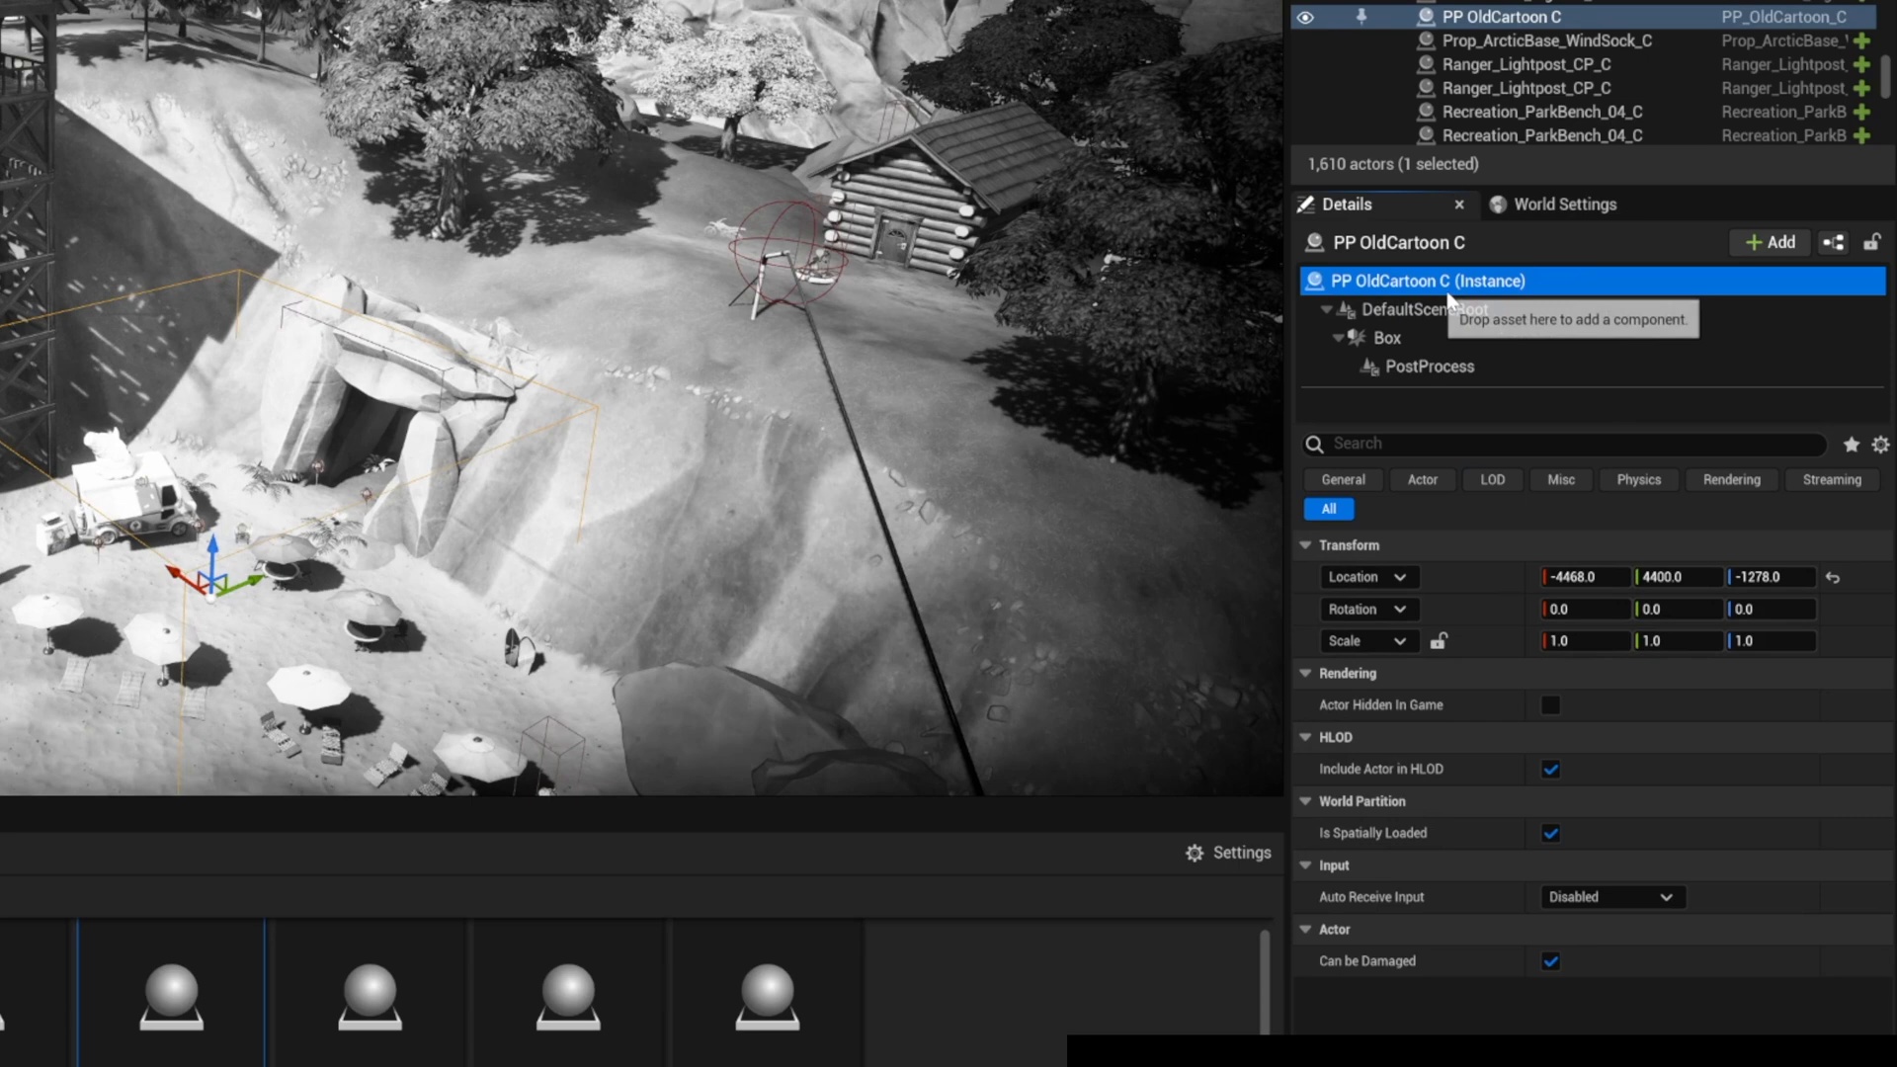
mouse_move(1535, 20)
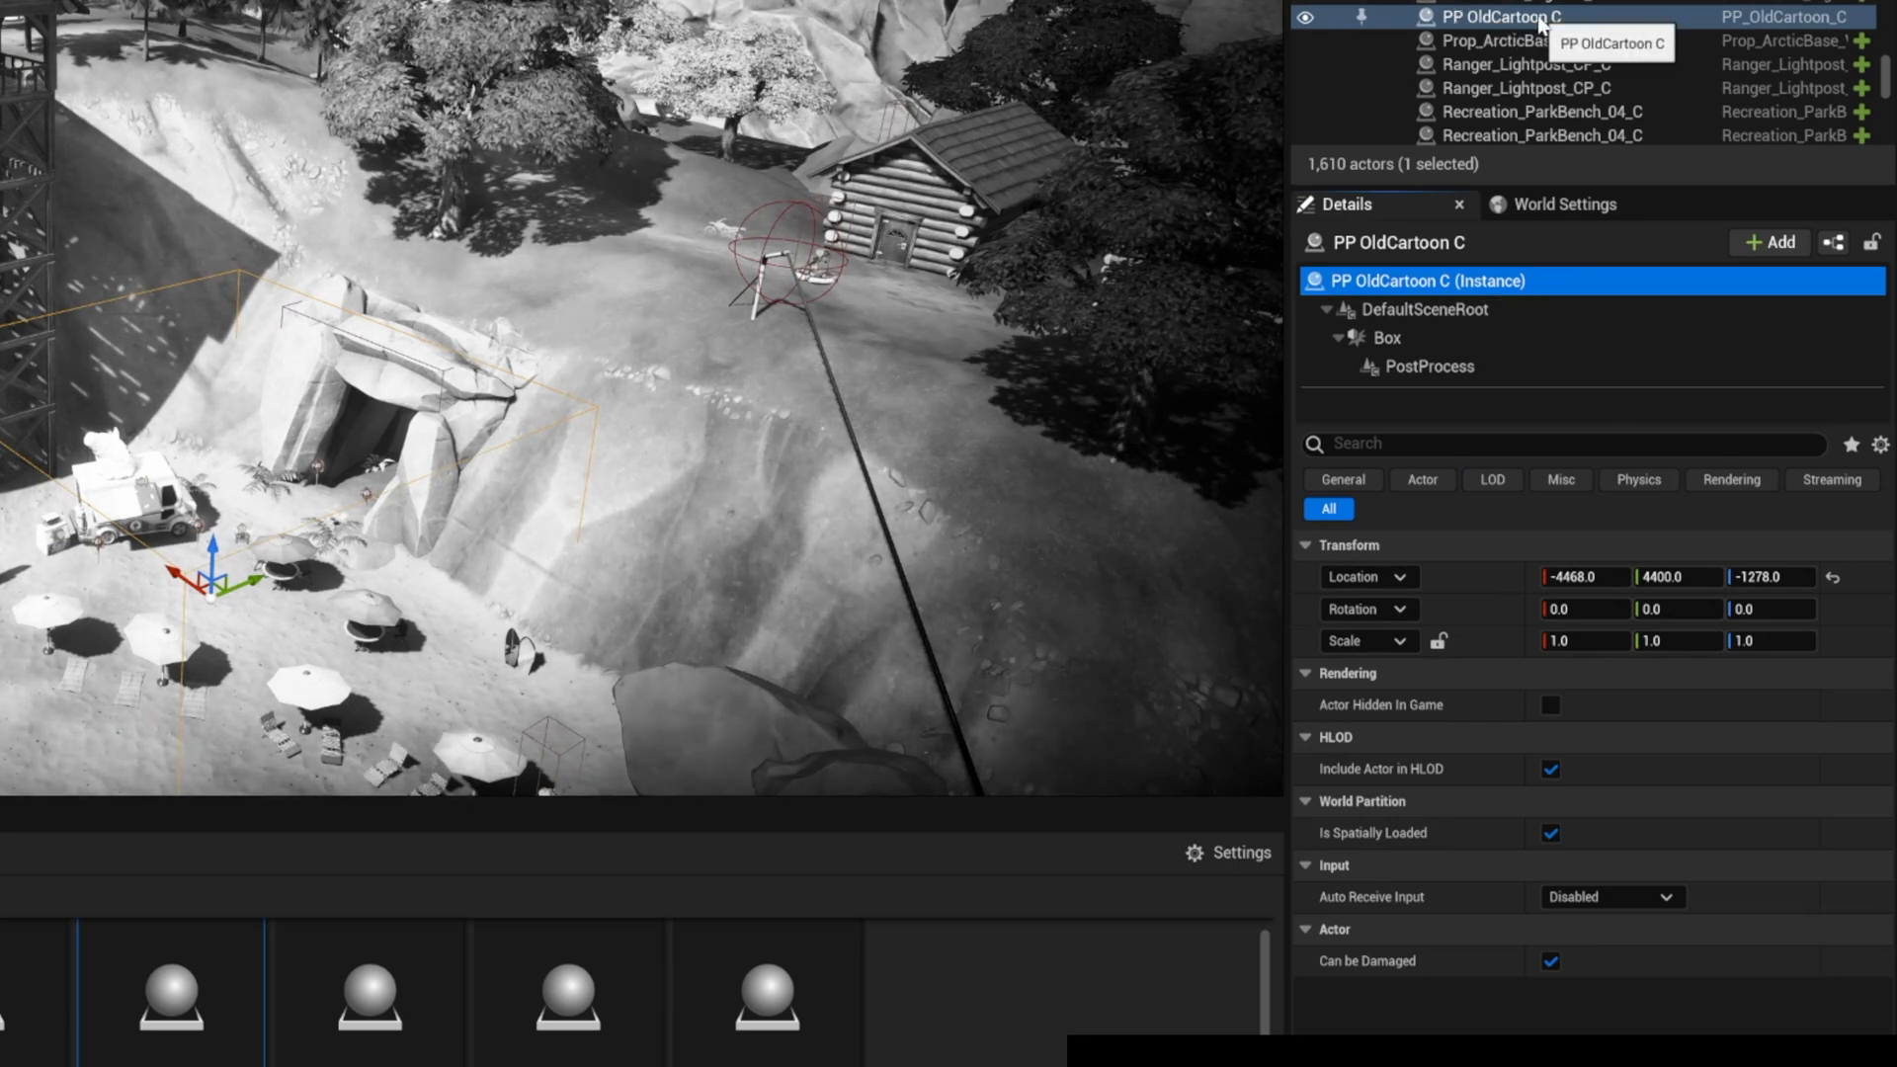
mouse_move(1439, 367)
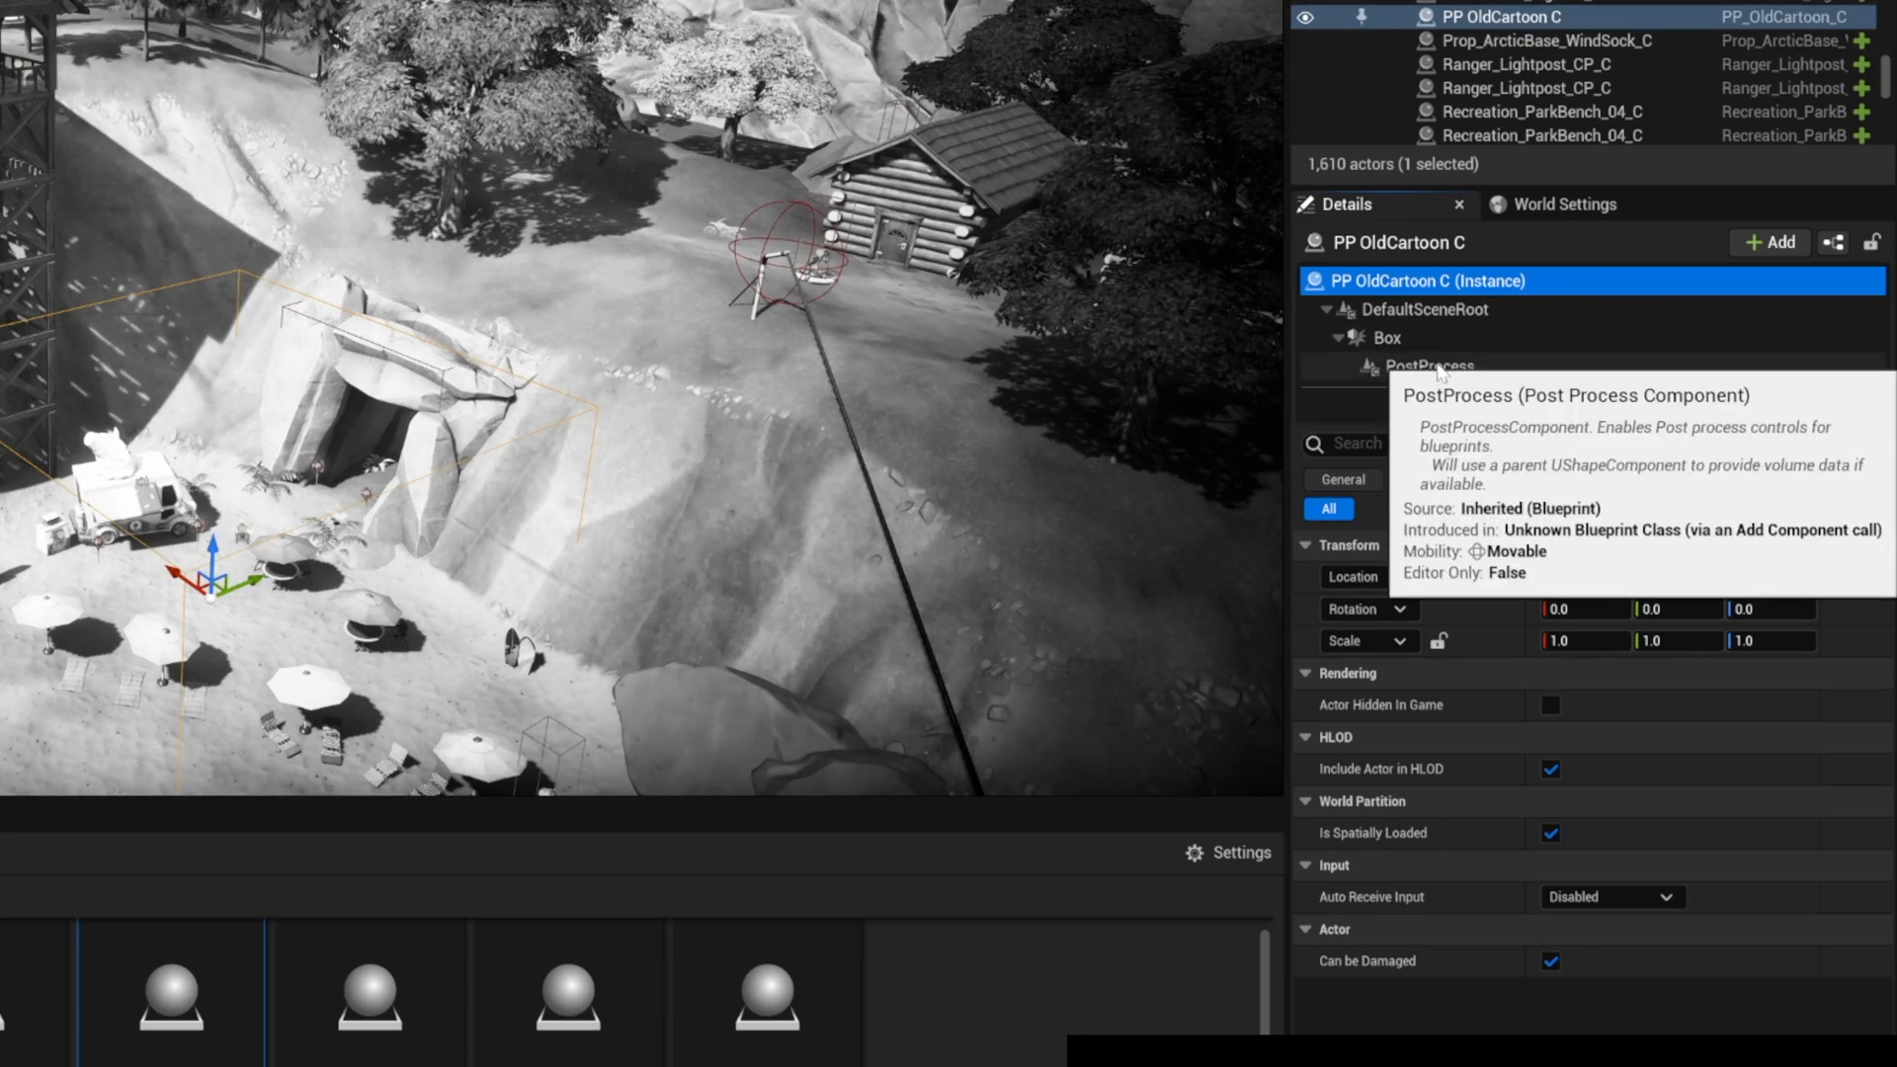
- Select the OldCartoon PostProcess component and set its Local Exposure Detail Strength to a new value
left_click(1427, 365)
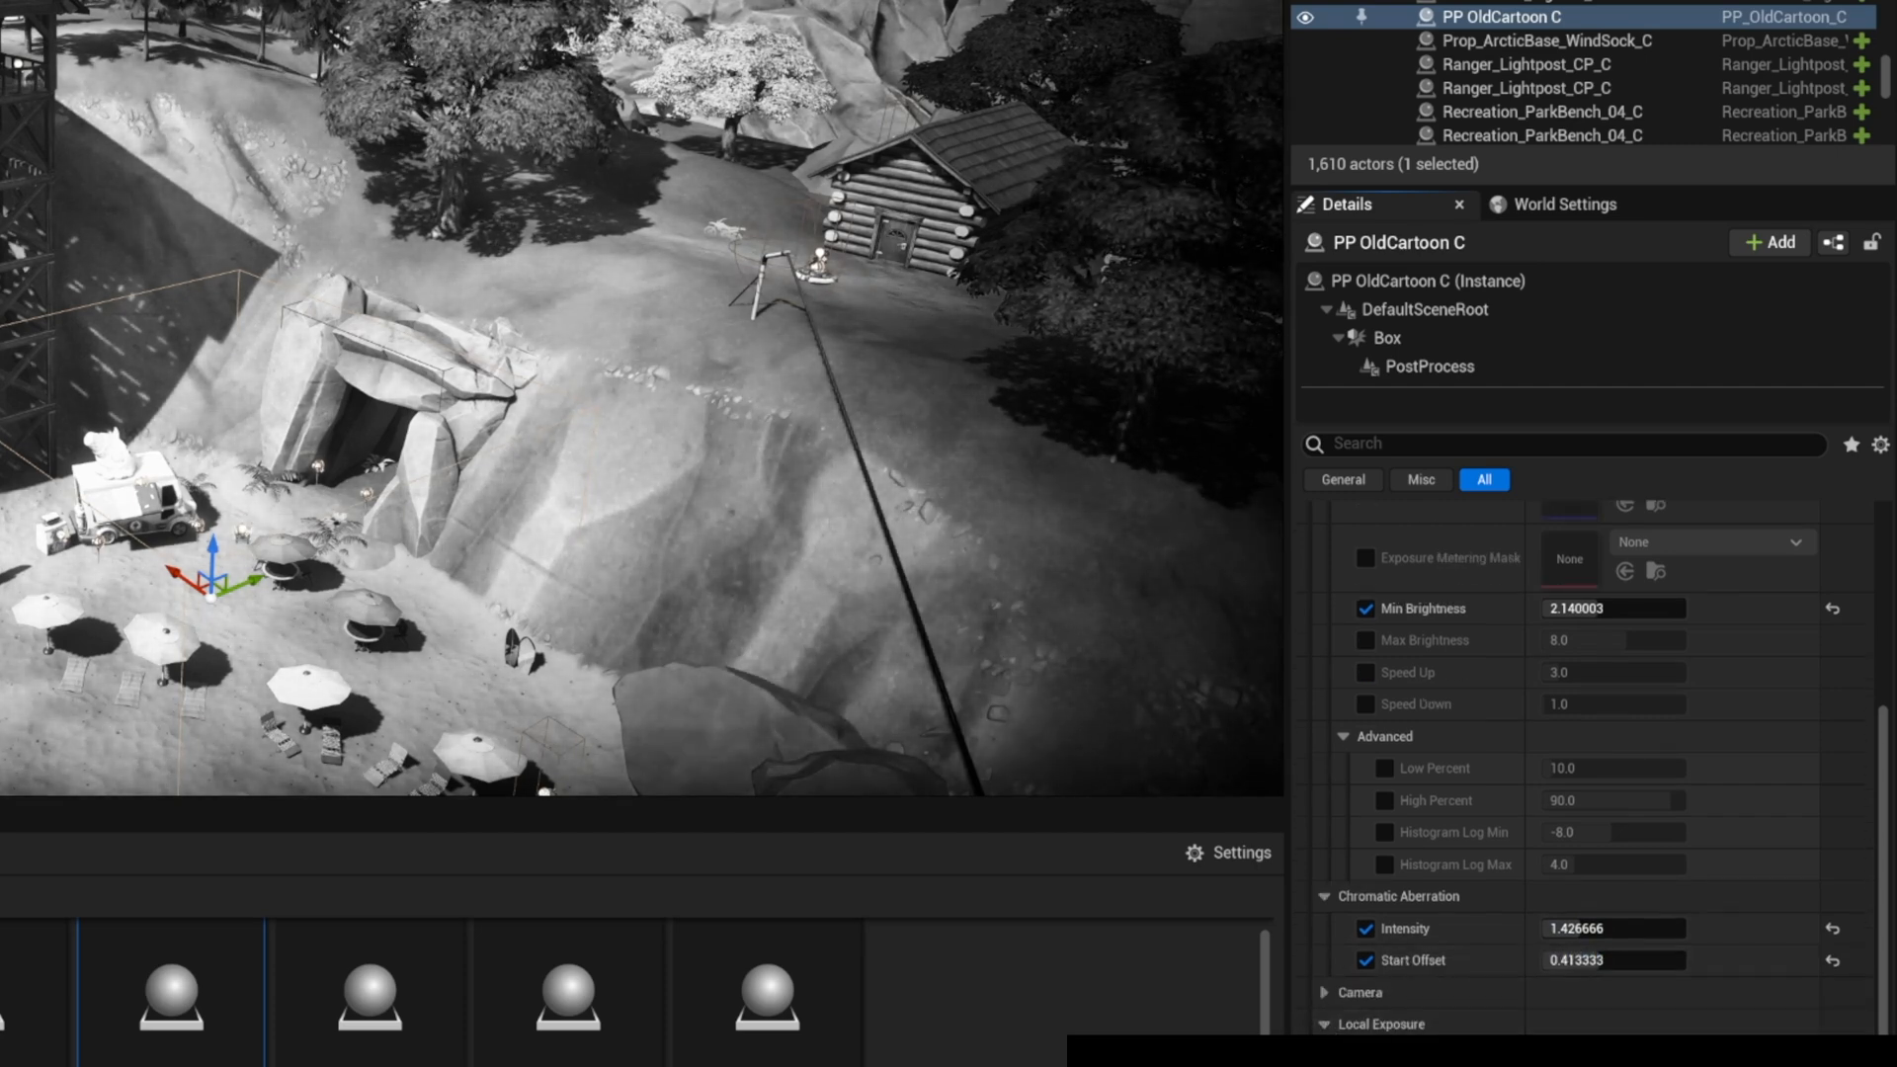
scroll("down", 3)
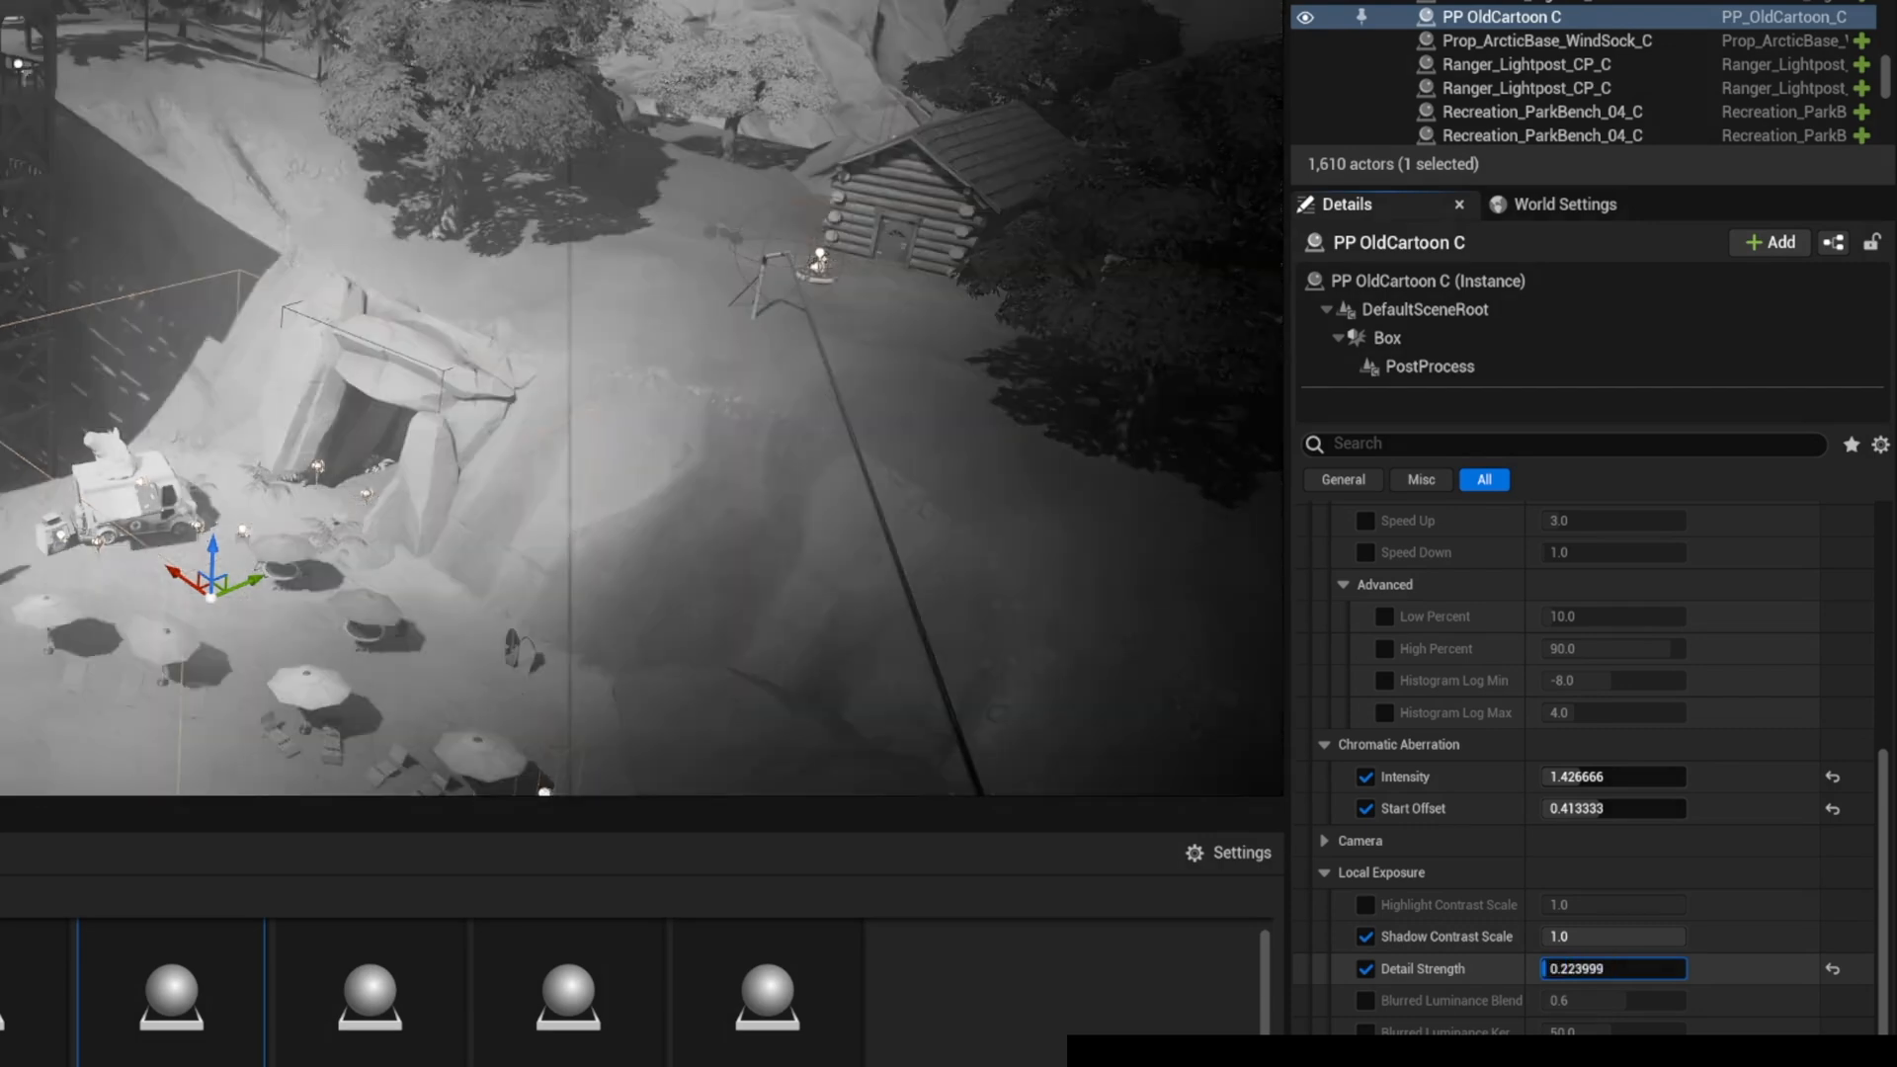
type("0.0")
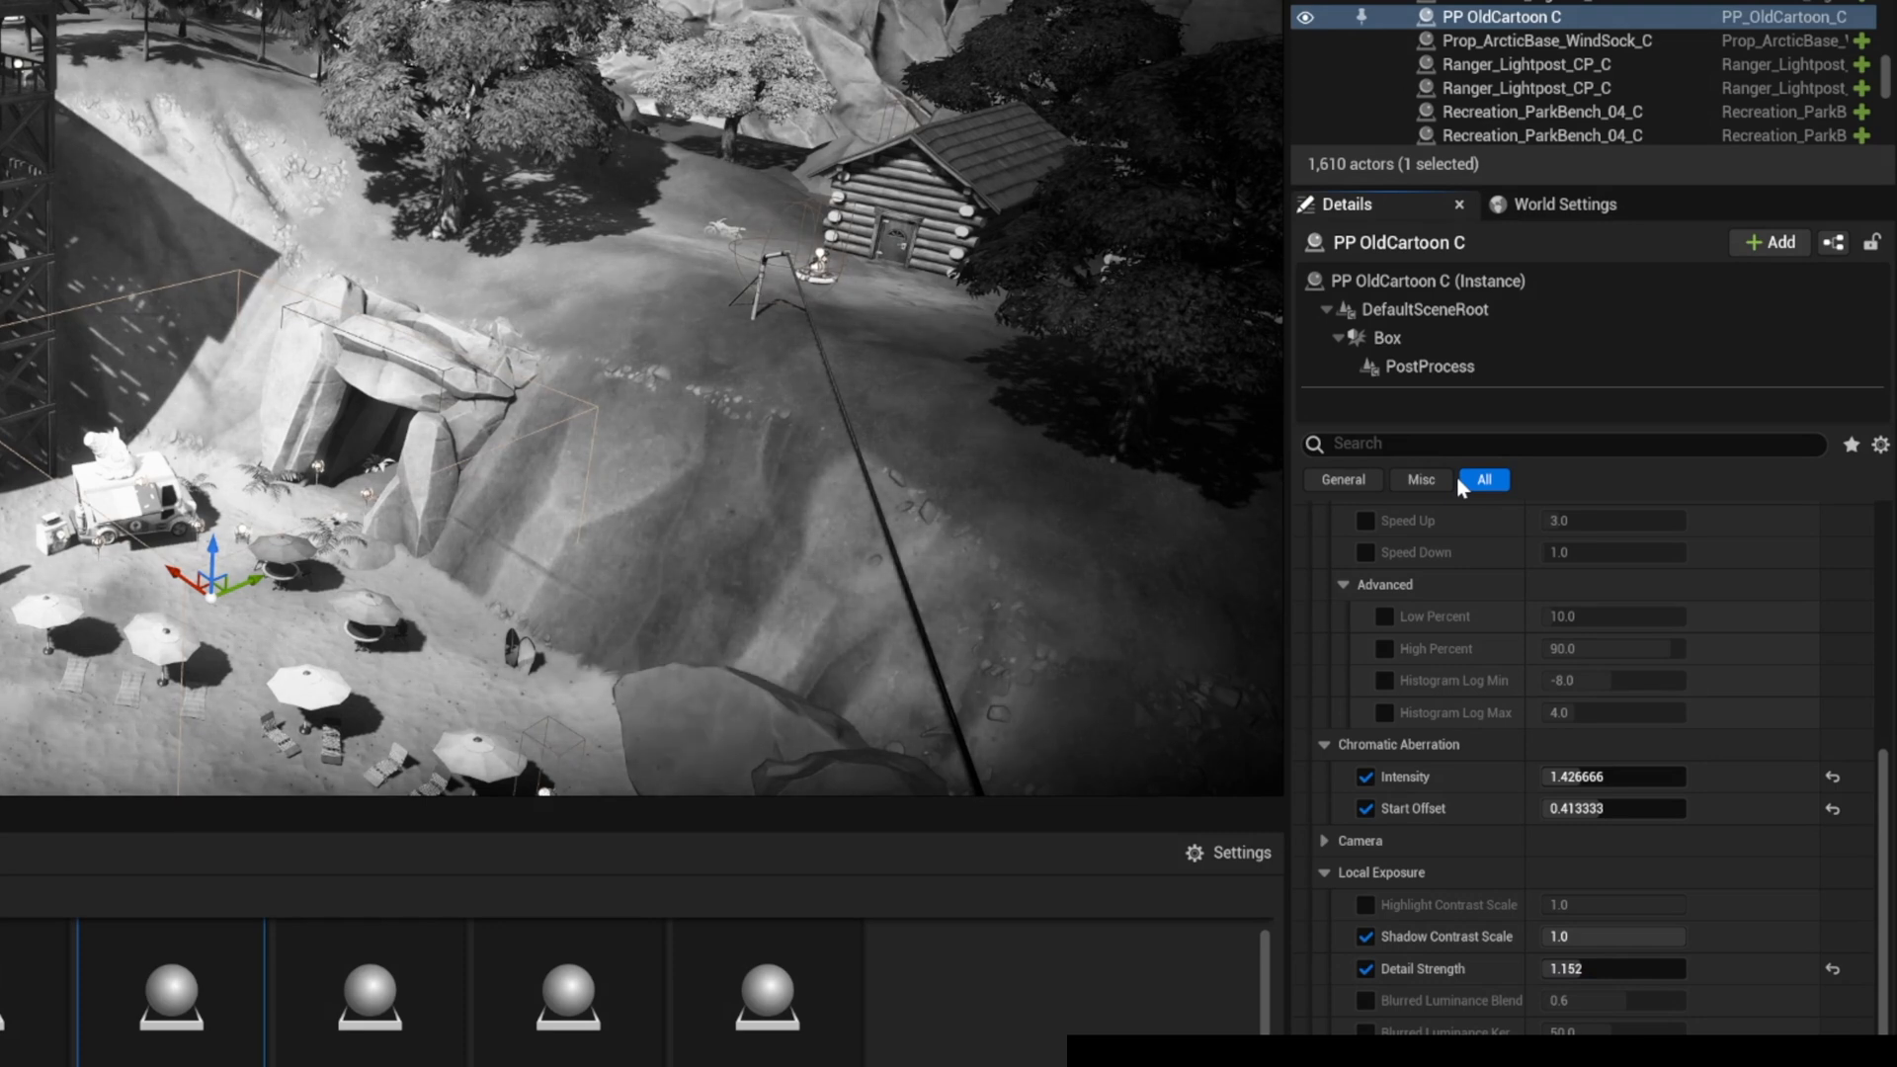
left_click(1428, 367)
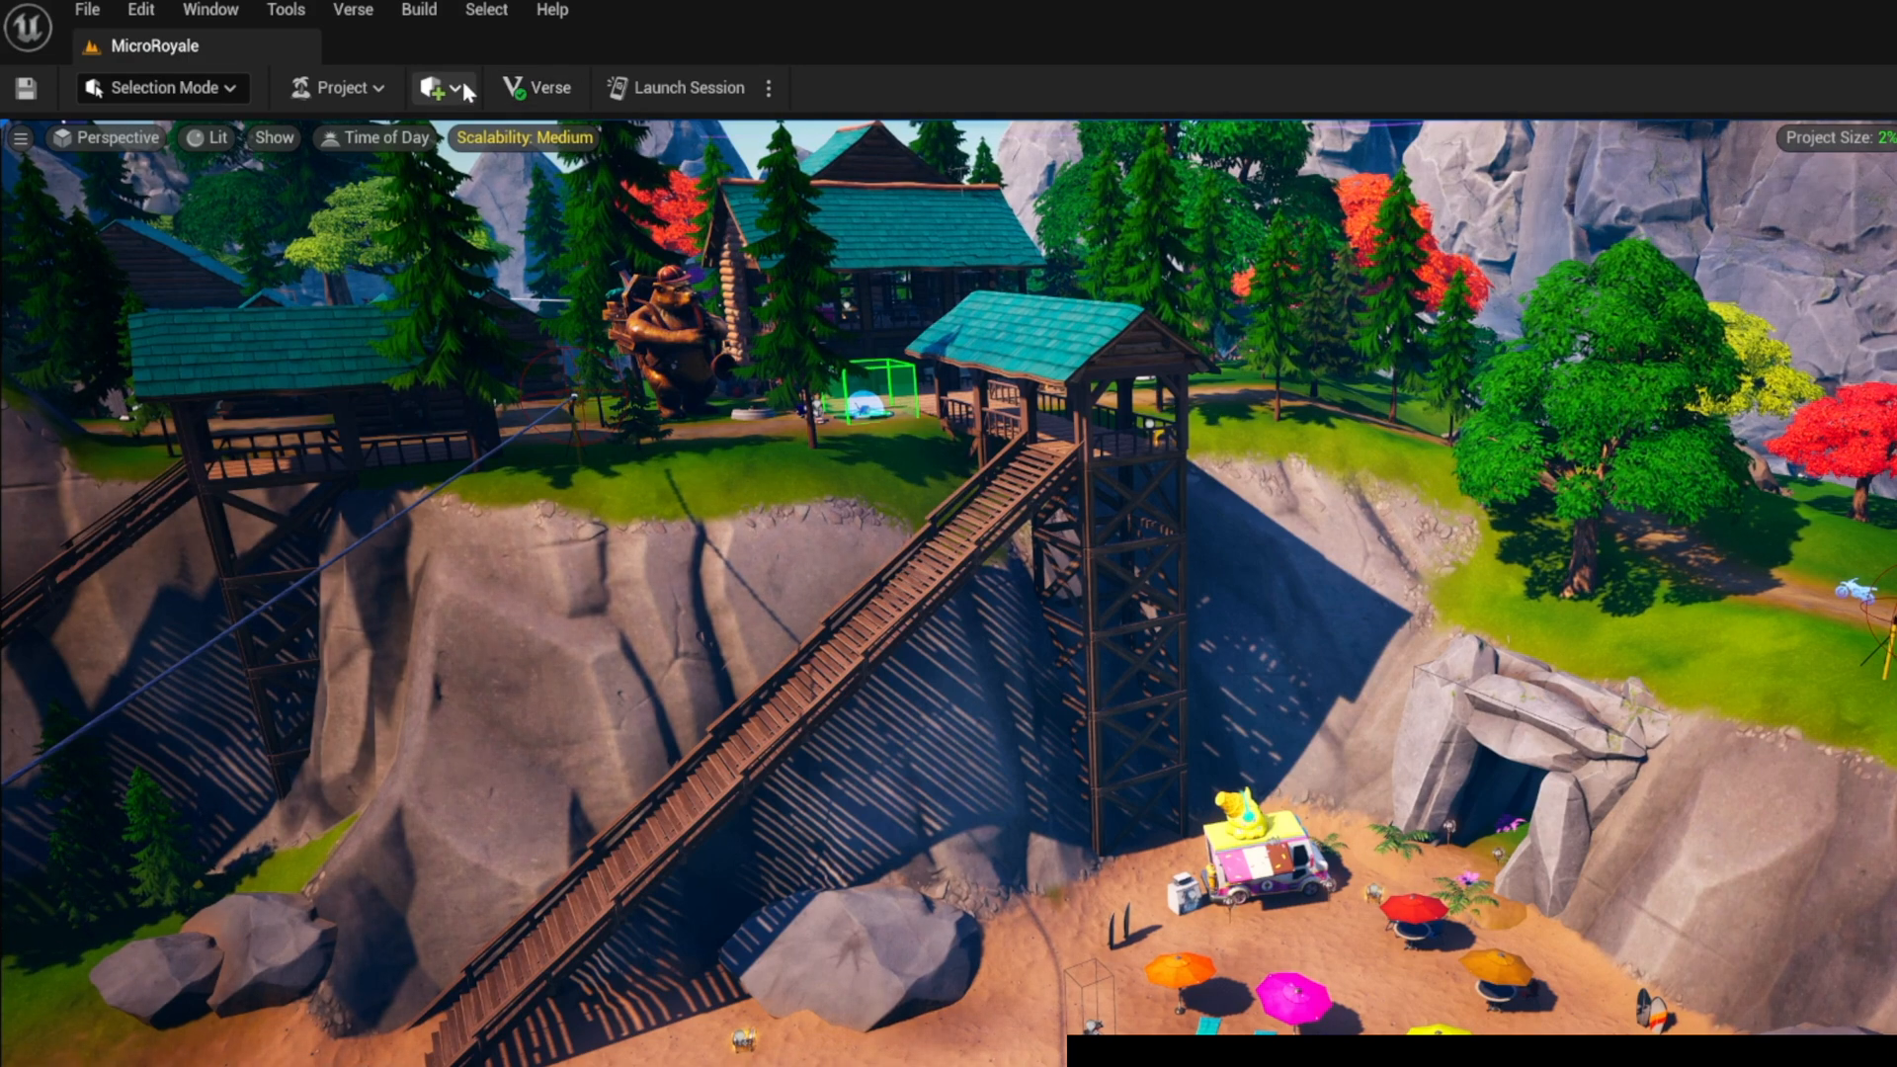
- Place a new Post Process Volume from Quickly Add to Project > Visual Effects
left_click(432, 89)
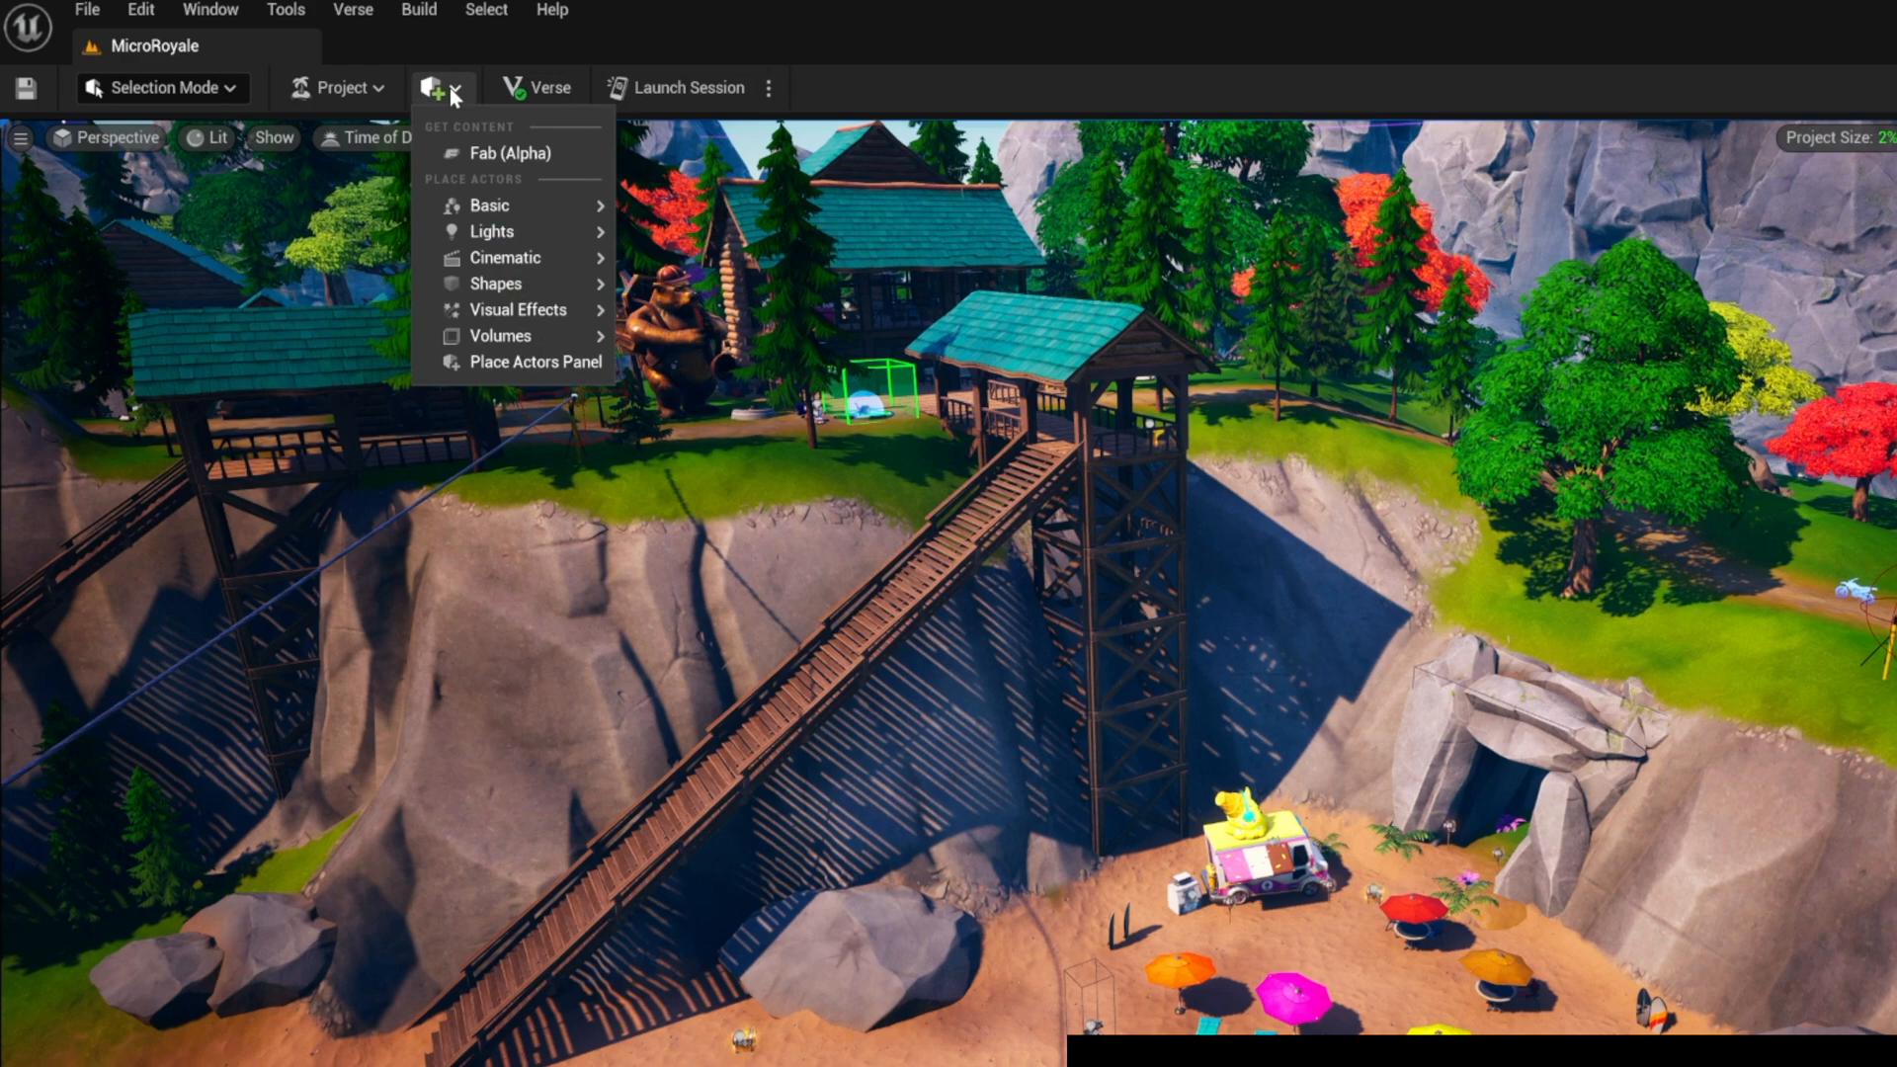
mouse_move(490, 206)
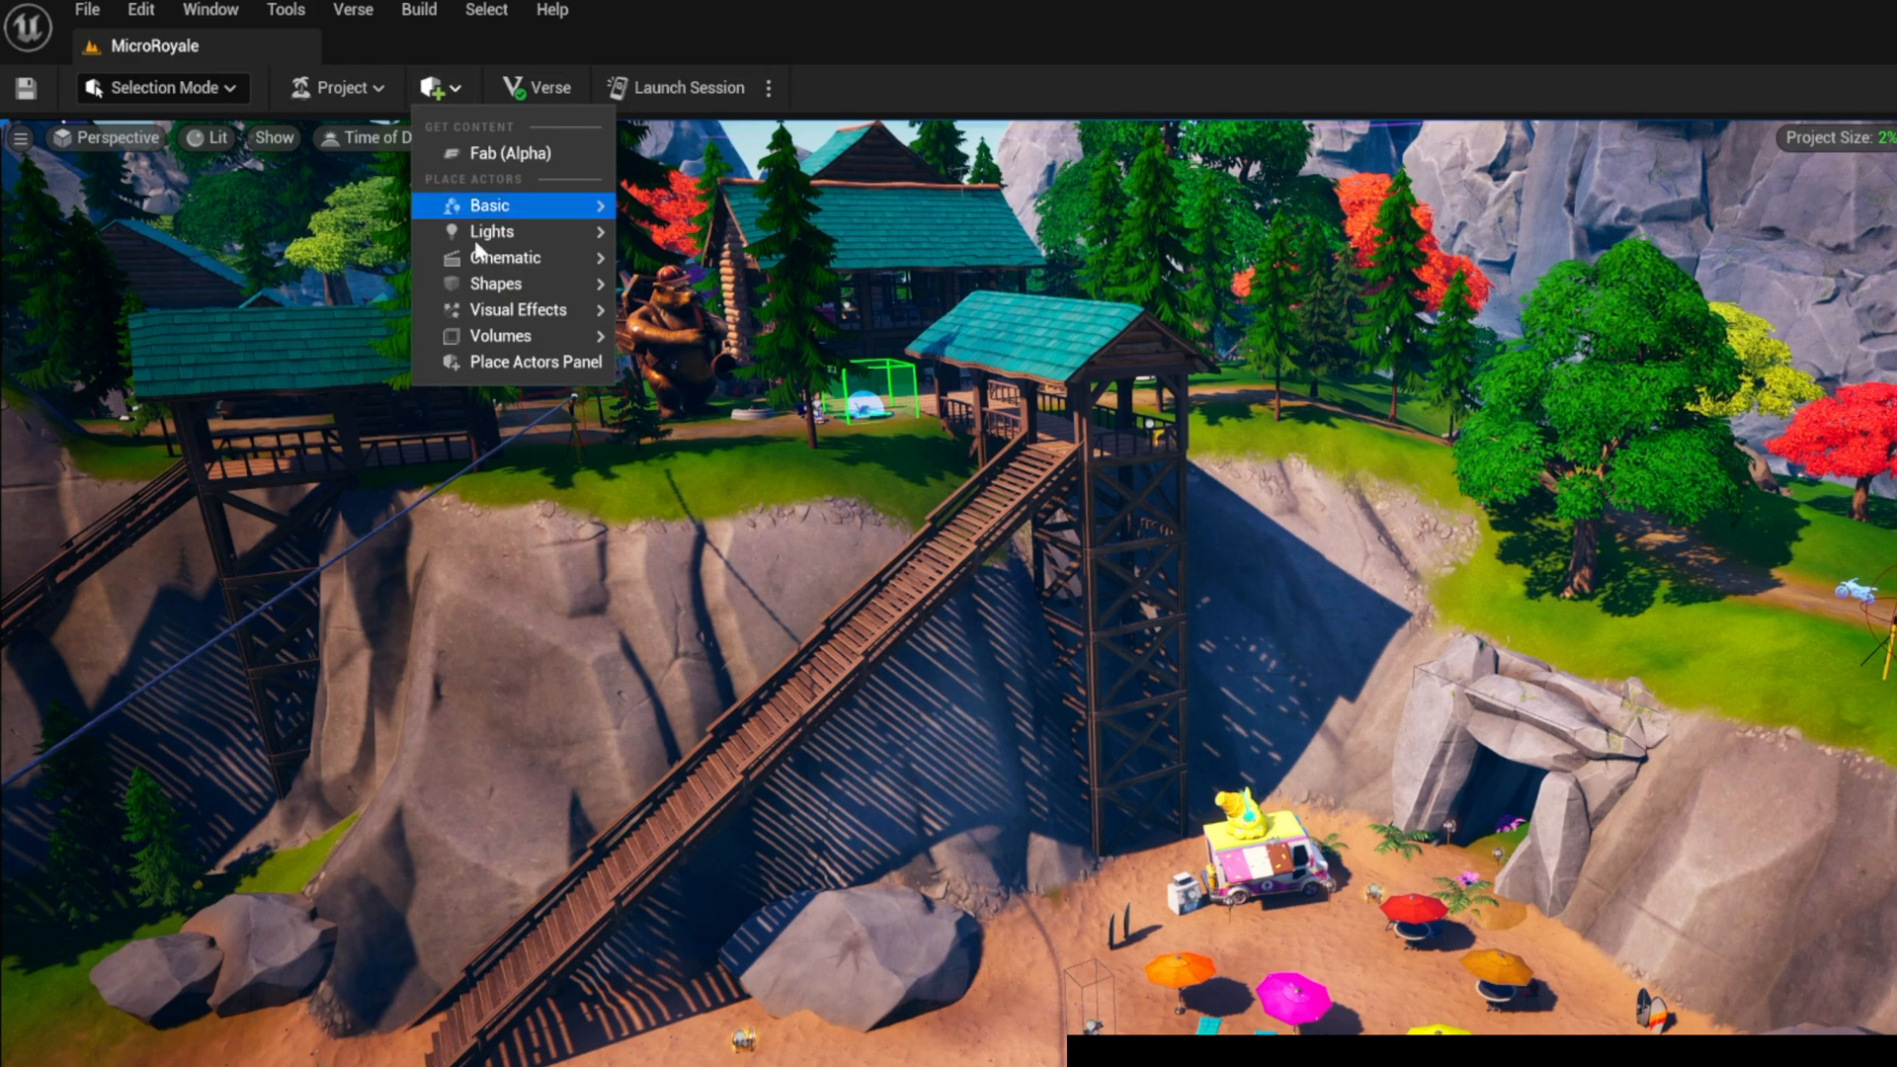
mouse_move(515, 309)
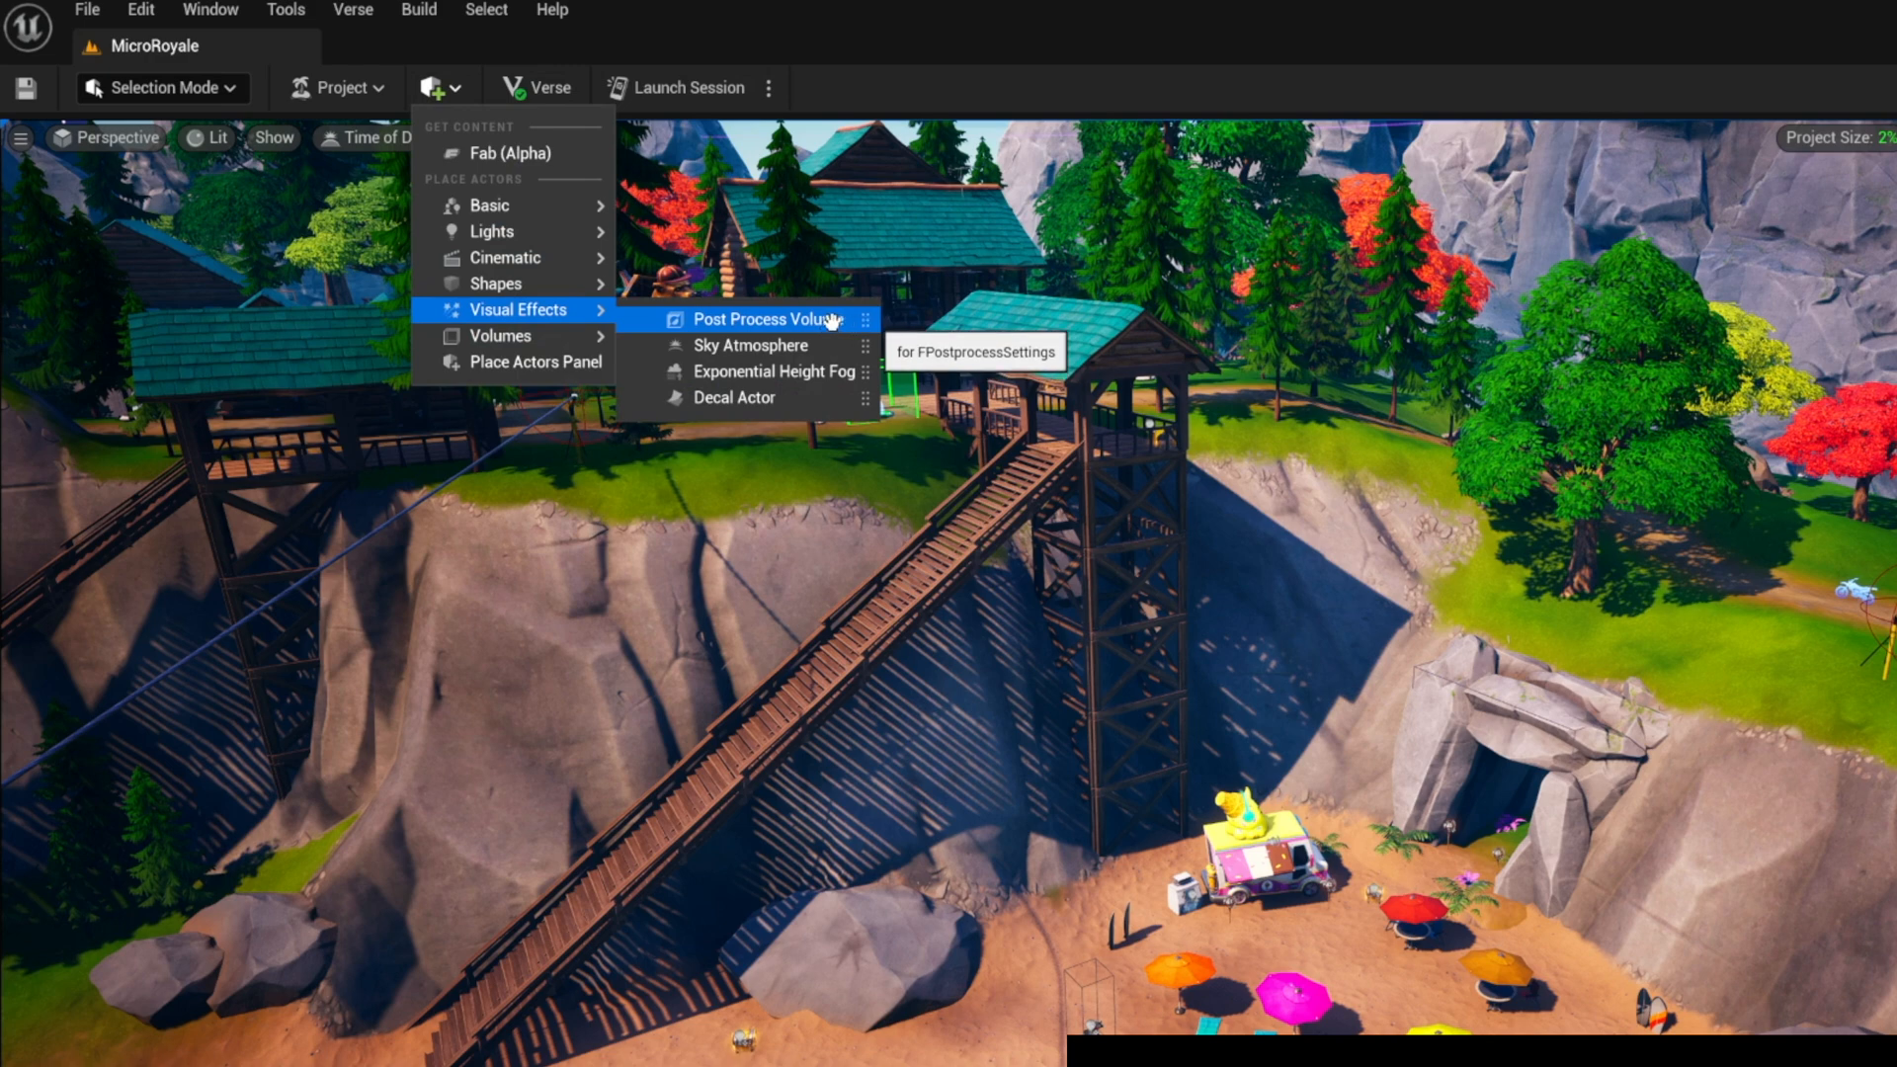
left_click(762, 320)
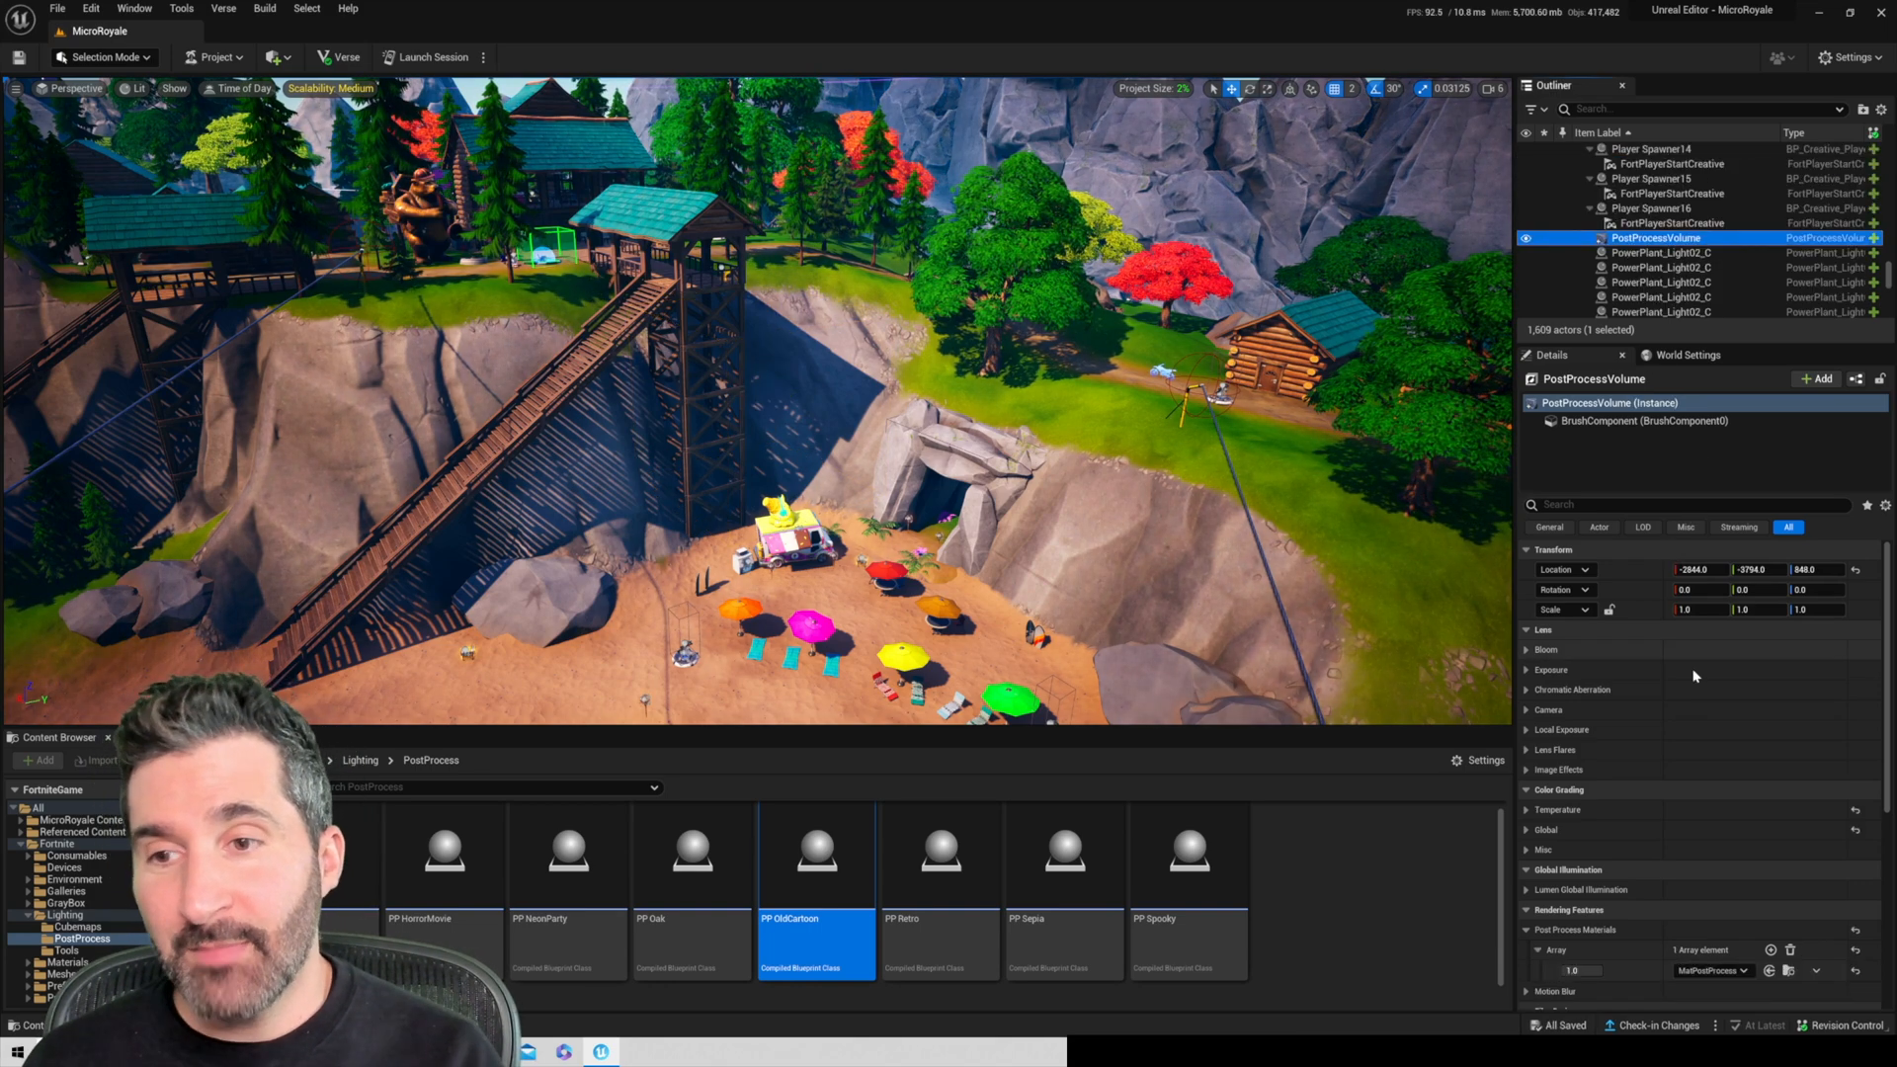
- Enable Infinite Extent (Unbound) on the new volume so it affects the entire map
scroll("down", 3)
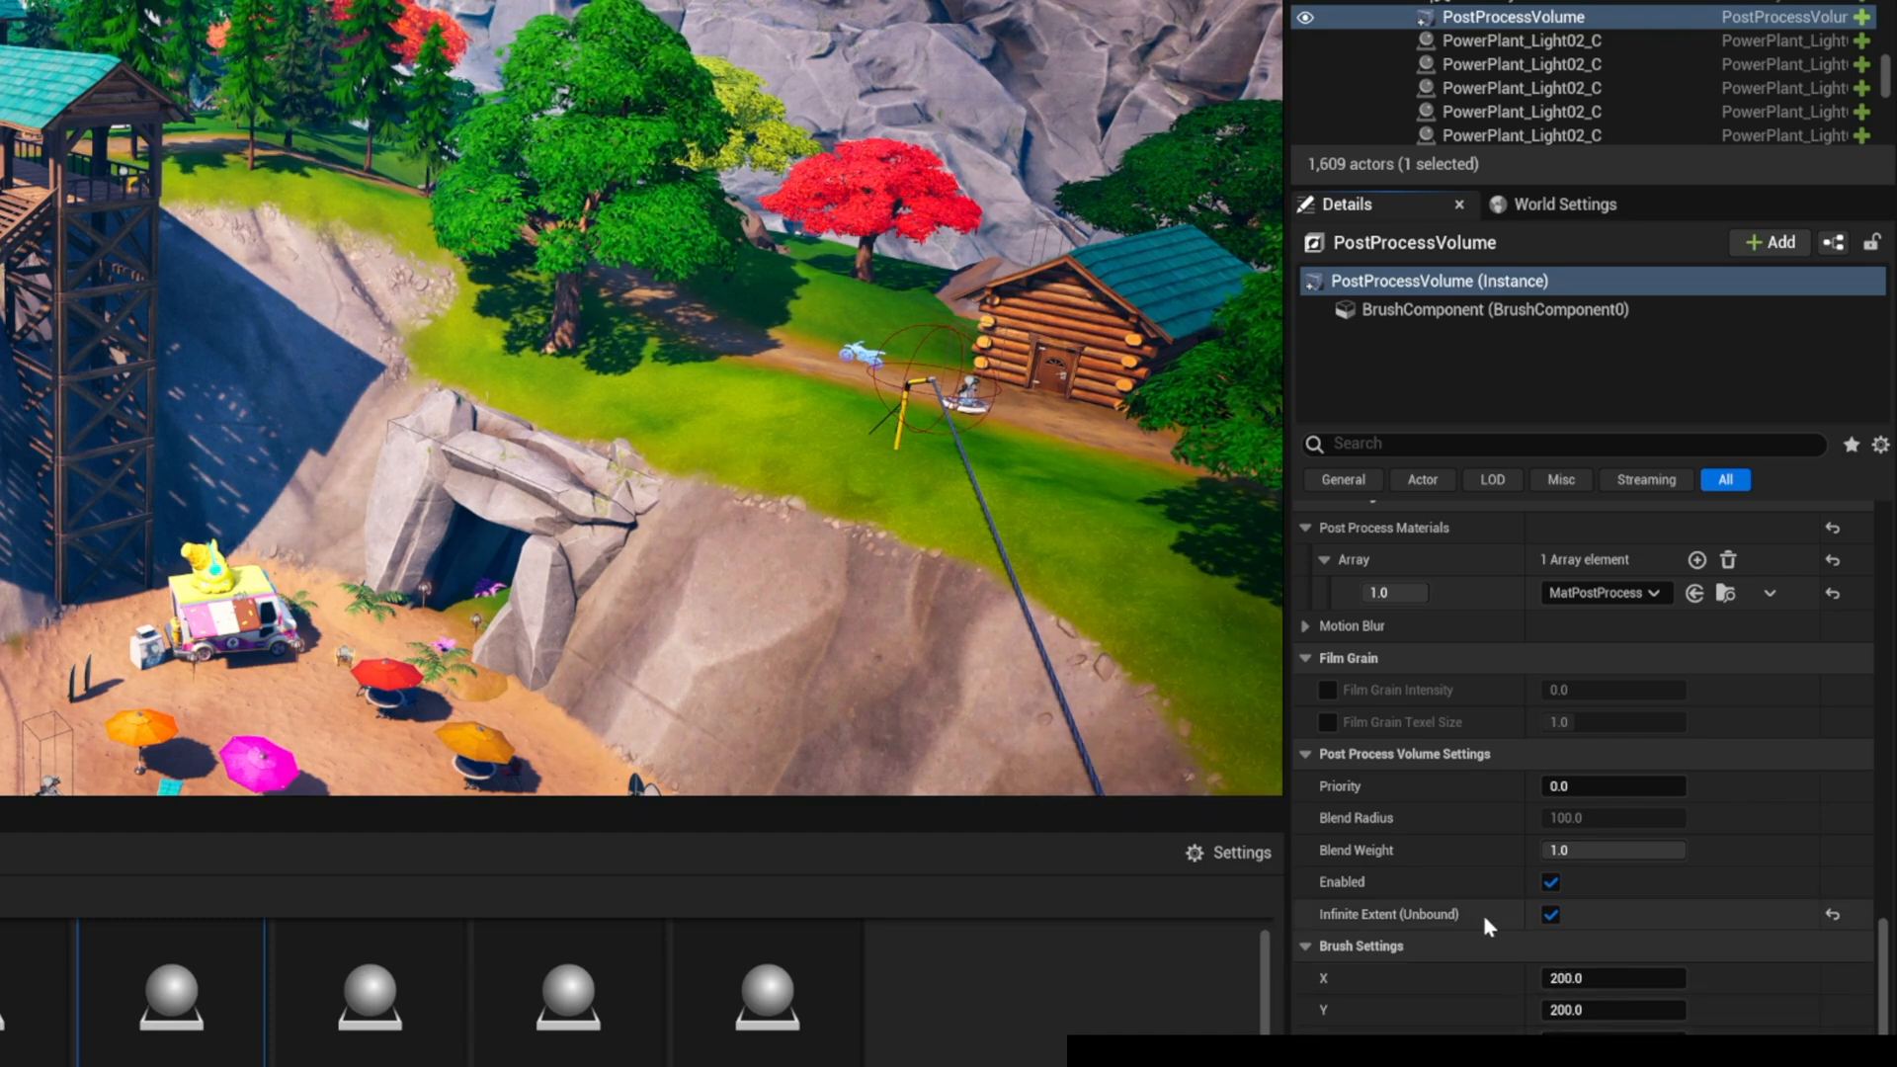
left_click(1549, 913)
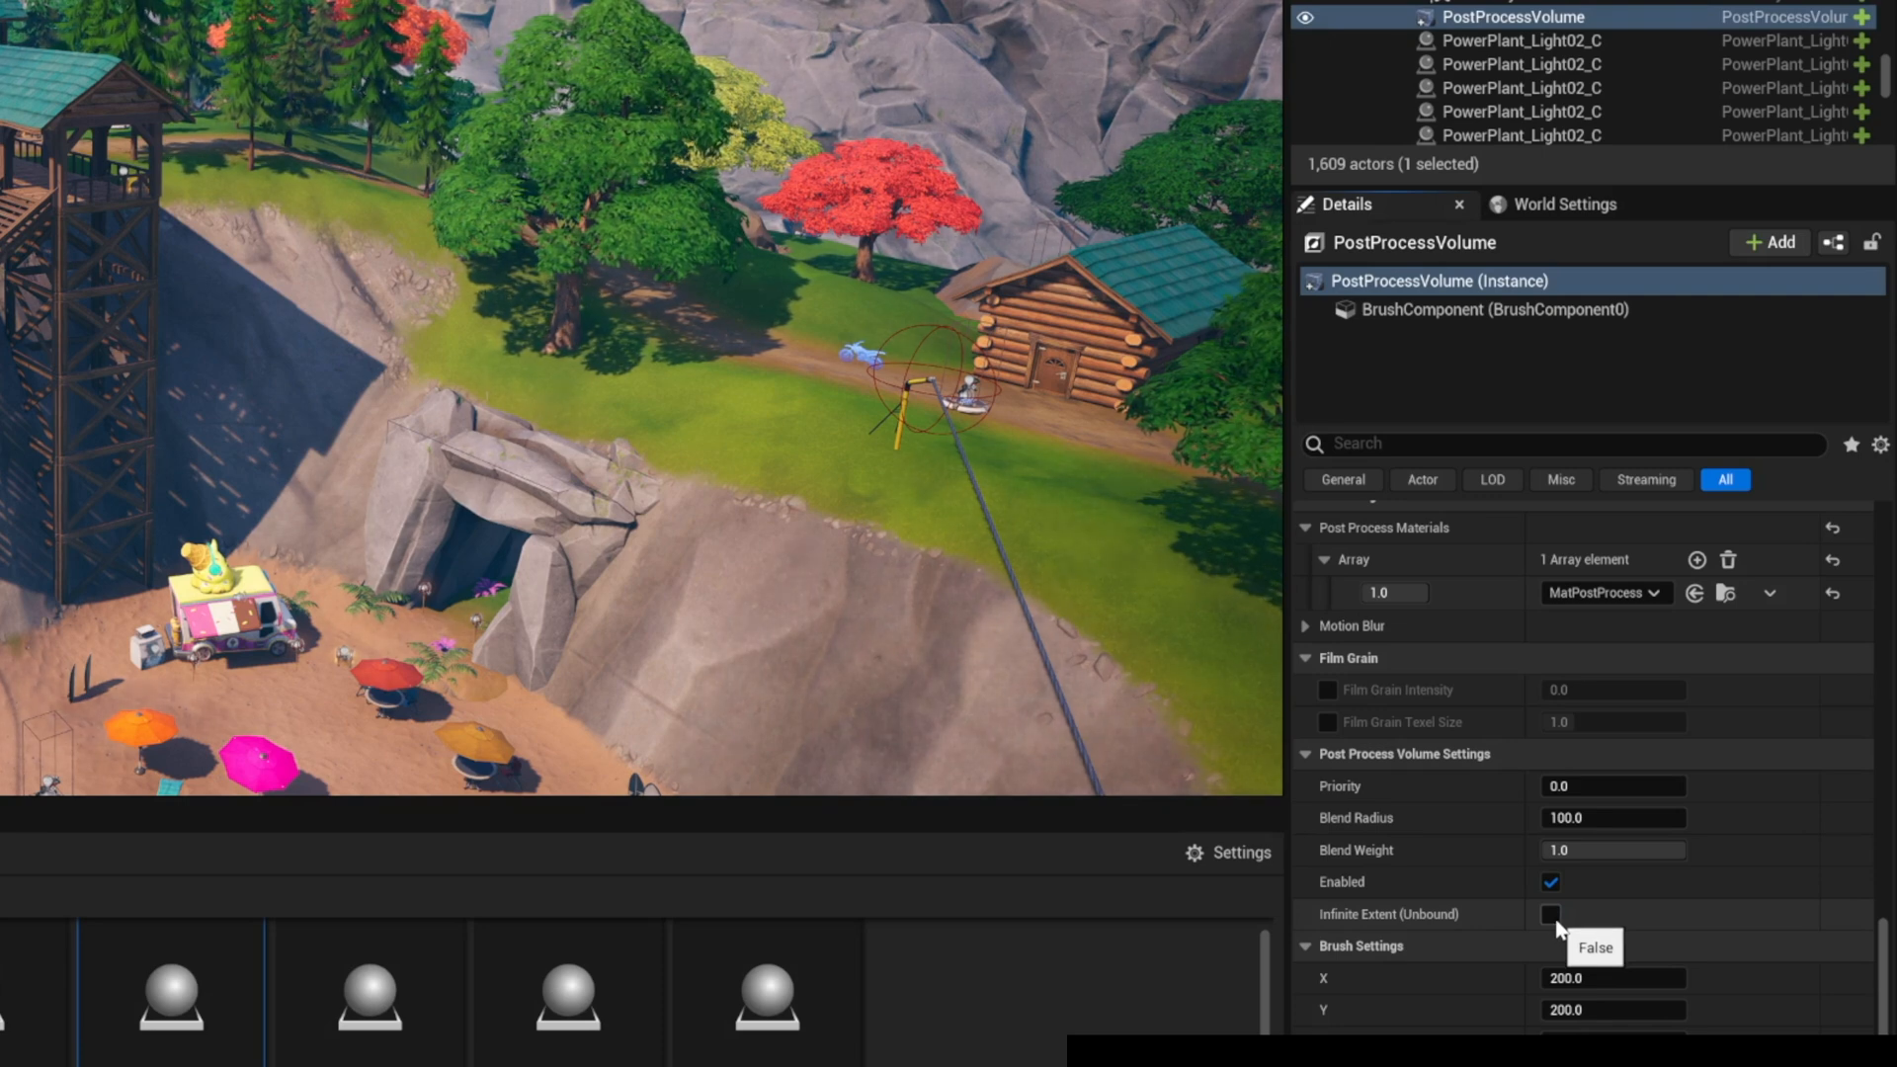
left_click(1549, 913)
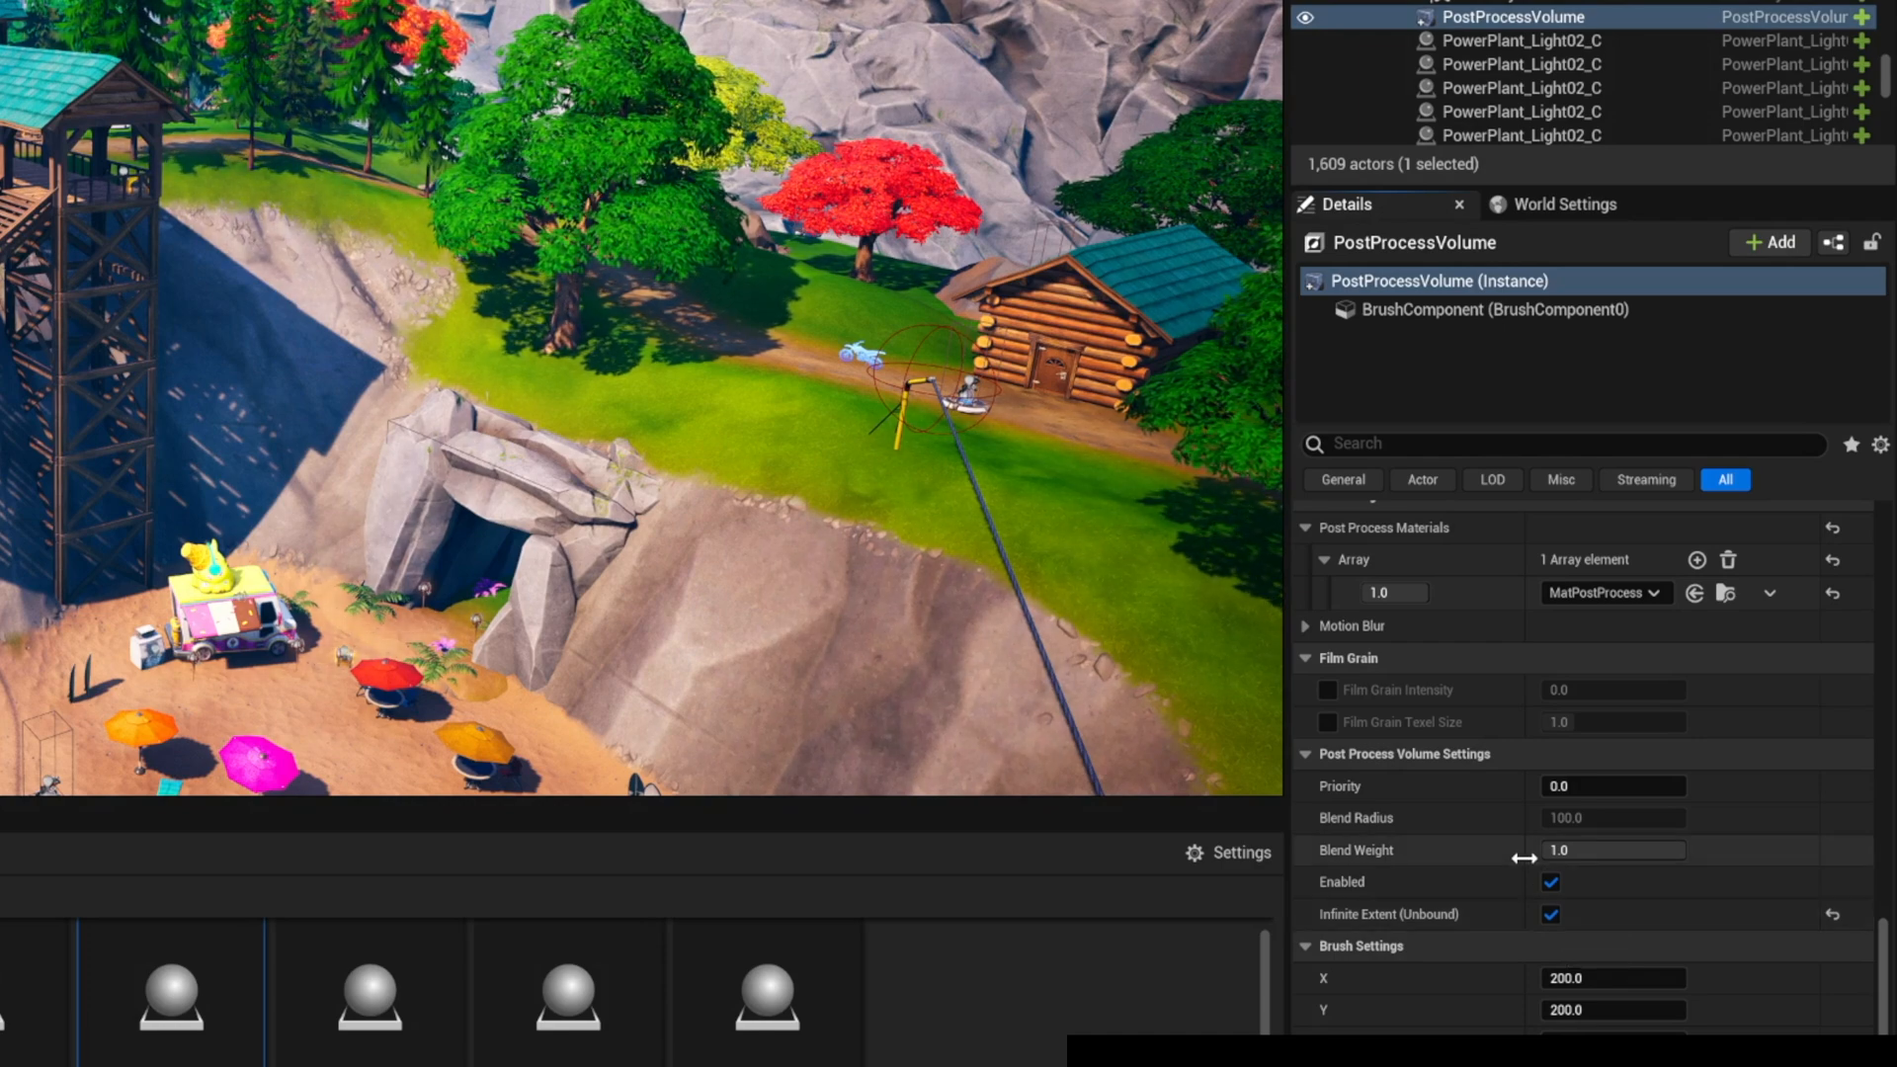
- Scroll to Color Grading > Global to view Saturation 1.3 and Contrast 1.24
scroll("down", 3)
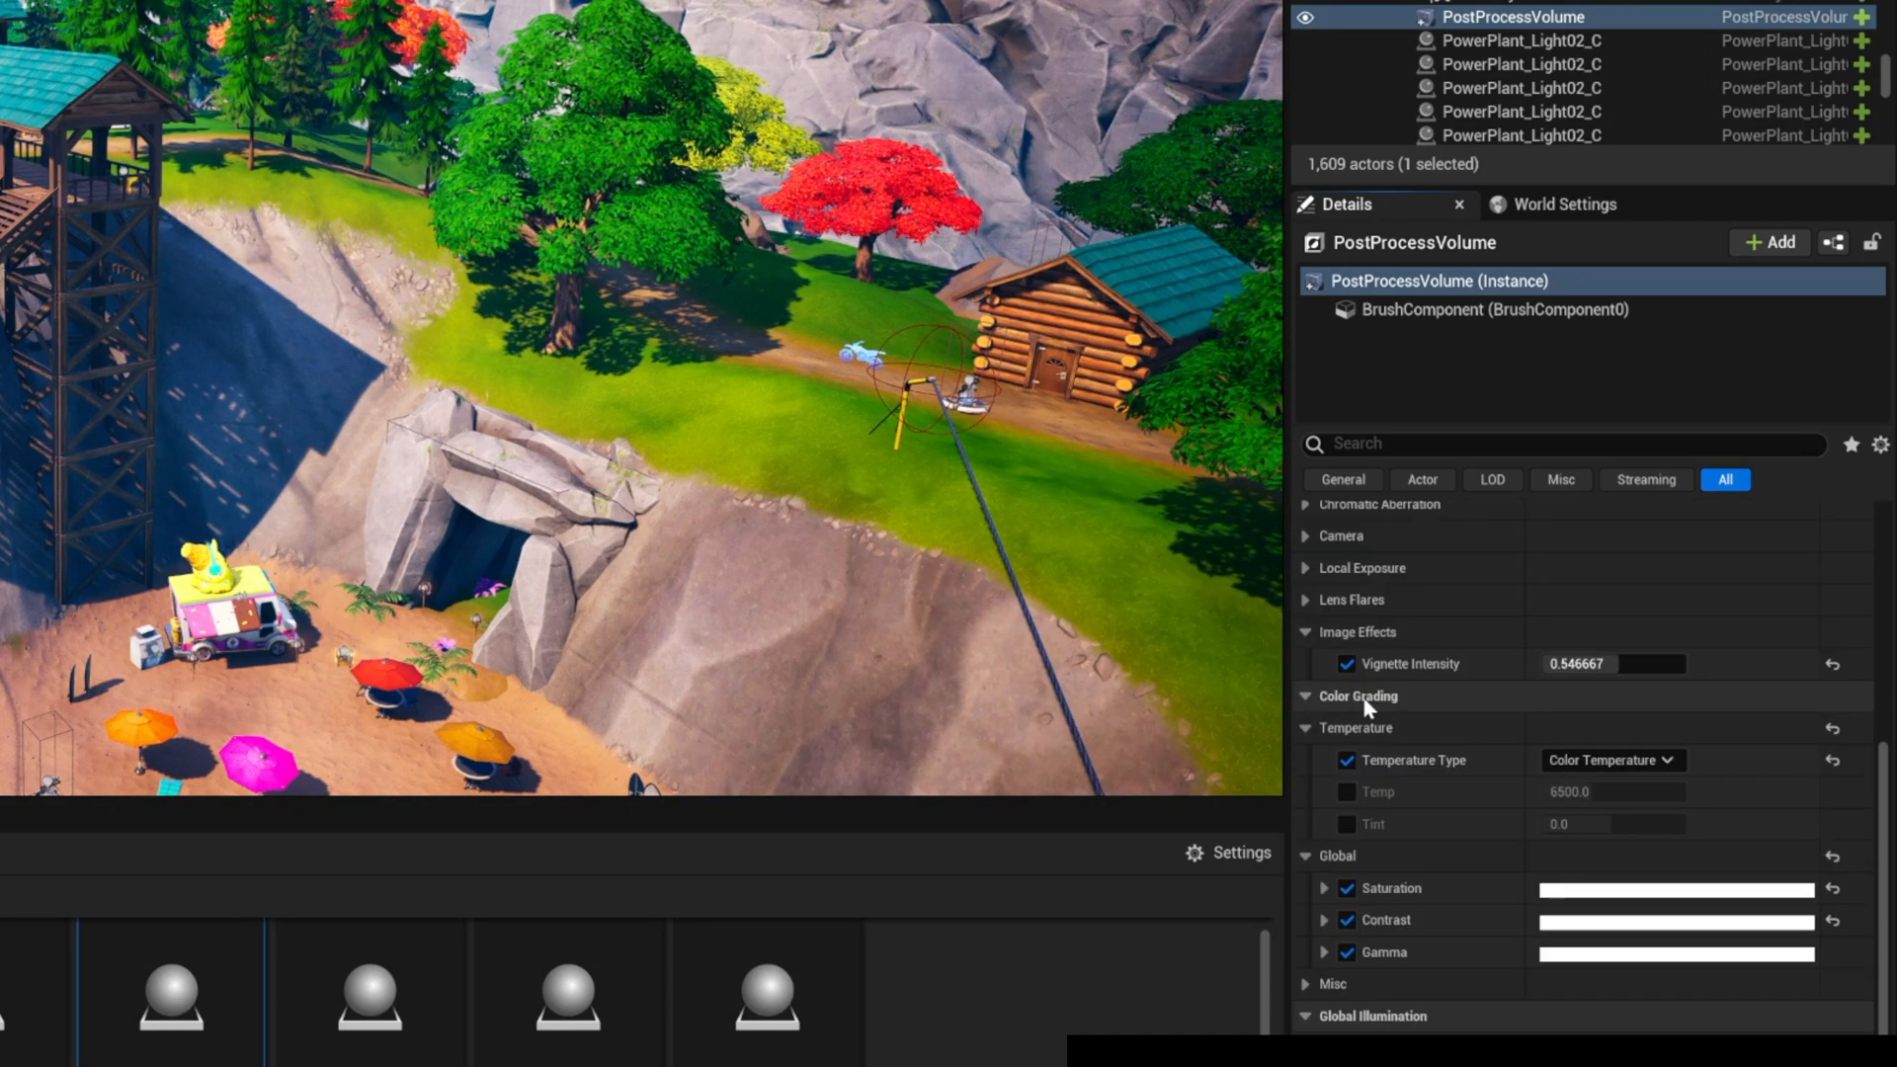
scroll("down", 3)
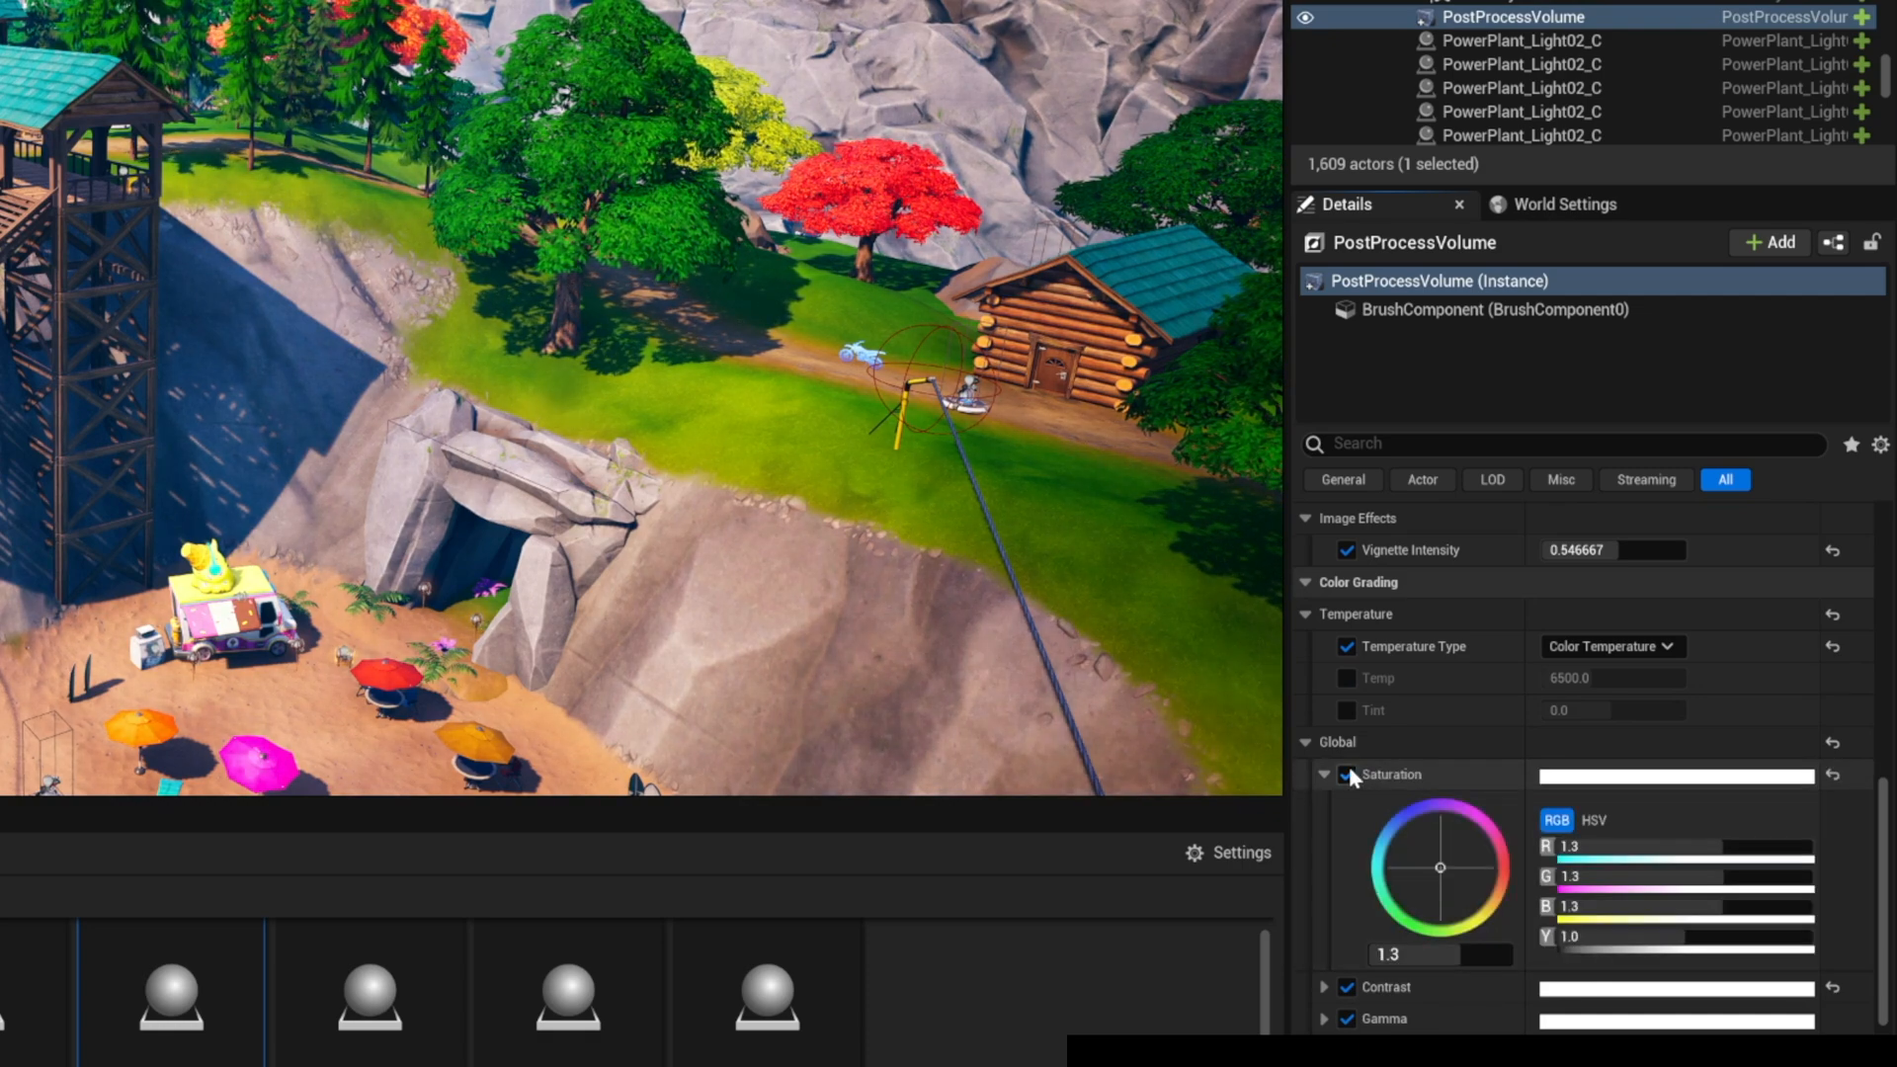
scroll("down", 3)
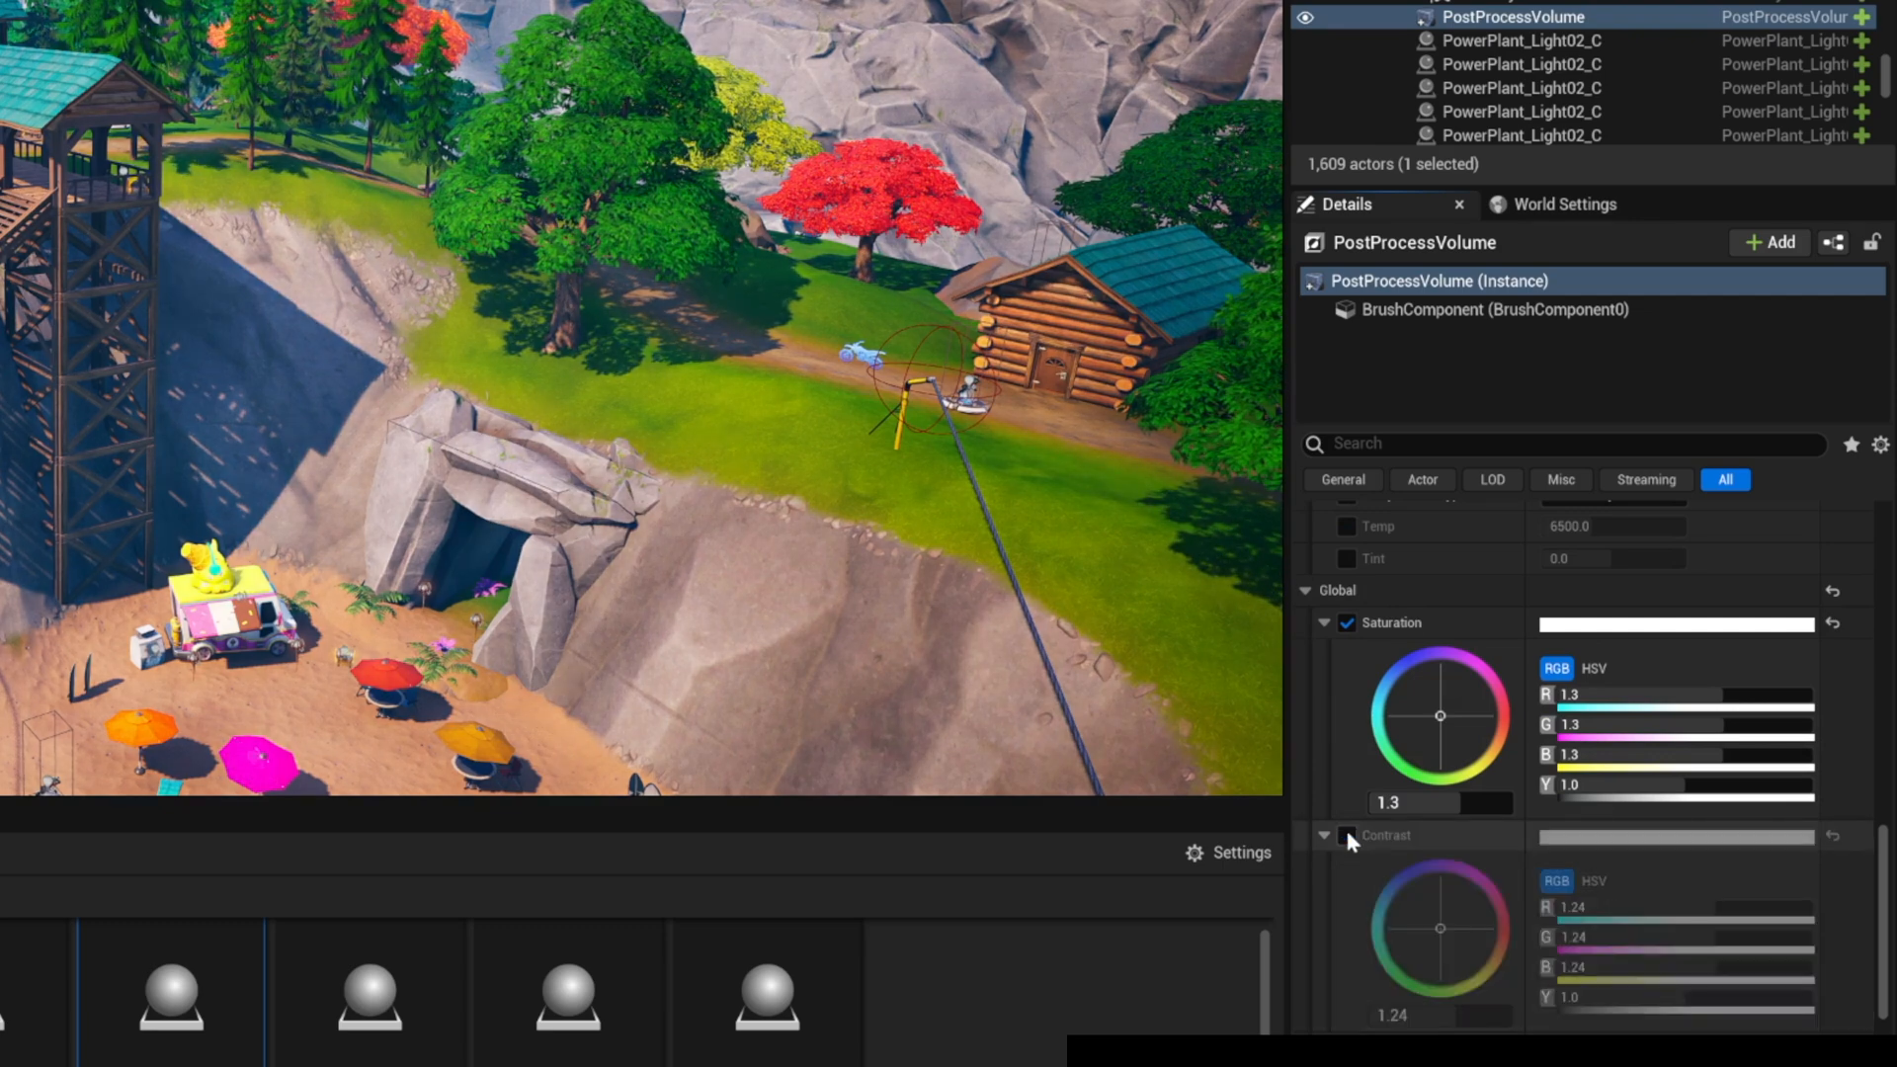
scroll("down", 3)
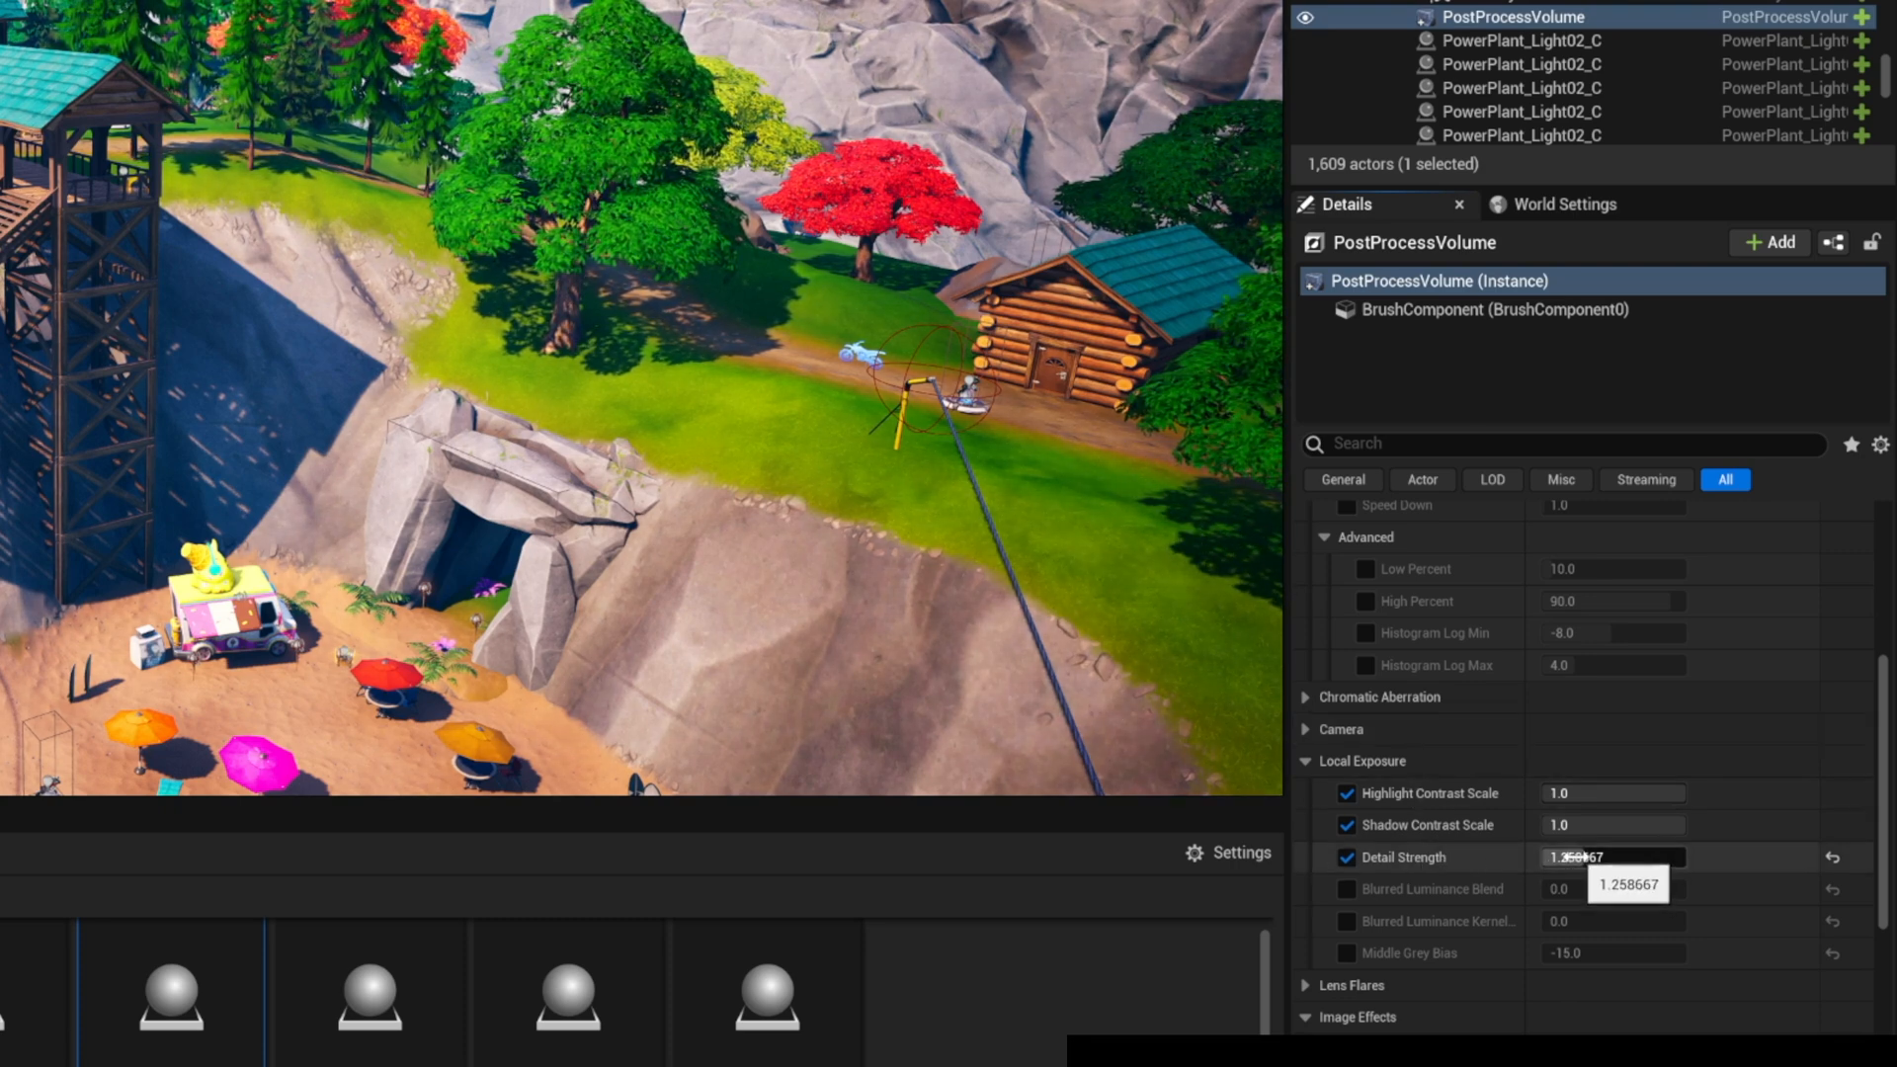
- Compare Detail Strength at 4, 0 and disabled, leaving it at about 1.26 and re-enabled
left_click_drag(1573, 856, 1634, 856)
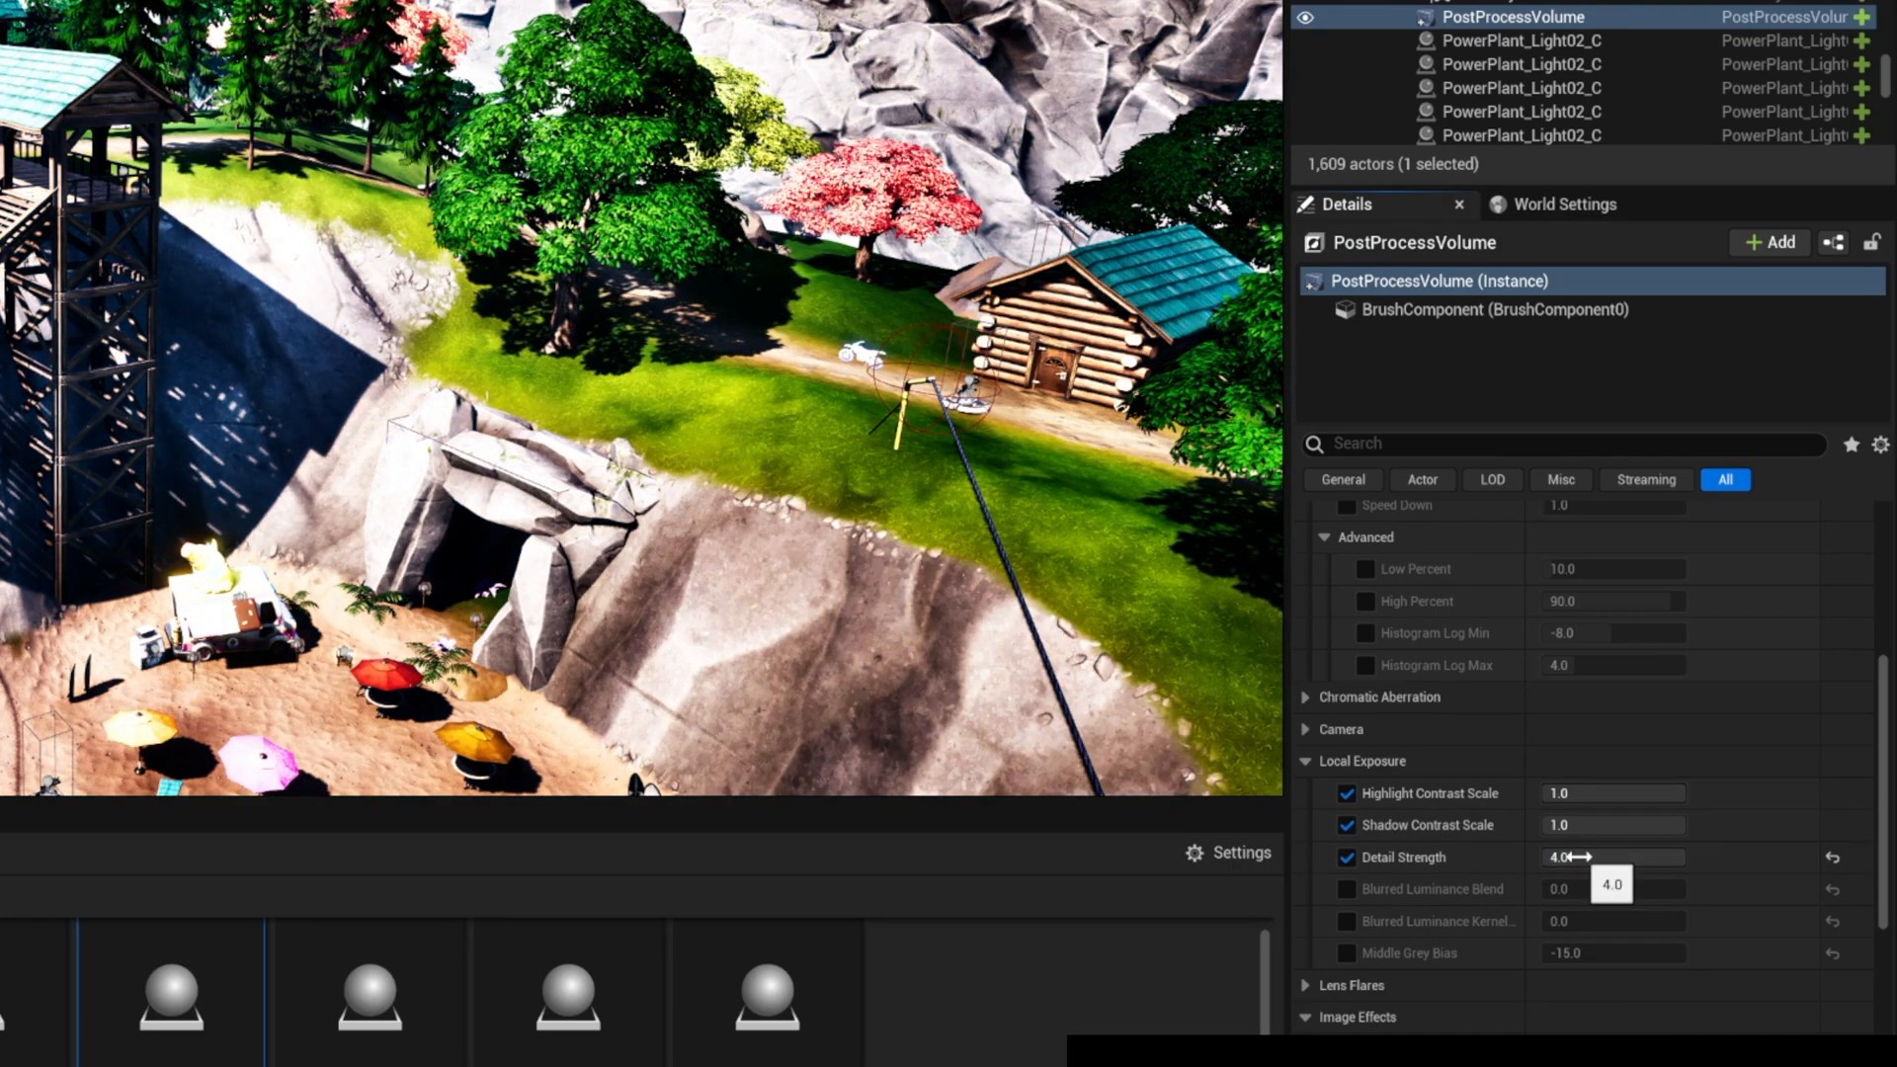
left_click_drag(1608, 856, 1561, 856)
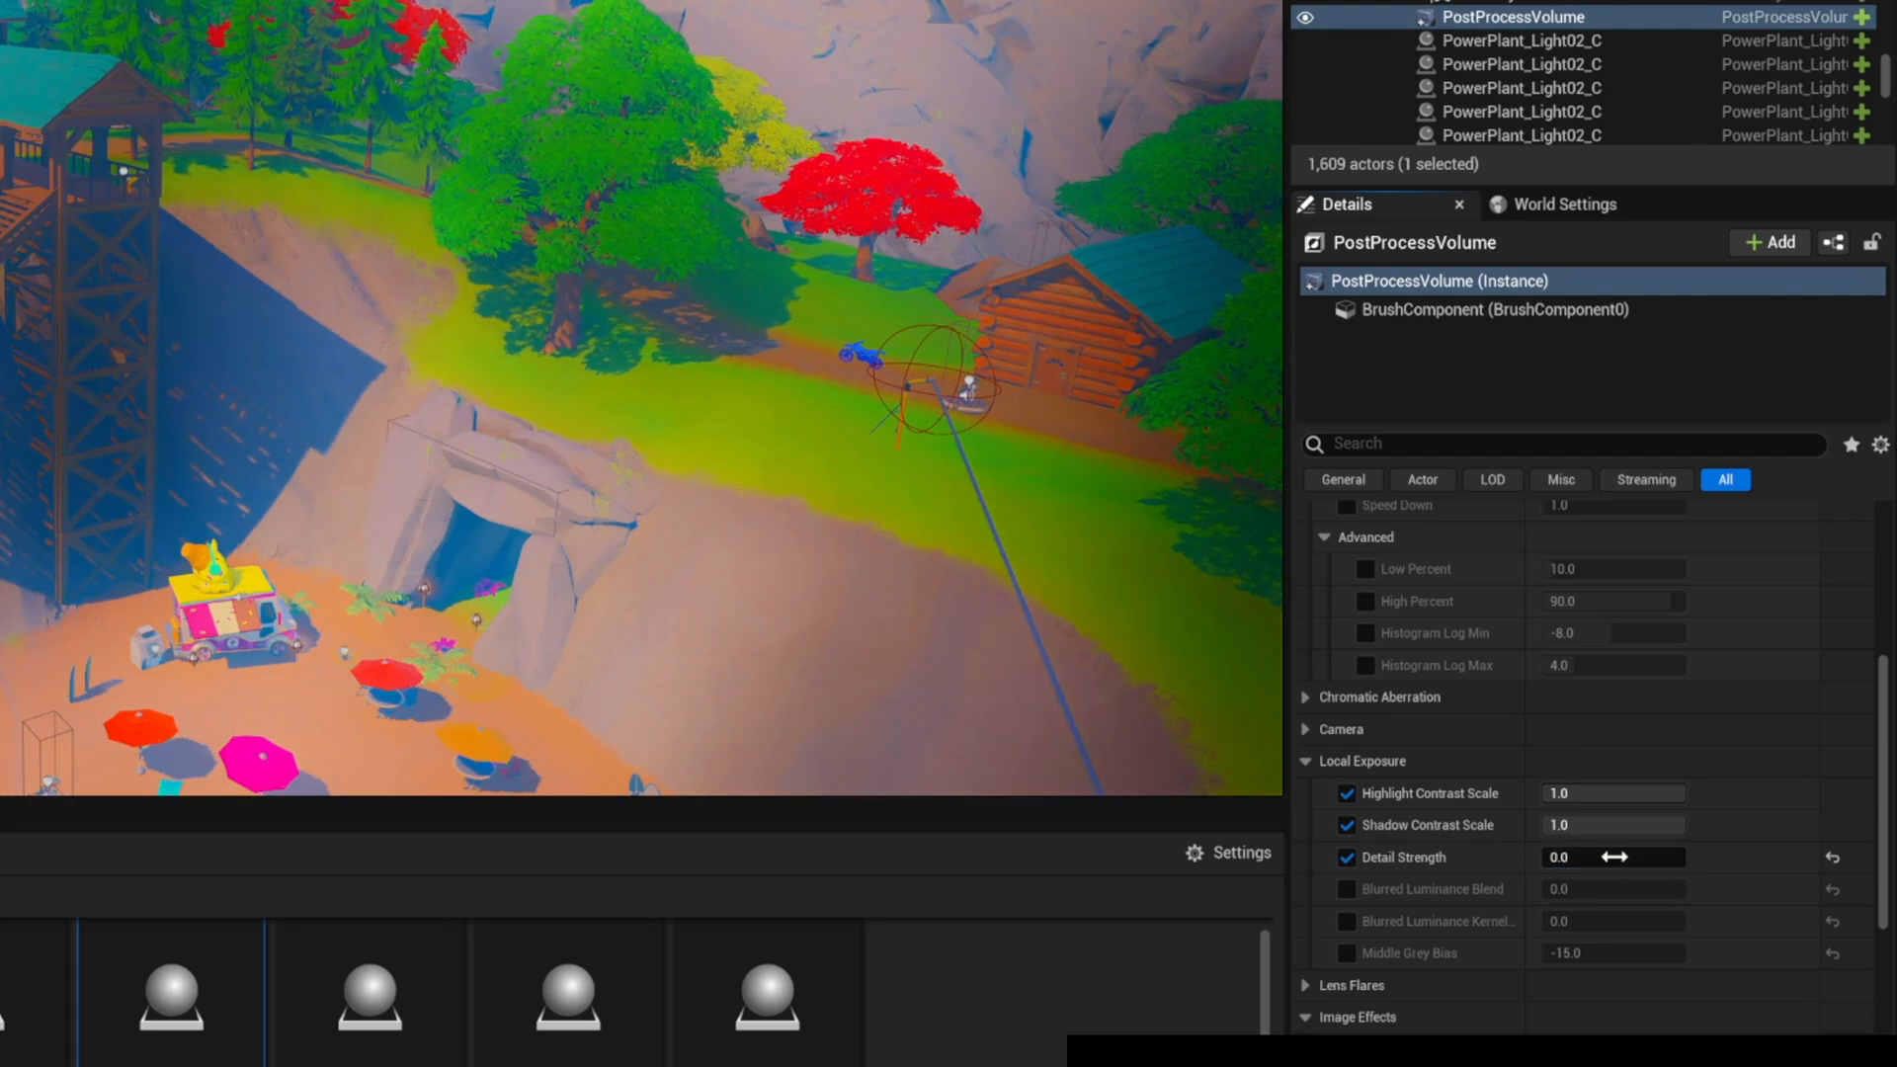
left_click_drag(1573, 856, 1658, 856)
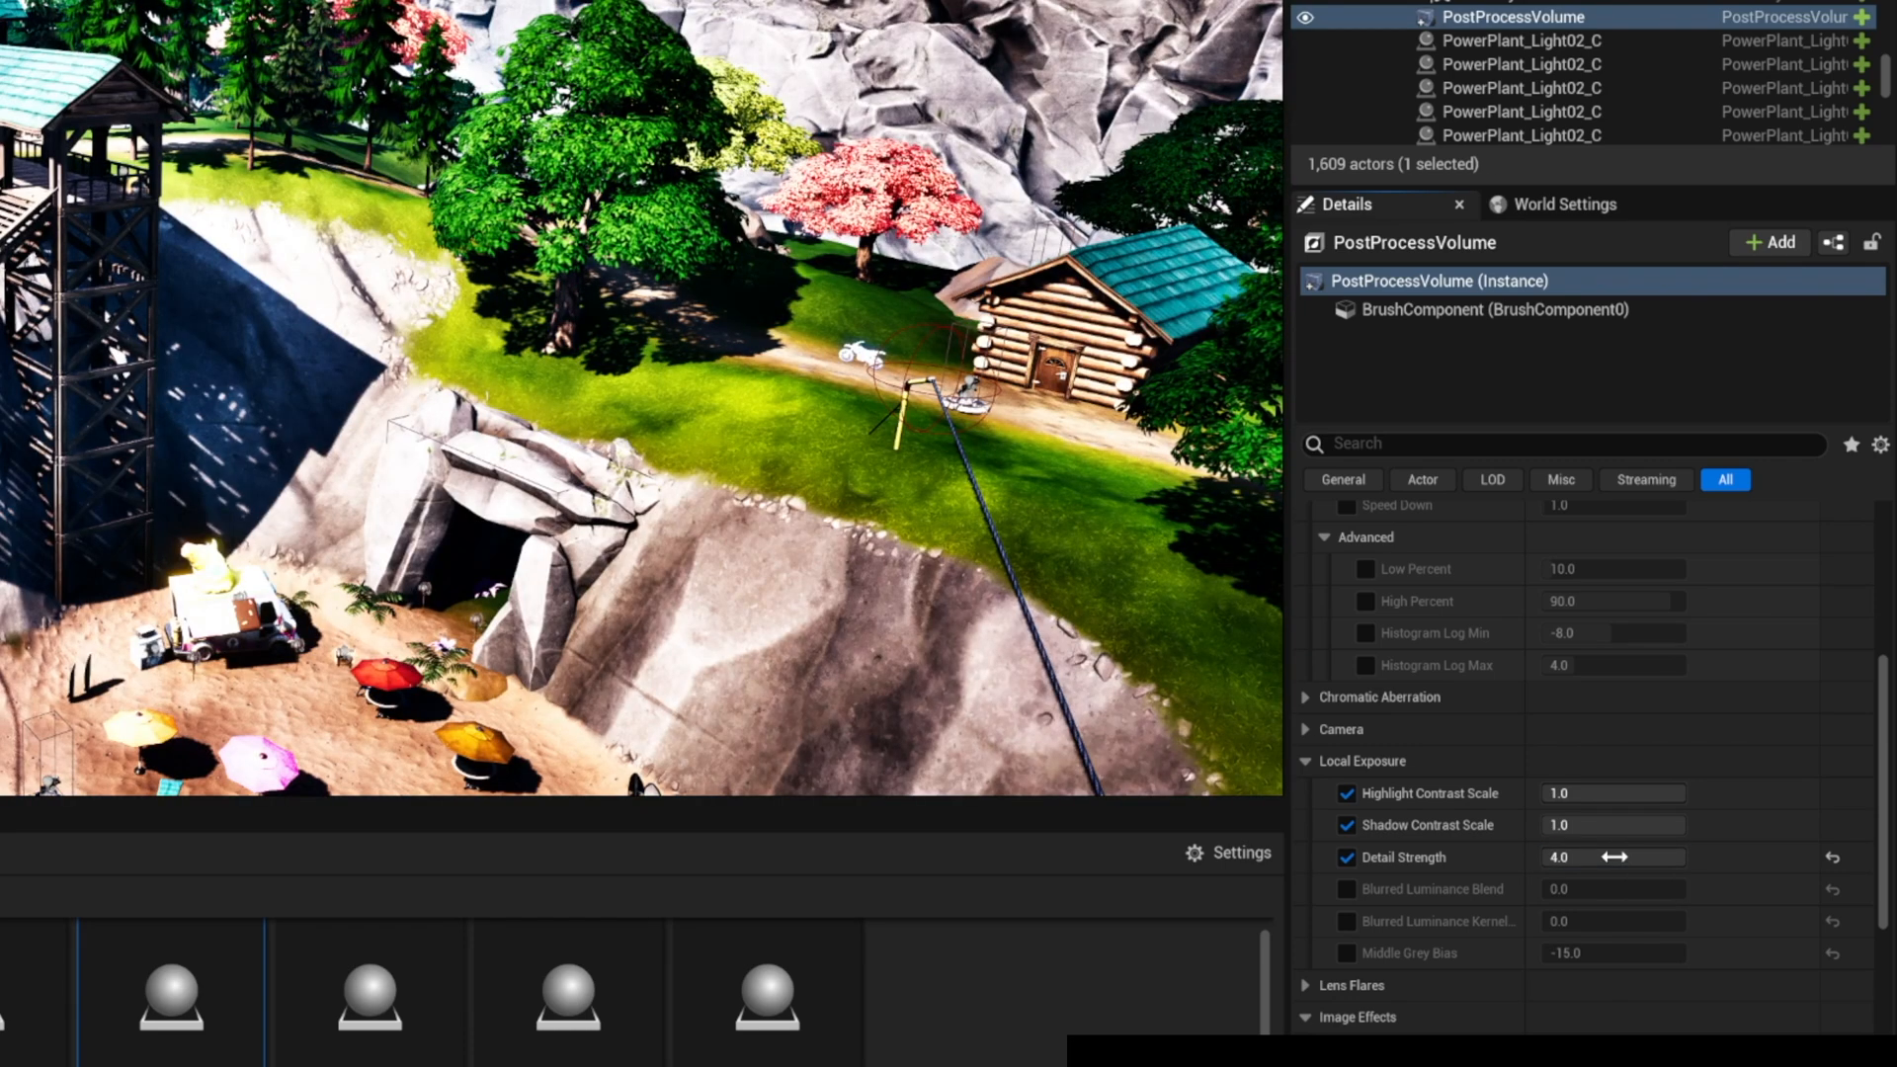
left_click_drag(1620, 855, 1585, 855)
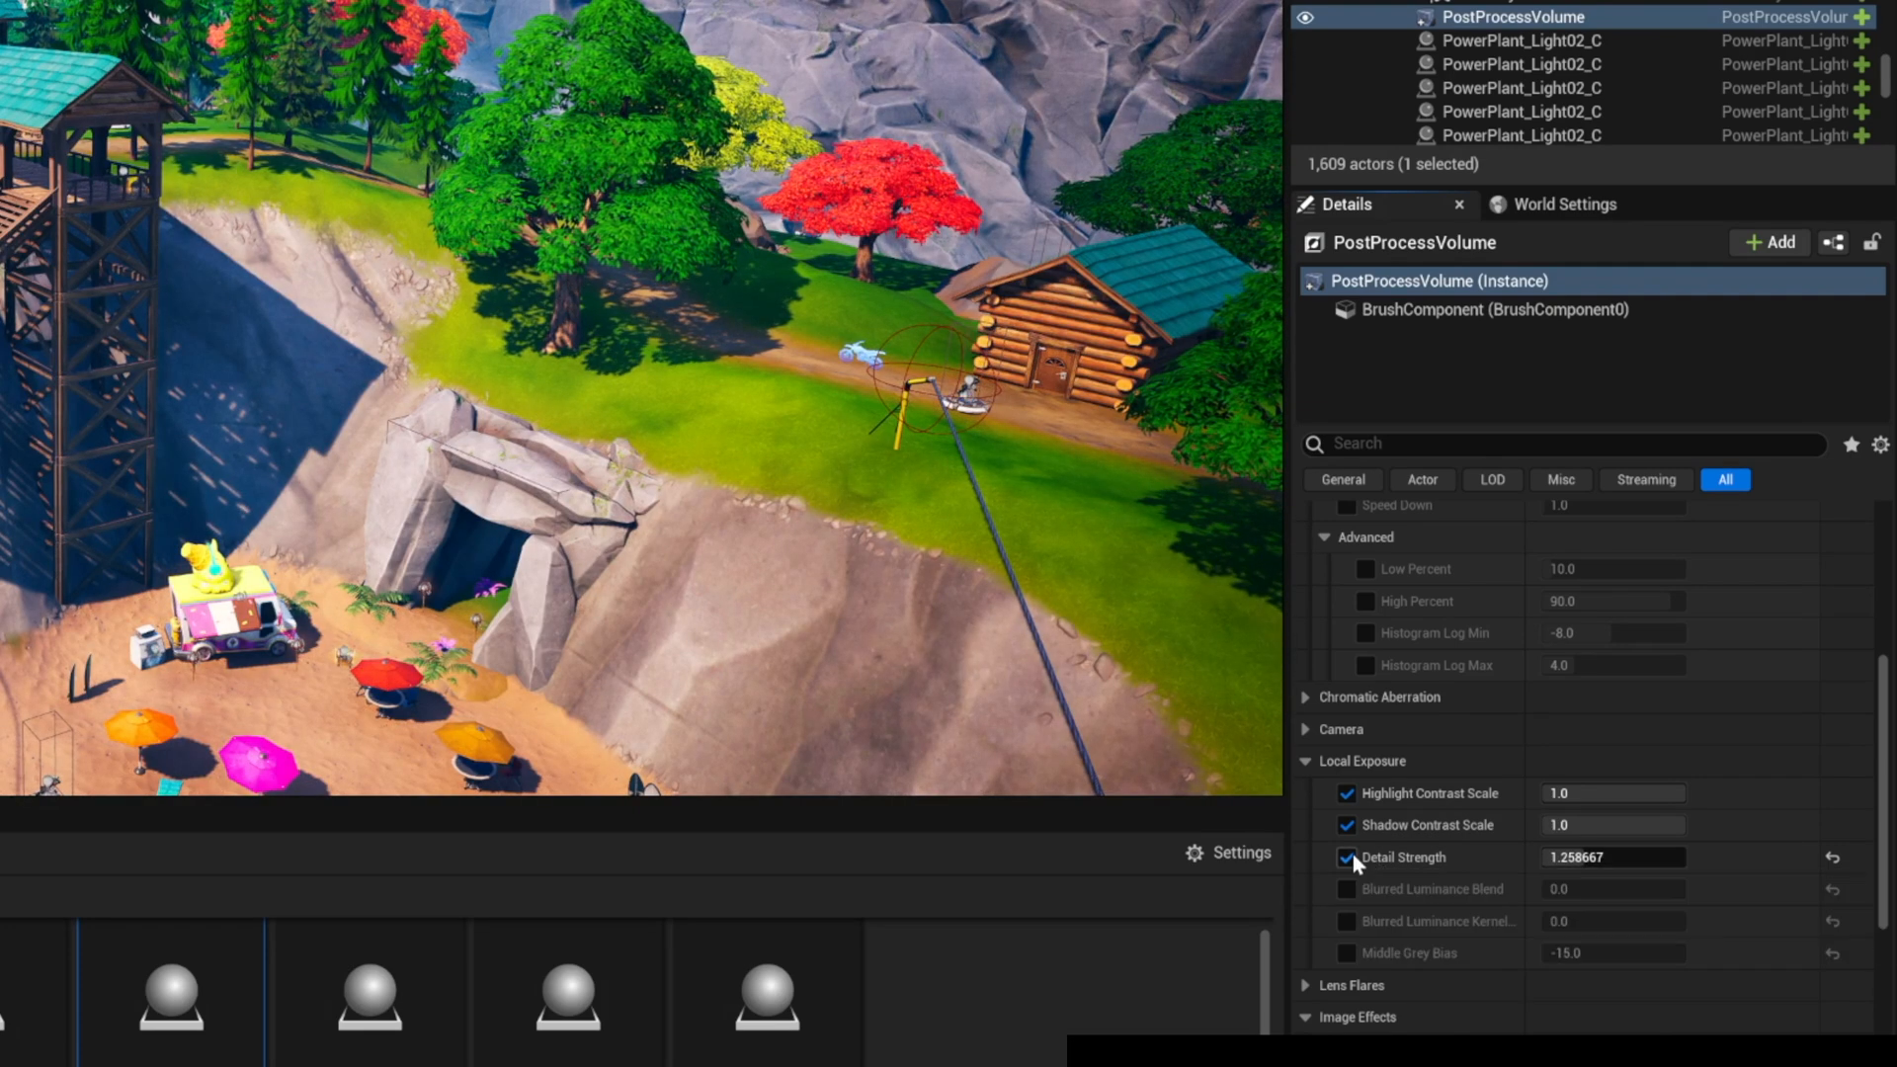
left_click(1346, 858)
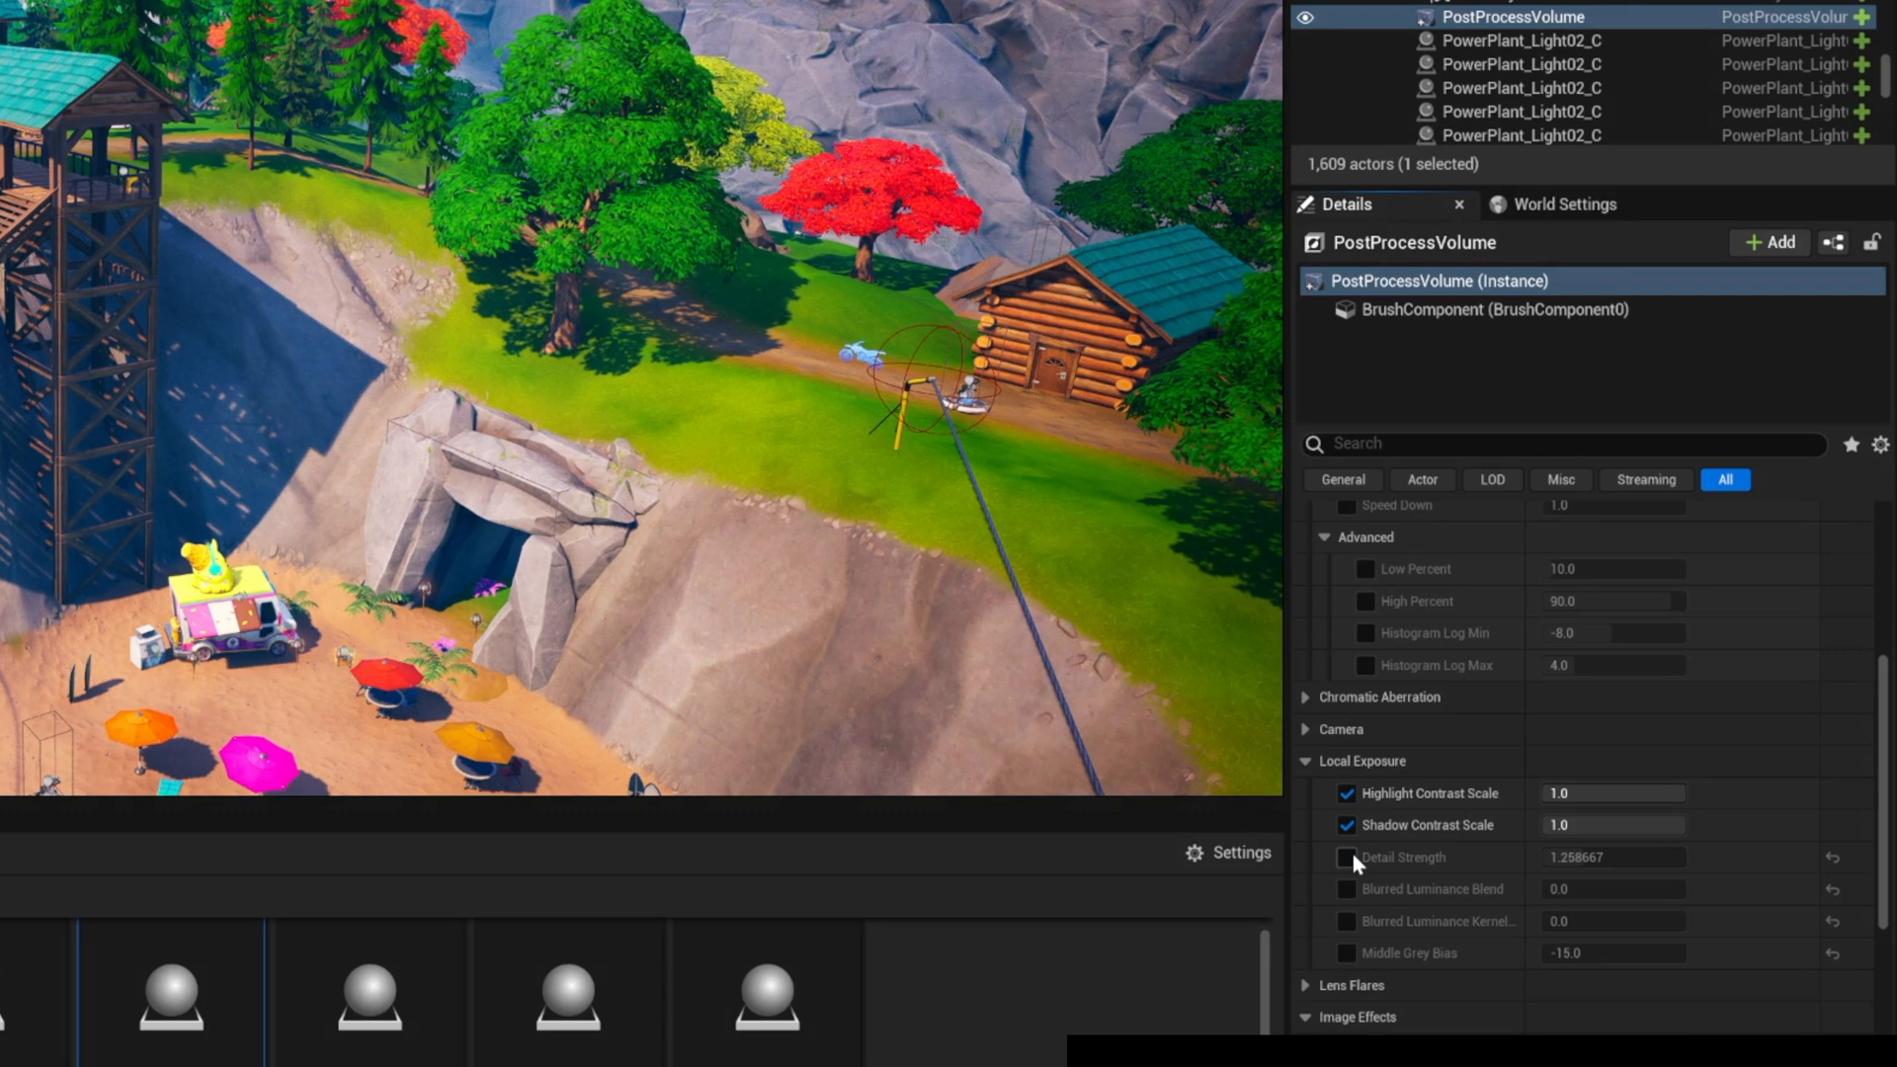
left_click(1345, 856)
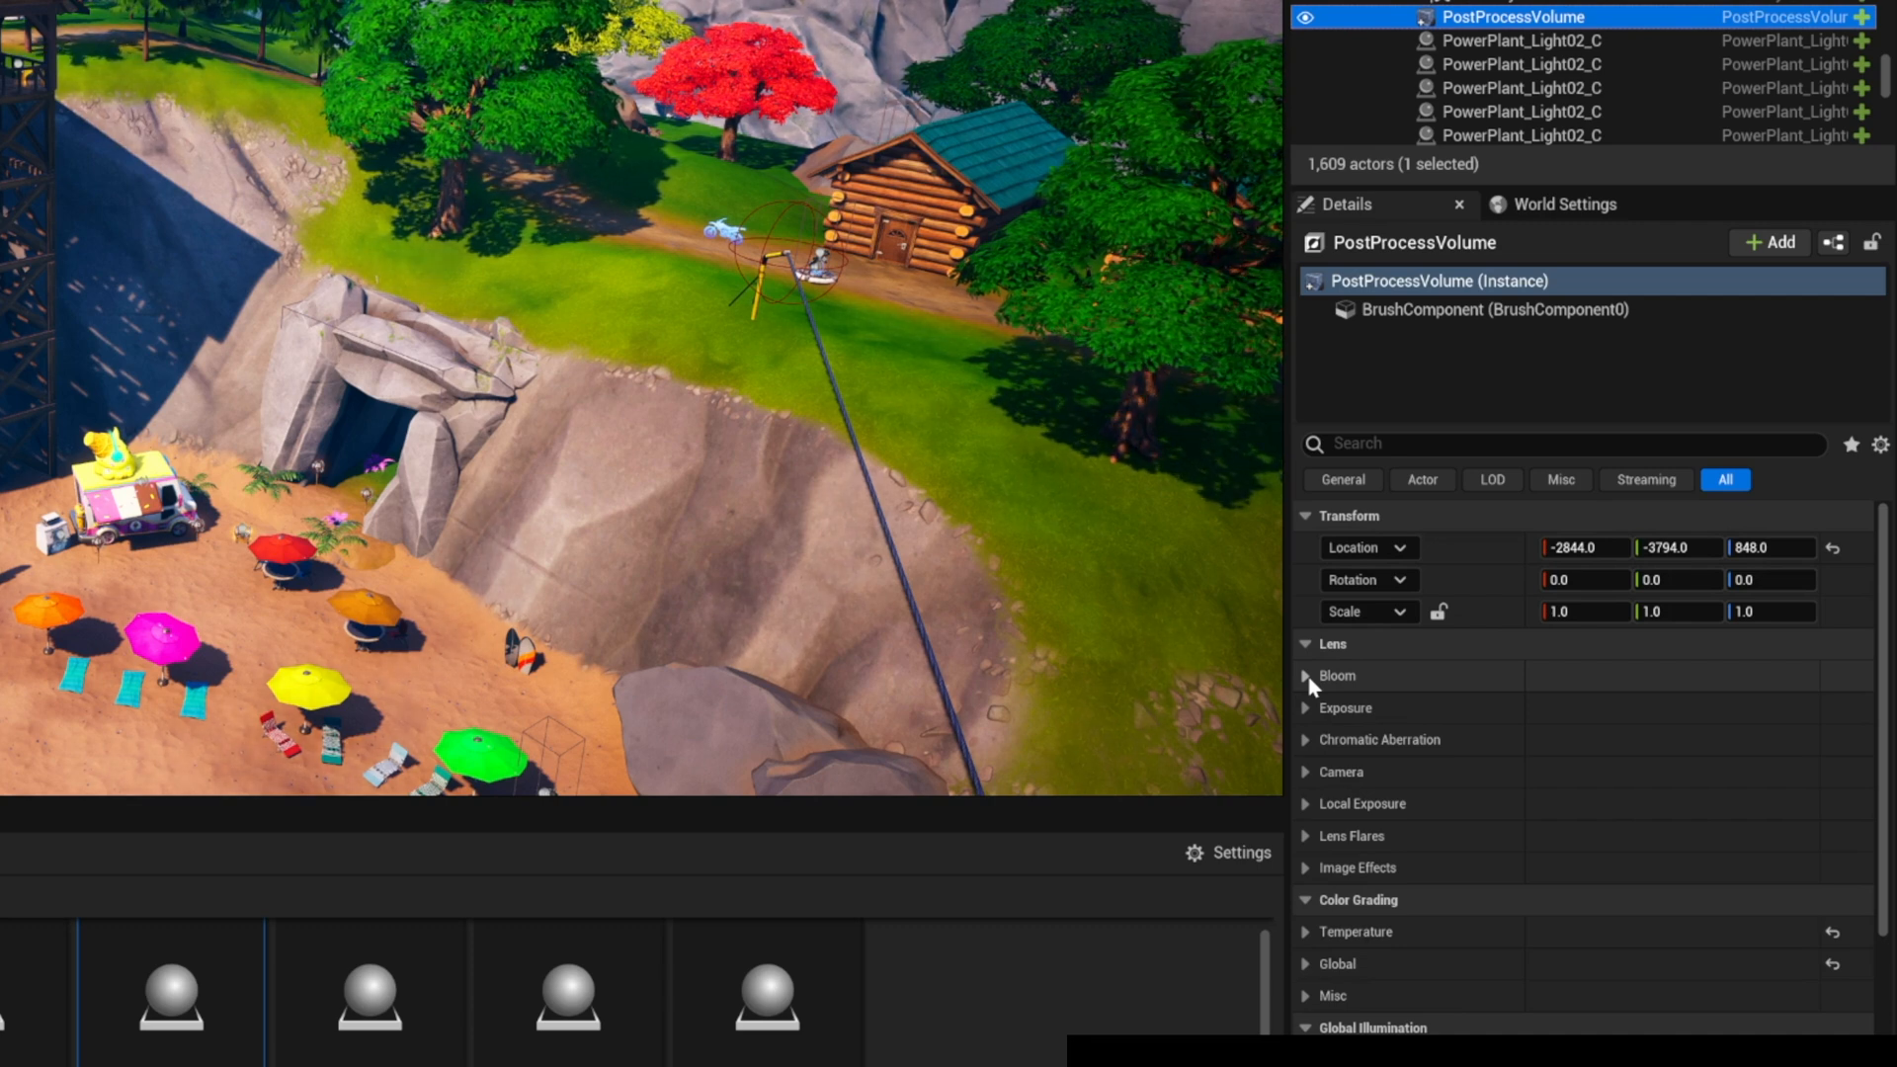
- Preview Bloom Intensity at 8, then bring it back down and leave bloom off
left_click(1304, 676)
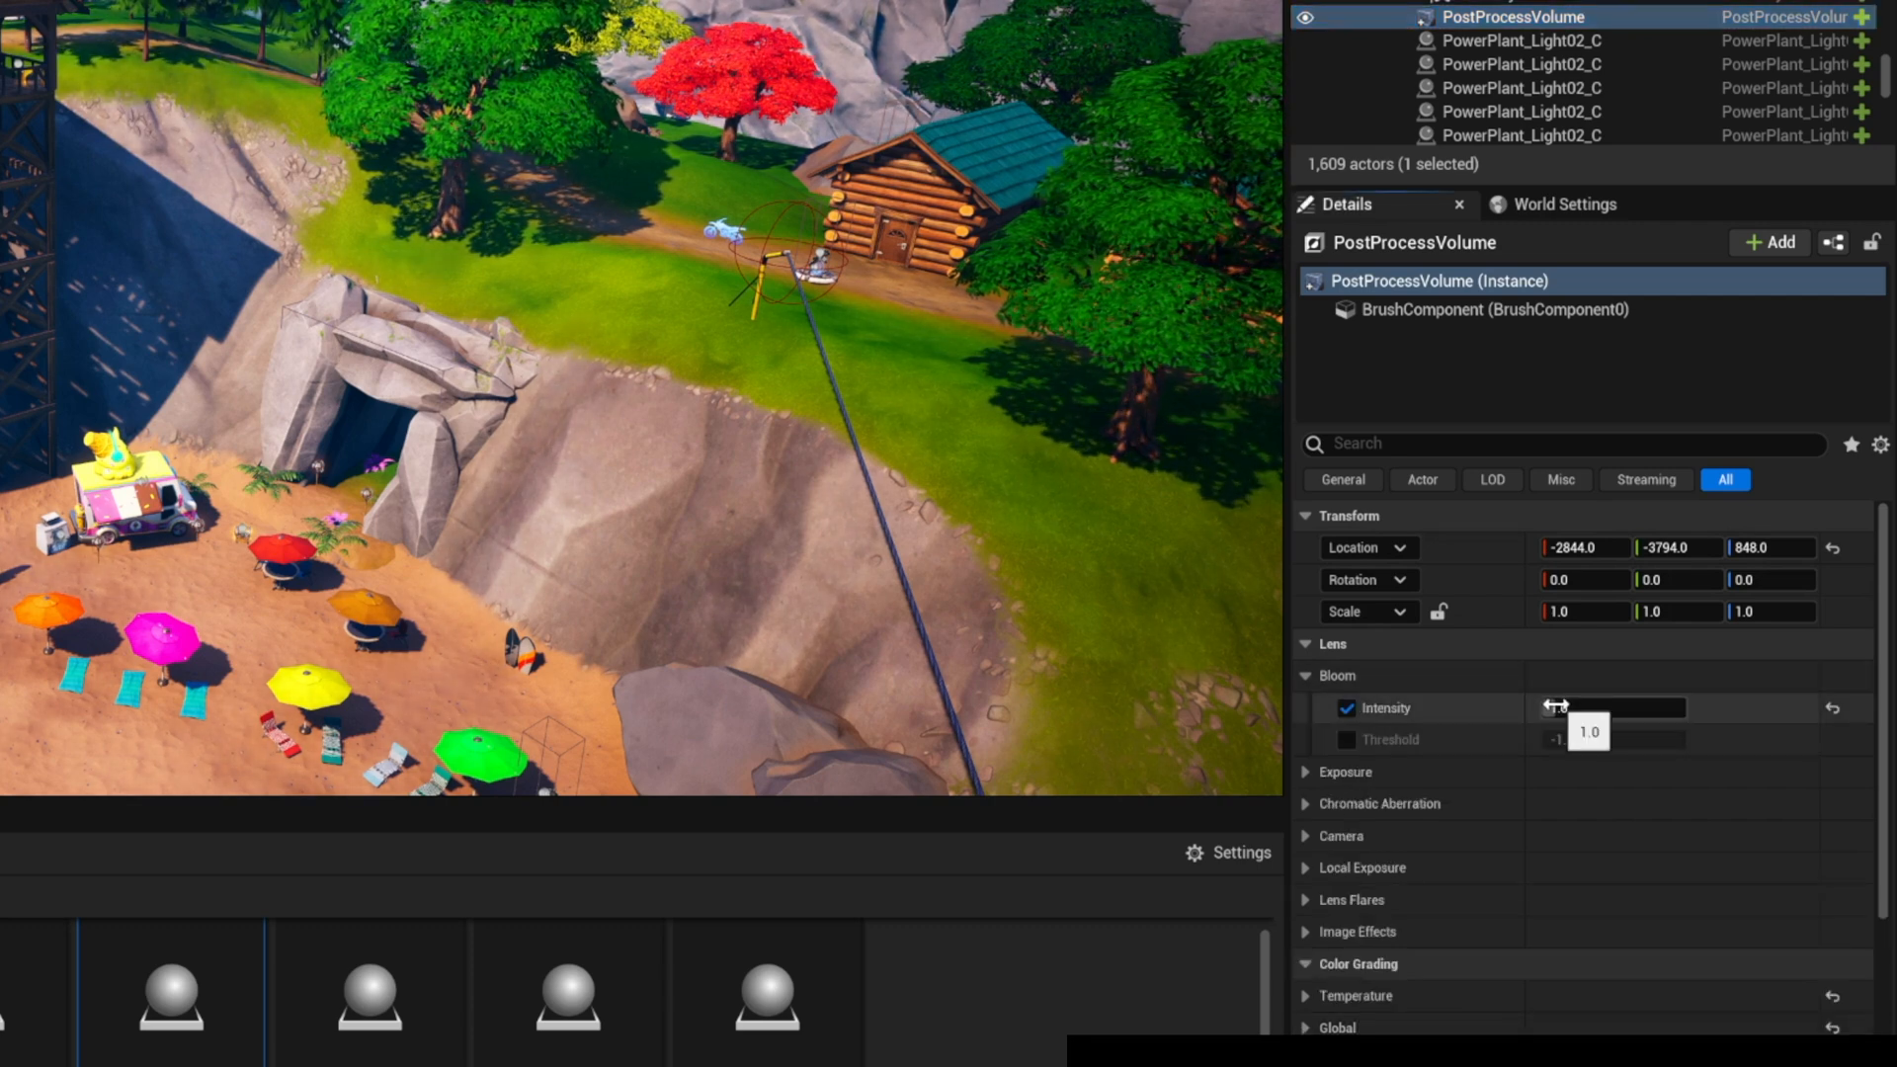
left_click_drag(1561, 707, 1621, 707)
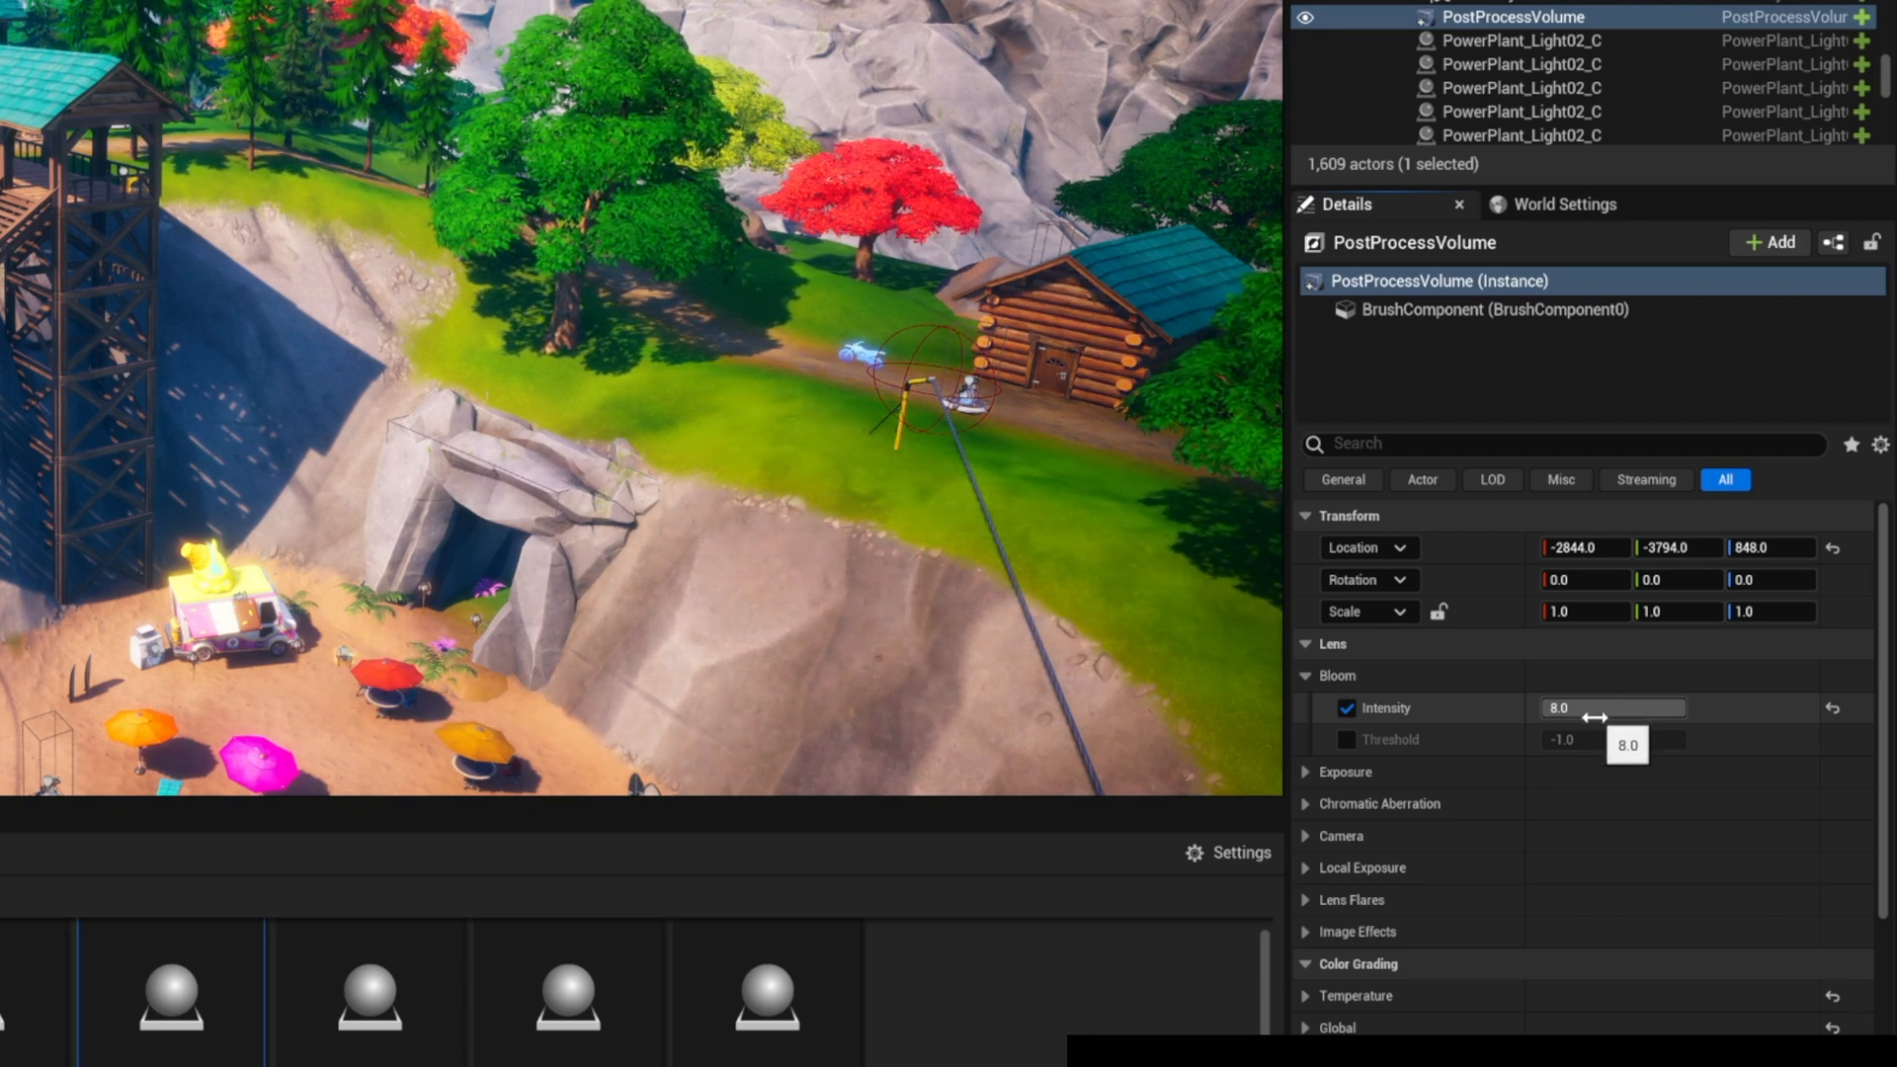
left_click_drag(1609, 707, 1561, 707)
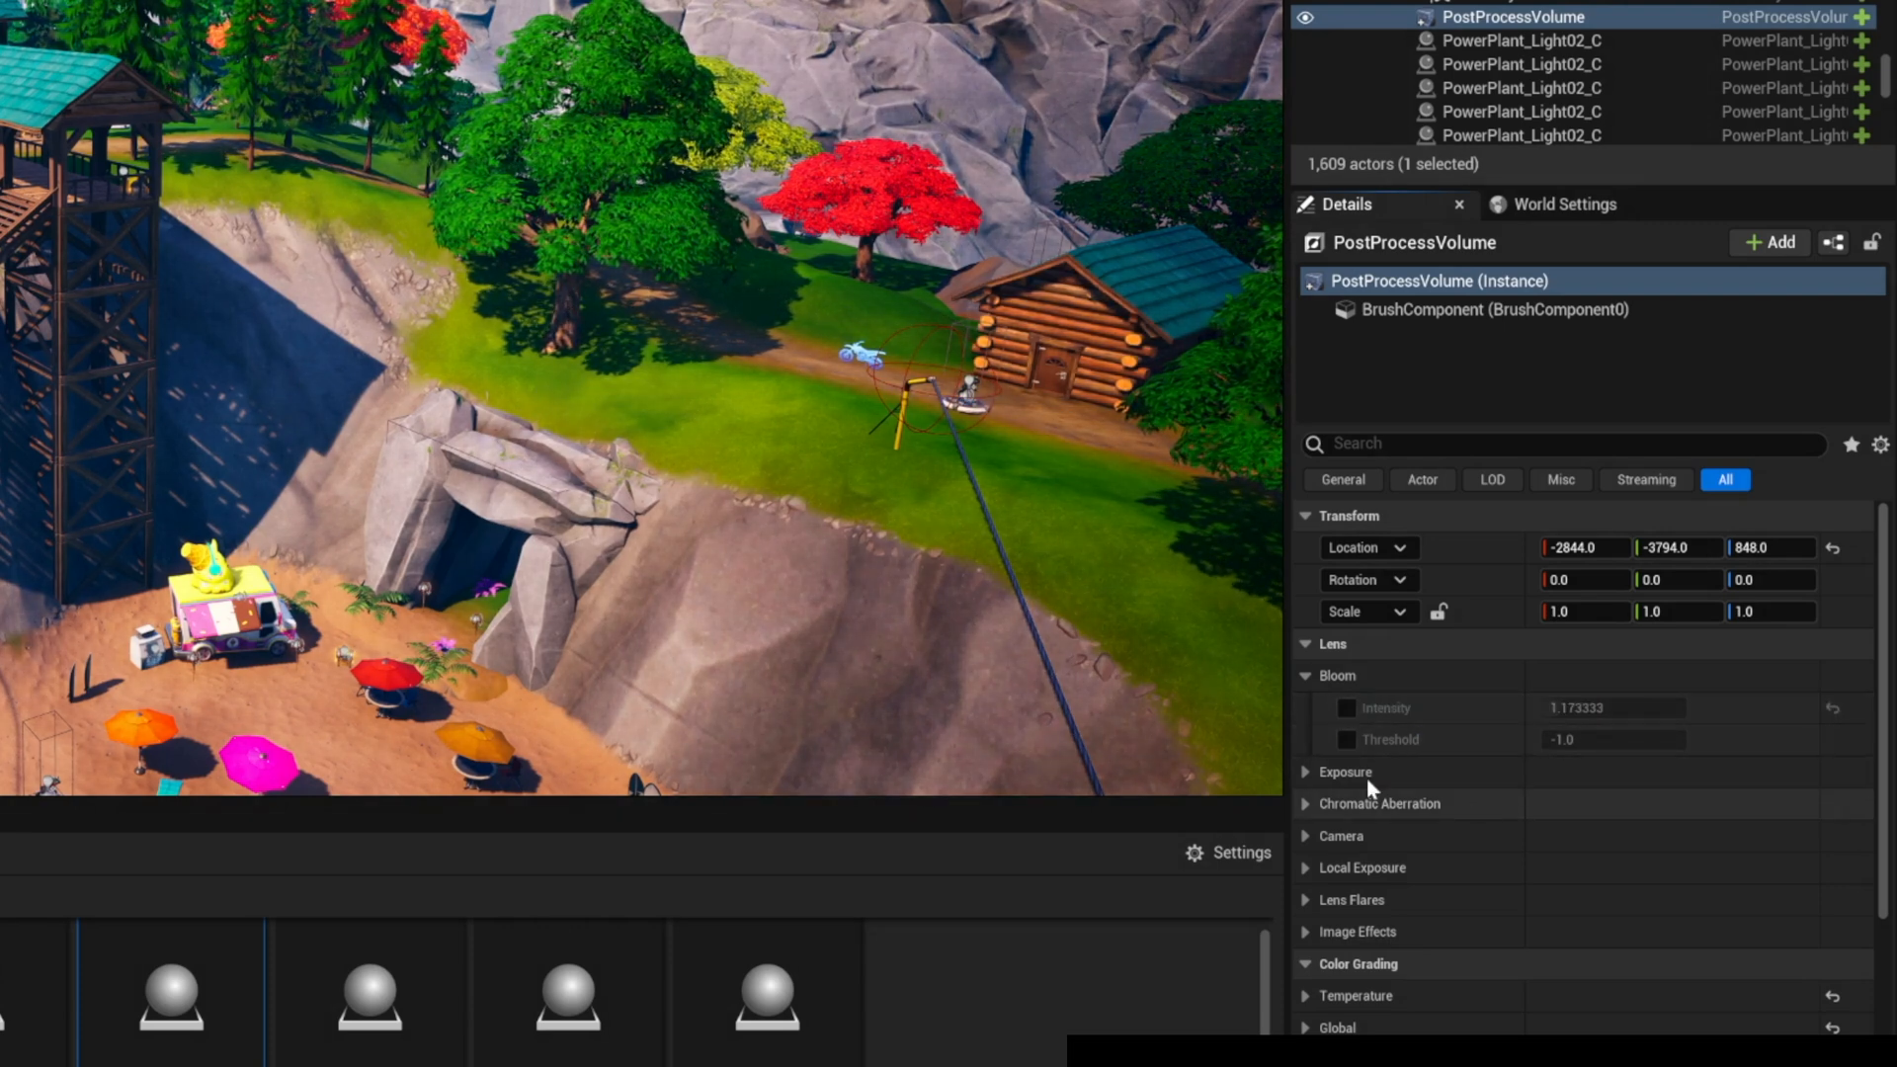
left_click(1304, 676)
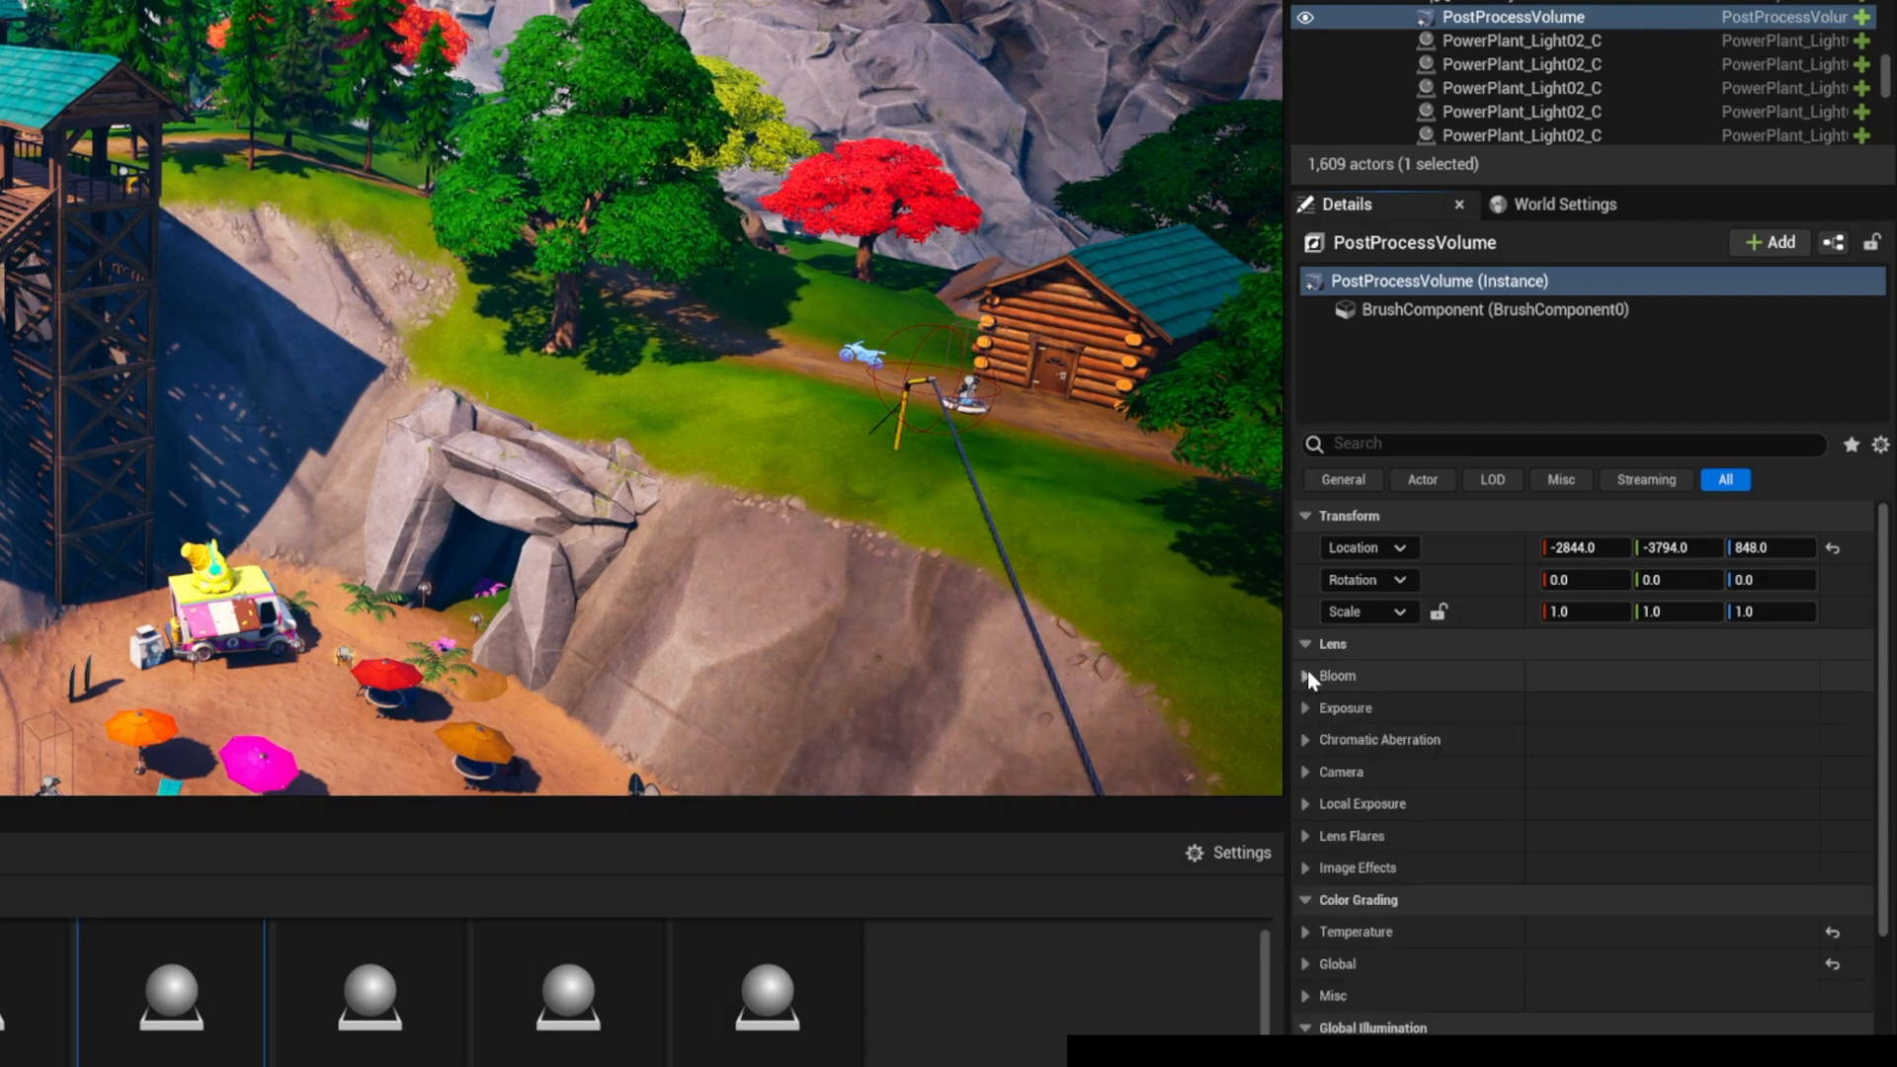
- Lower Vignette Intensity to about 0.55 under Image Effects and toggle its override off to compare
scroll("down", 3)
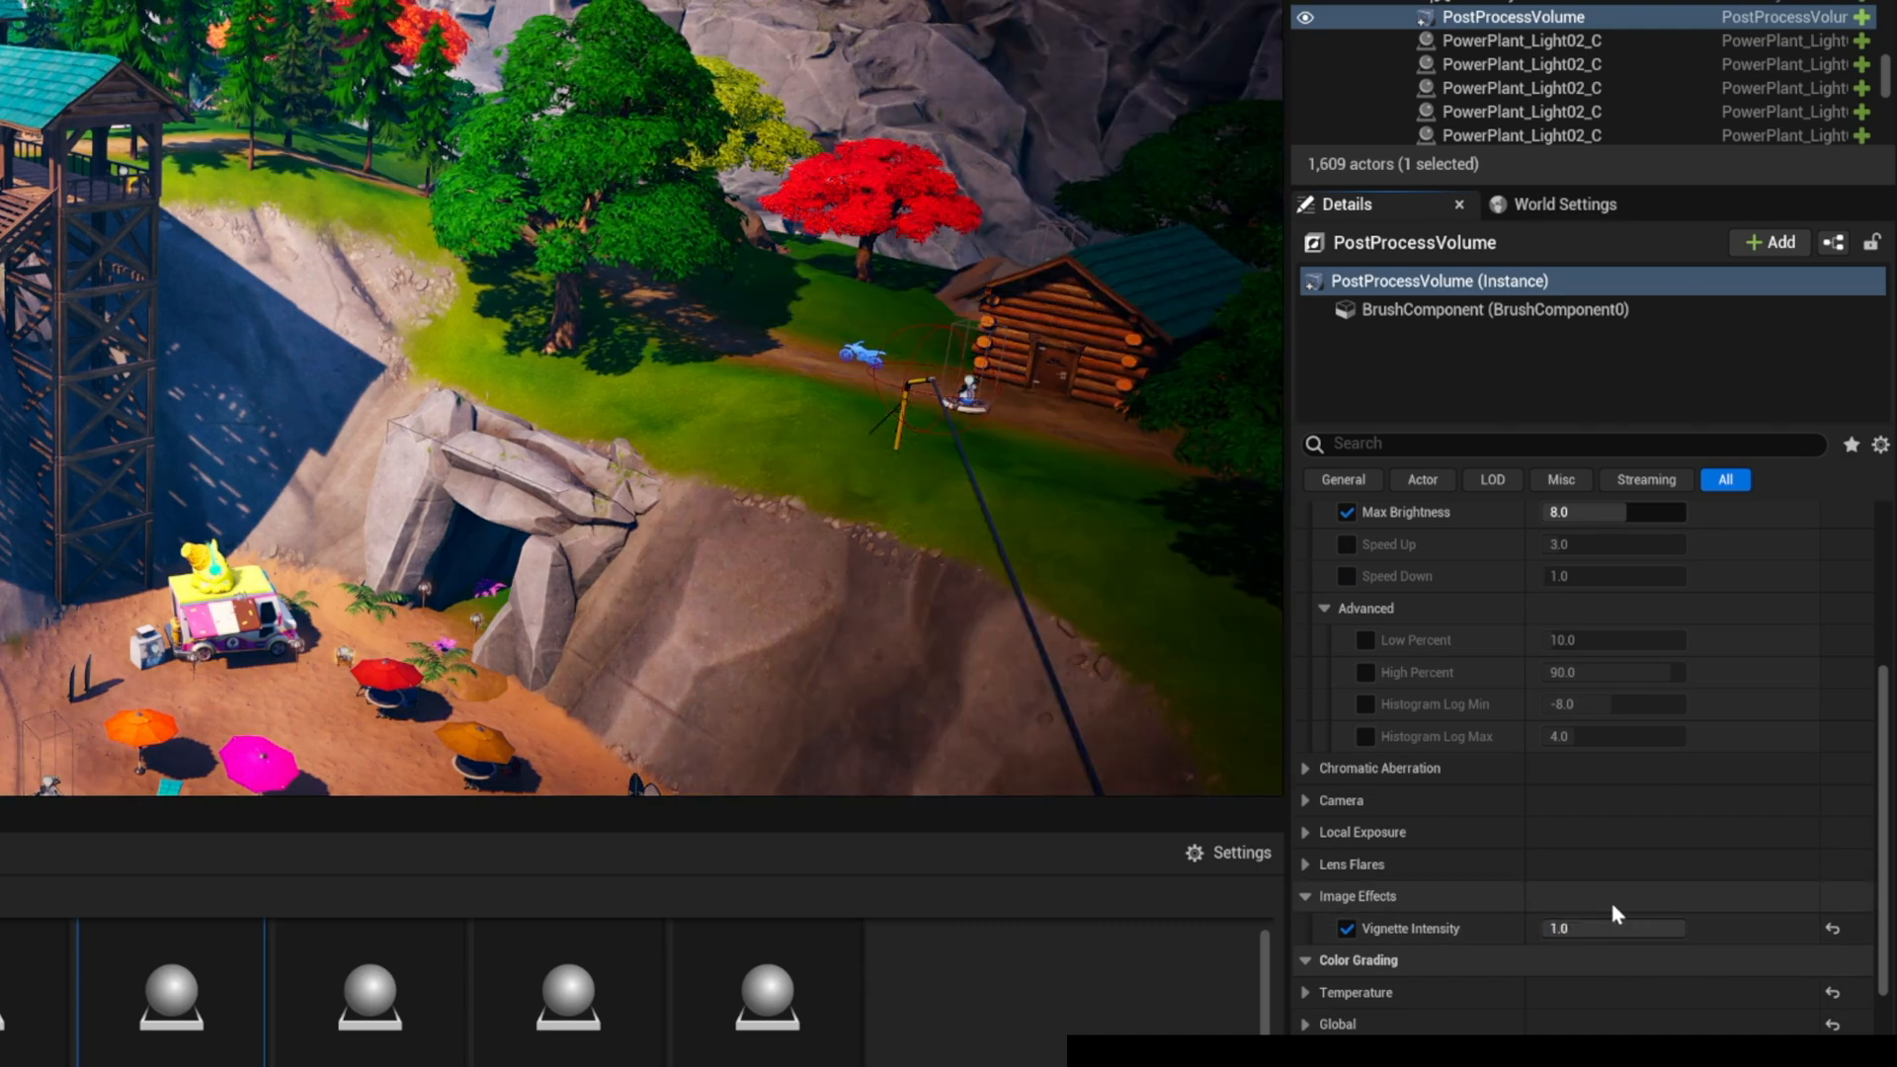
left_click_drag(1608, 929, 1573, 929)
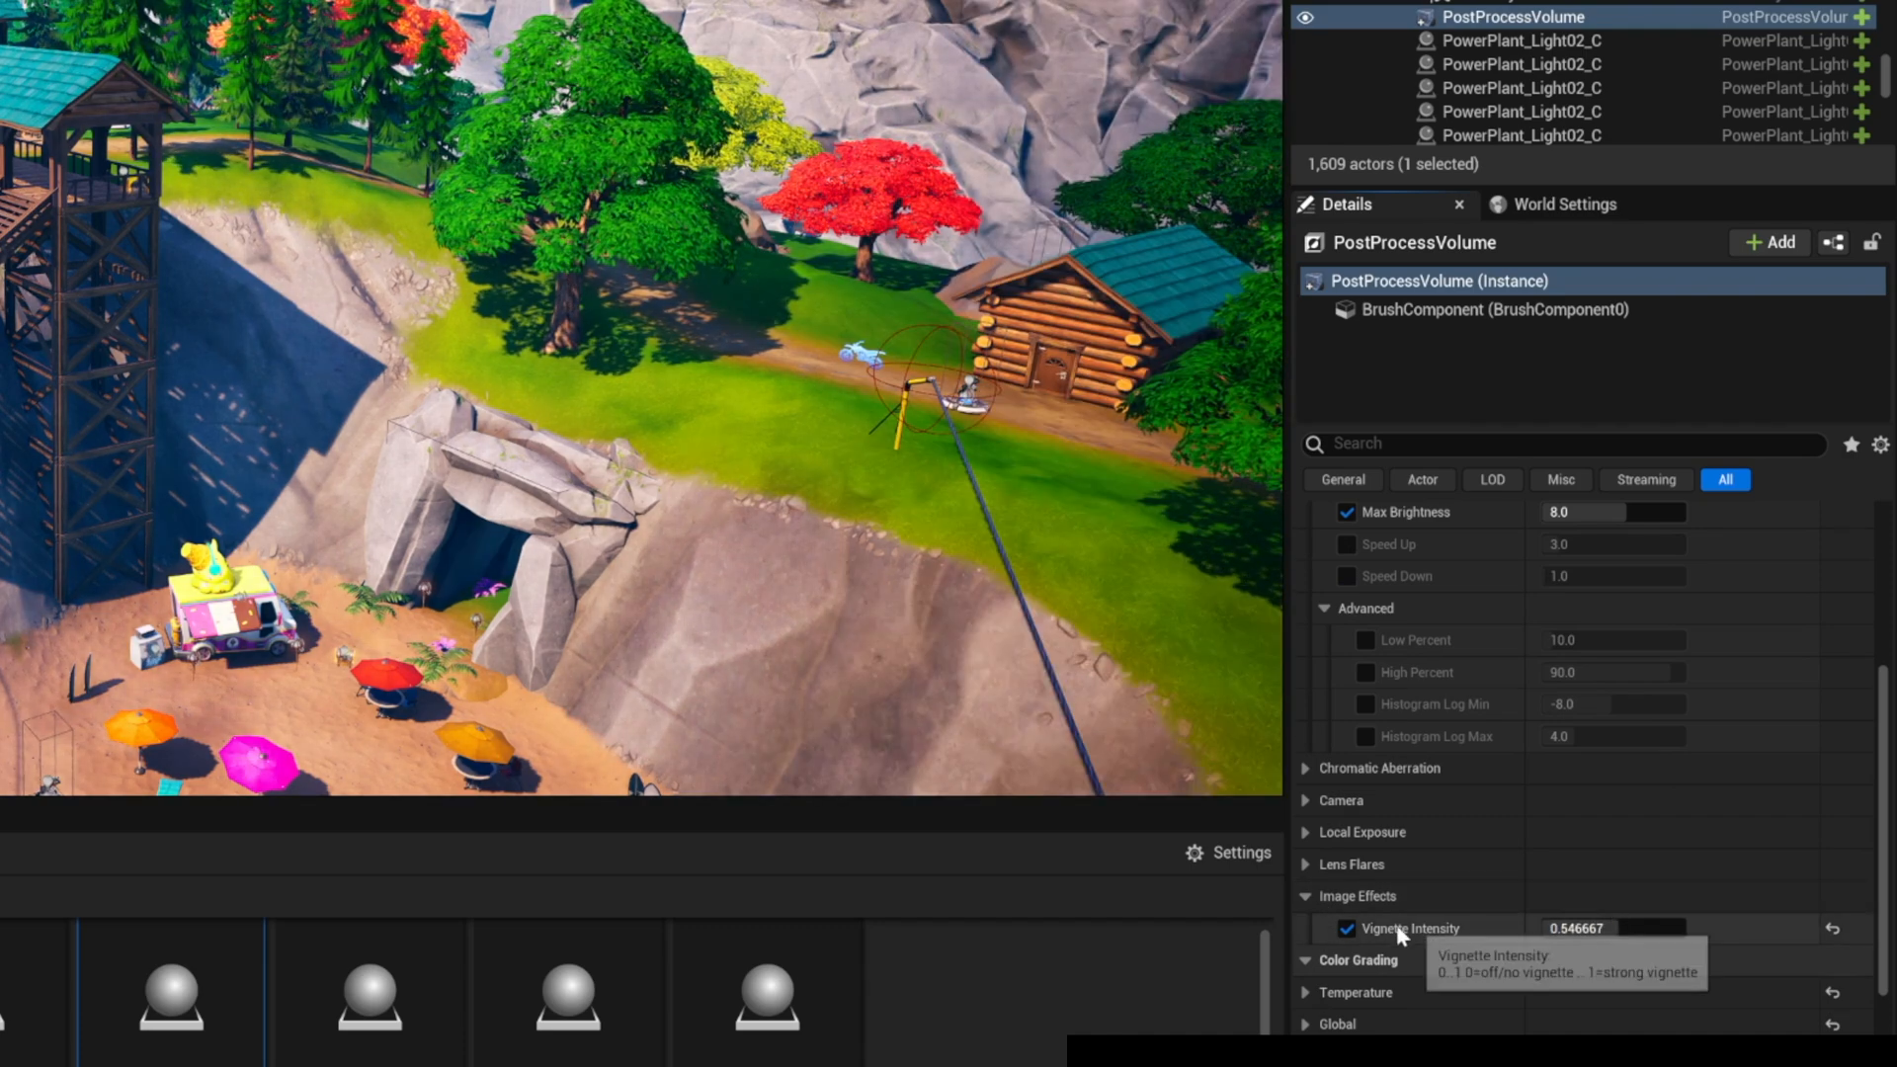
left_click(1342, 929)
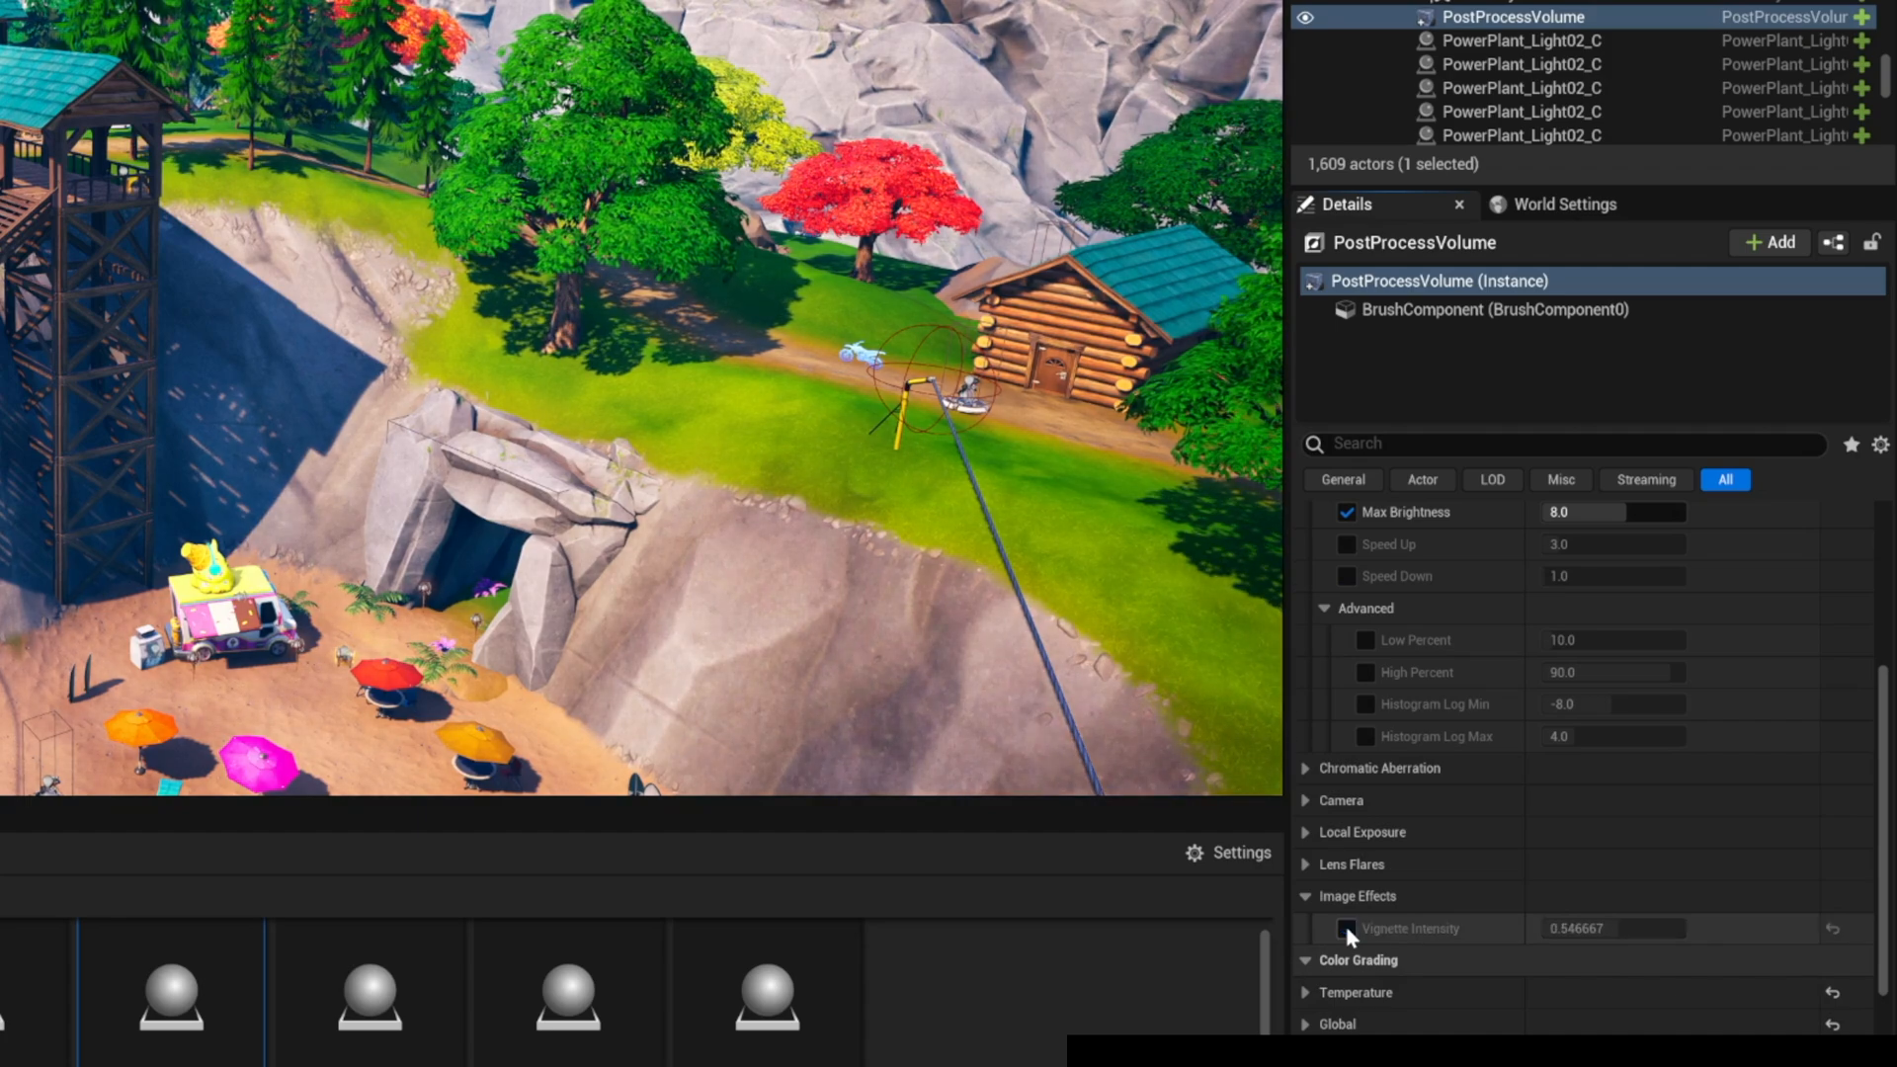